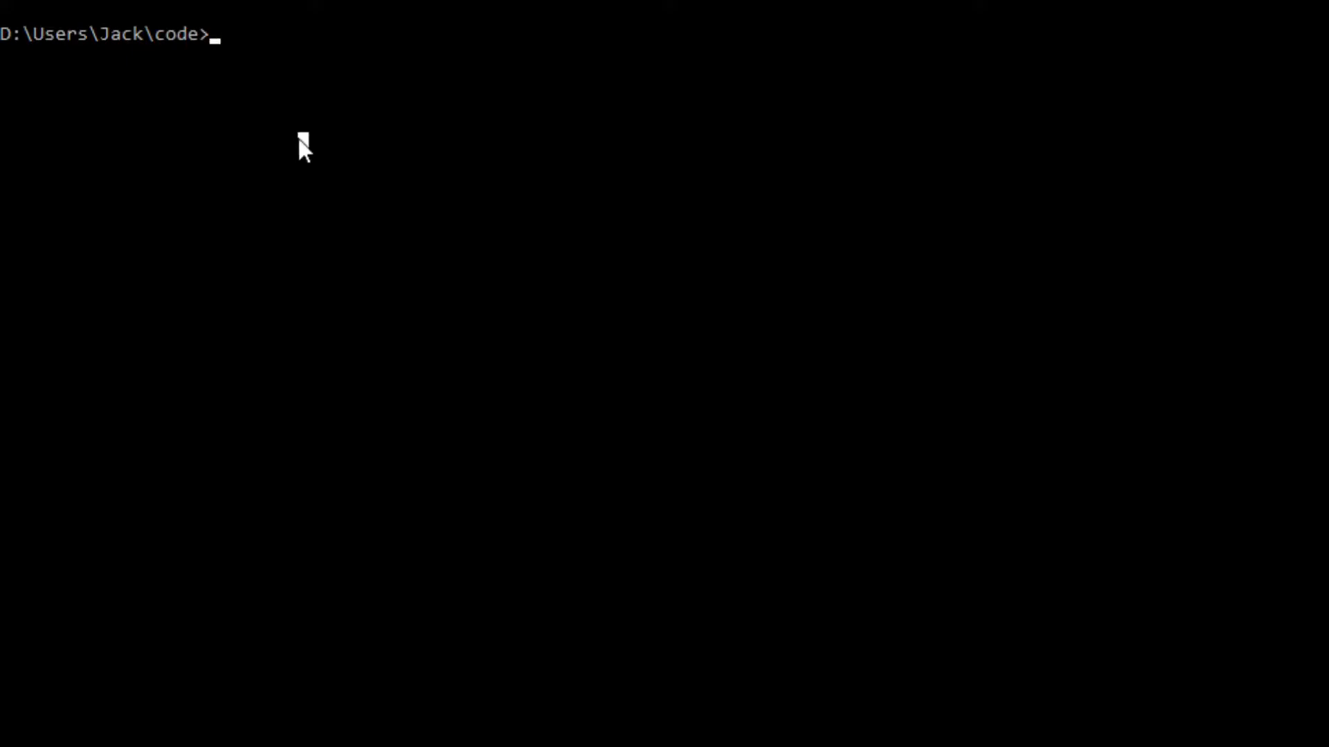
text(git cl)
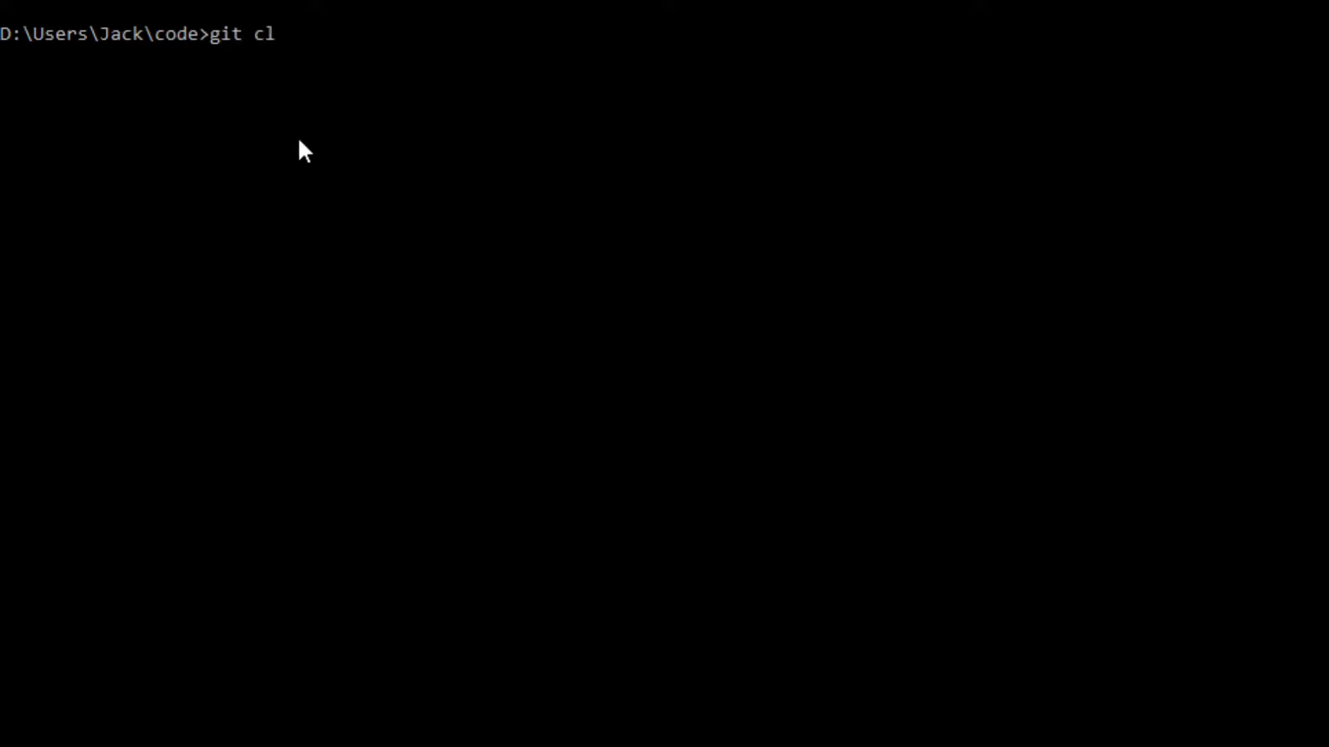
text(one)
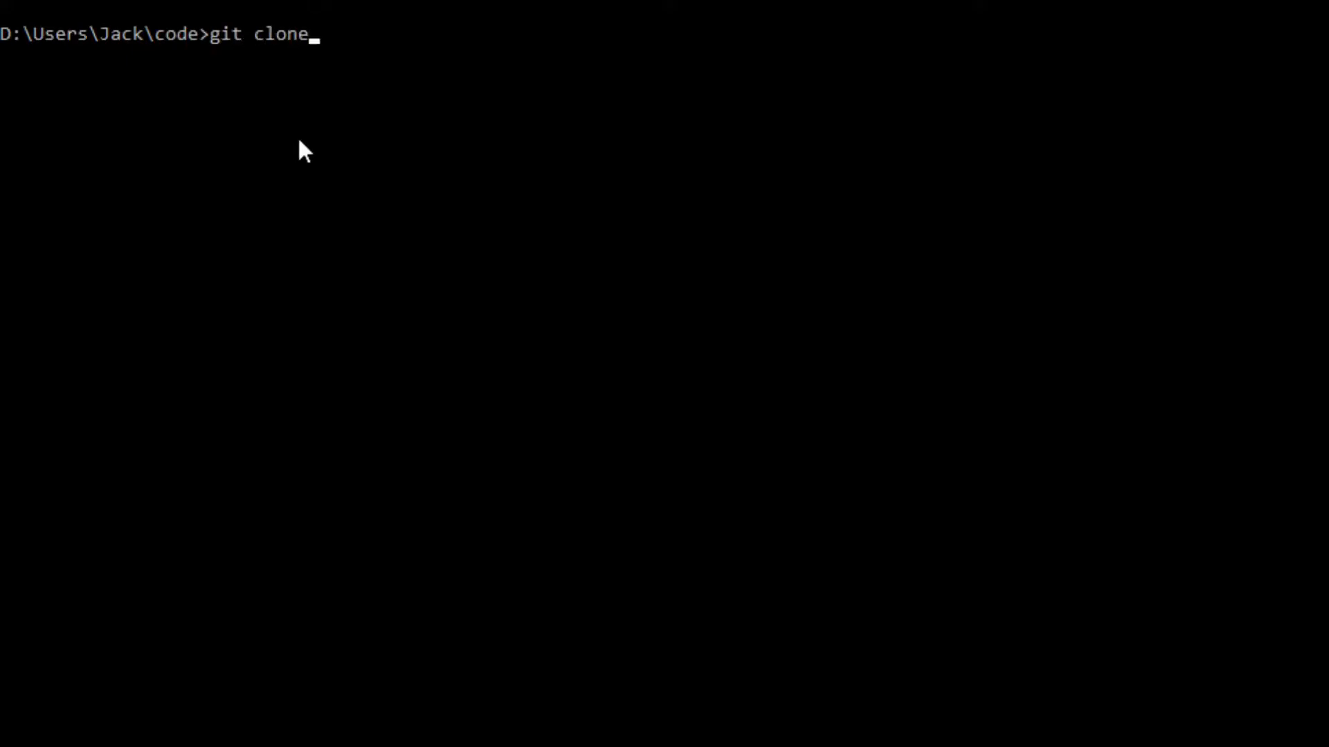
text(" ")
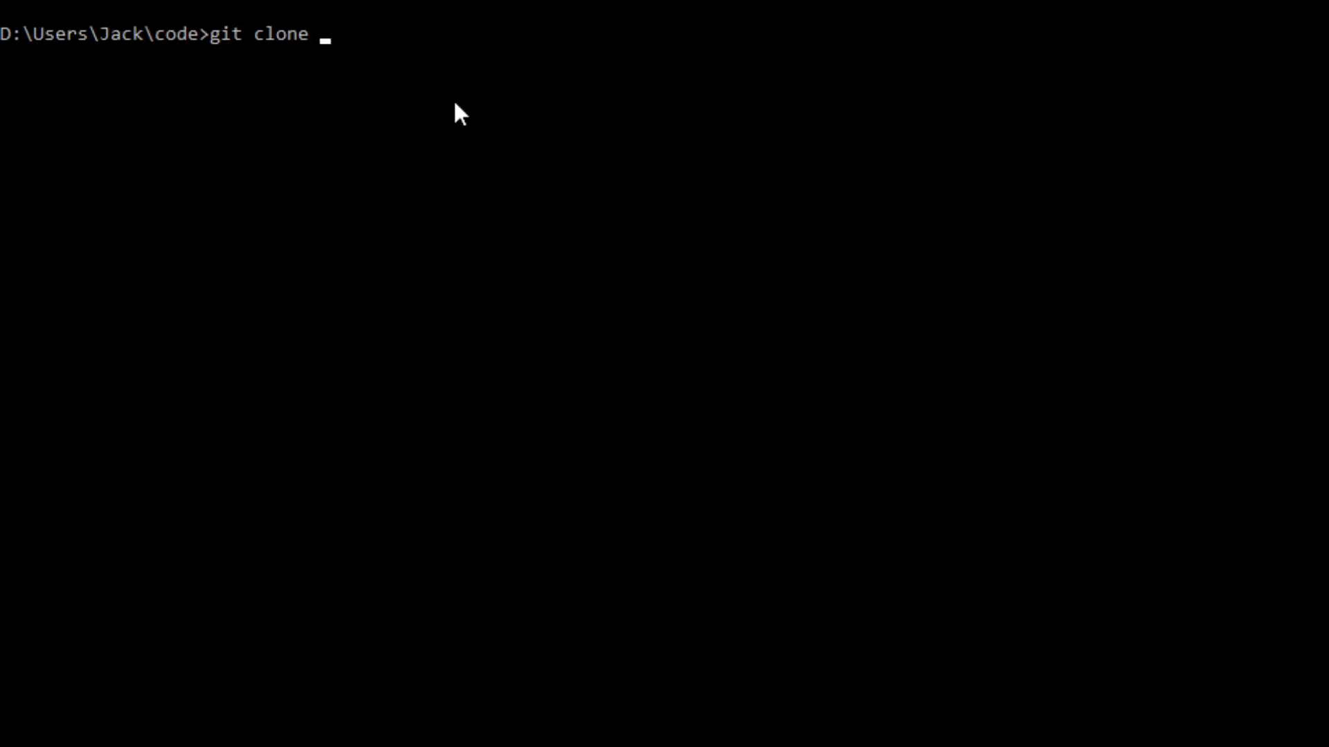
text(https://github.com/jack1232/webgpu03)
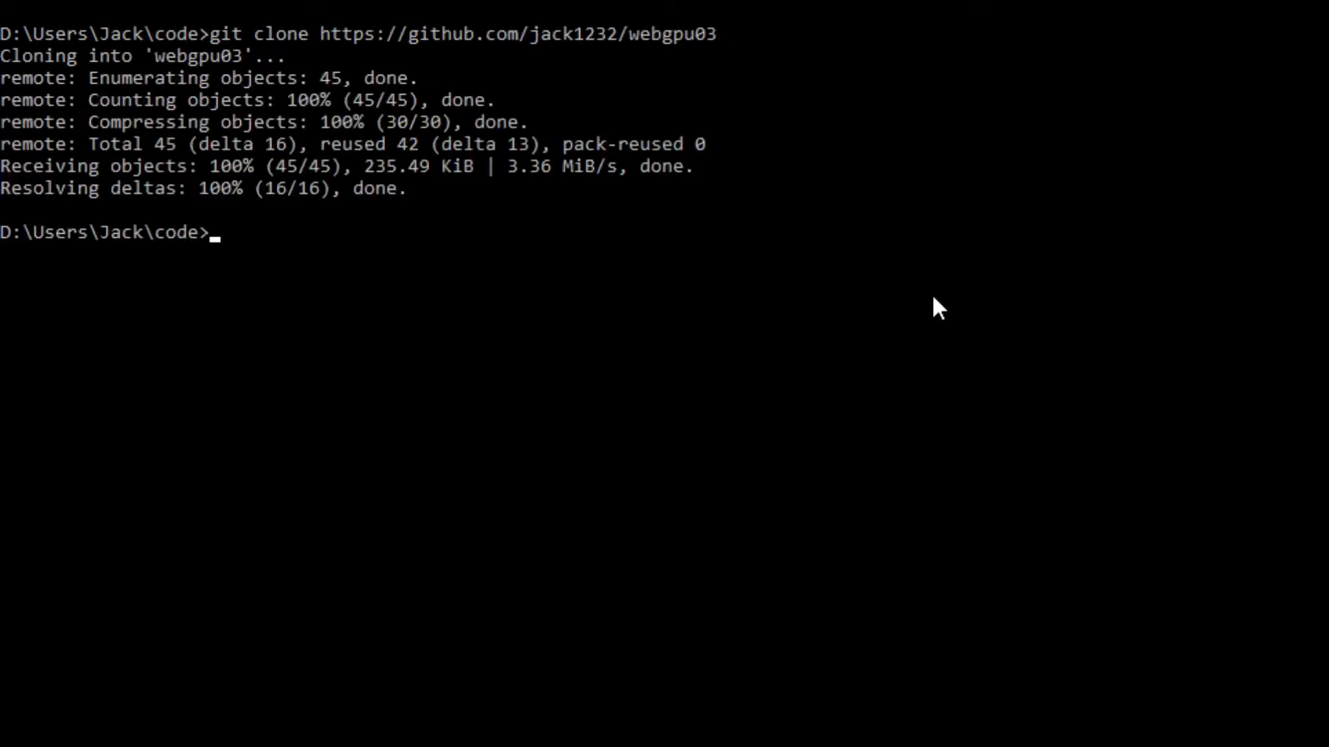
double_click(170, 56)
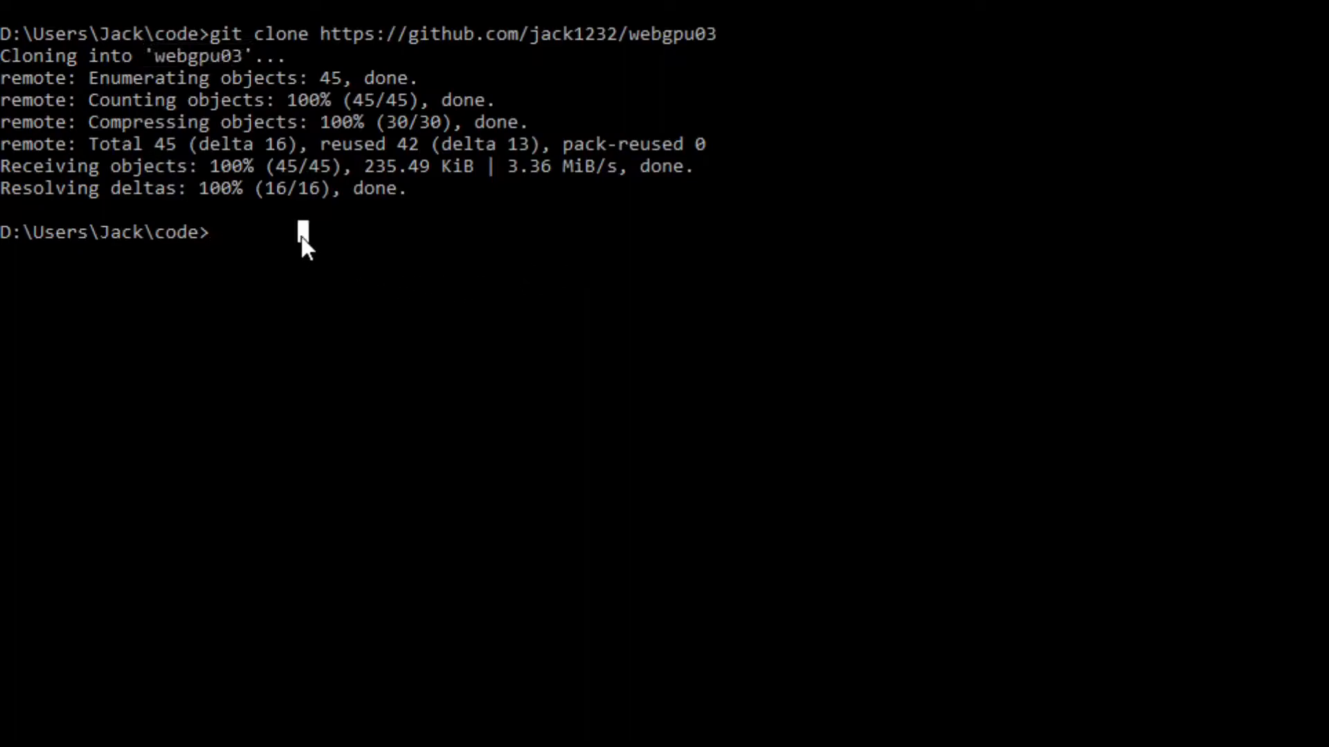
Rename webgpu03 to gpu005, enter it, and open it in VS Code with 'code .'
text(ren web)
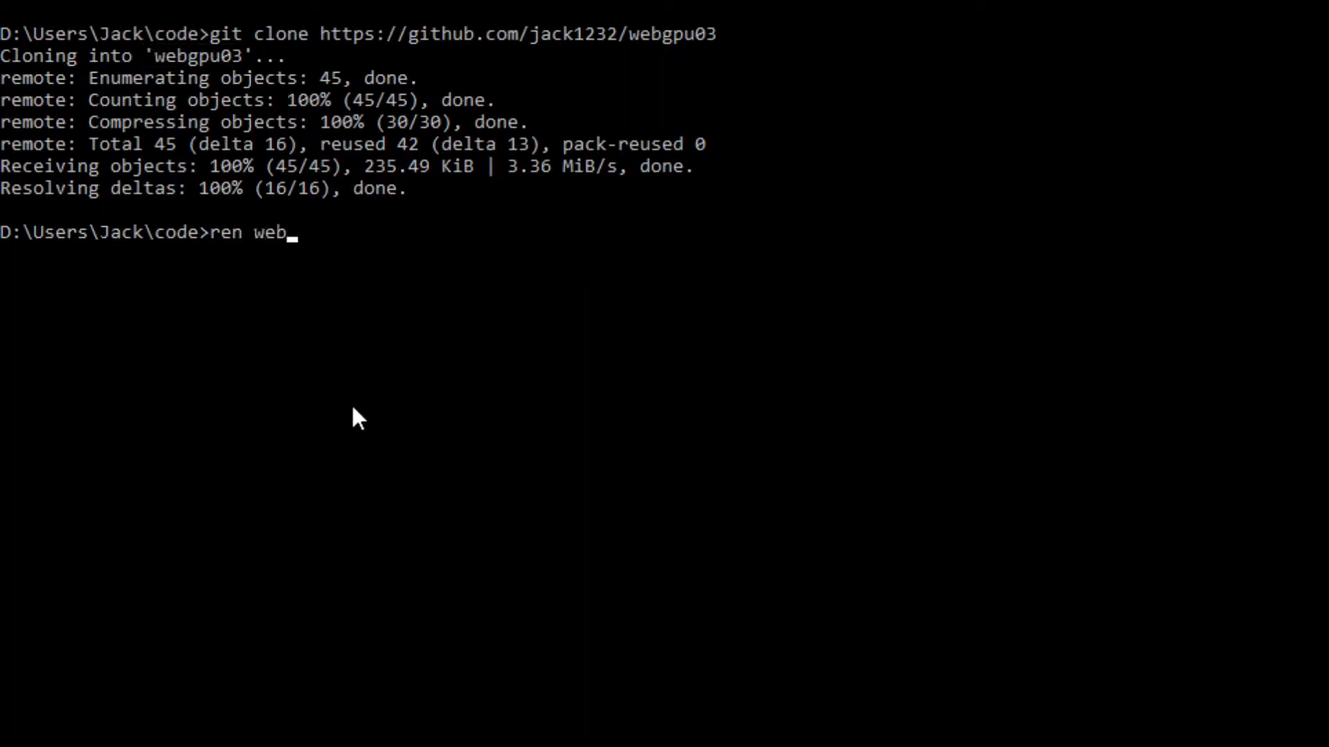
text(gpu)
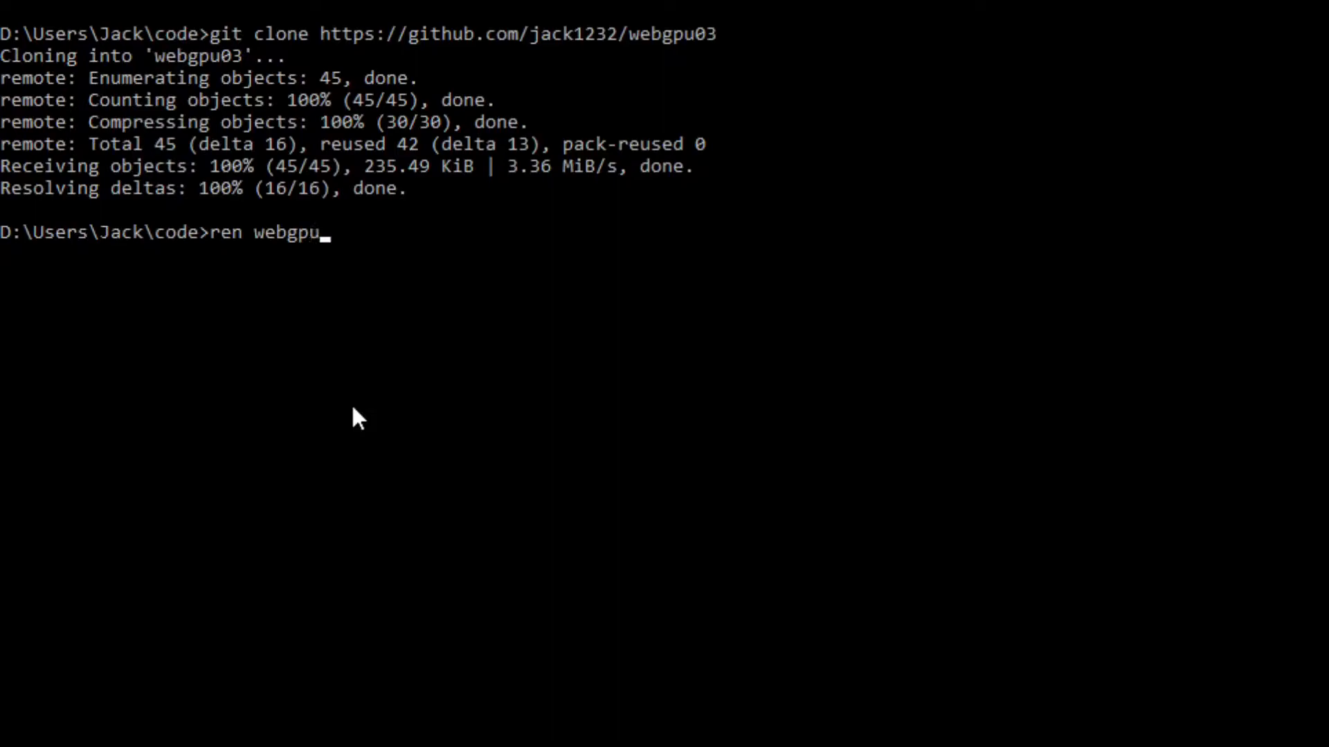
text(03)
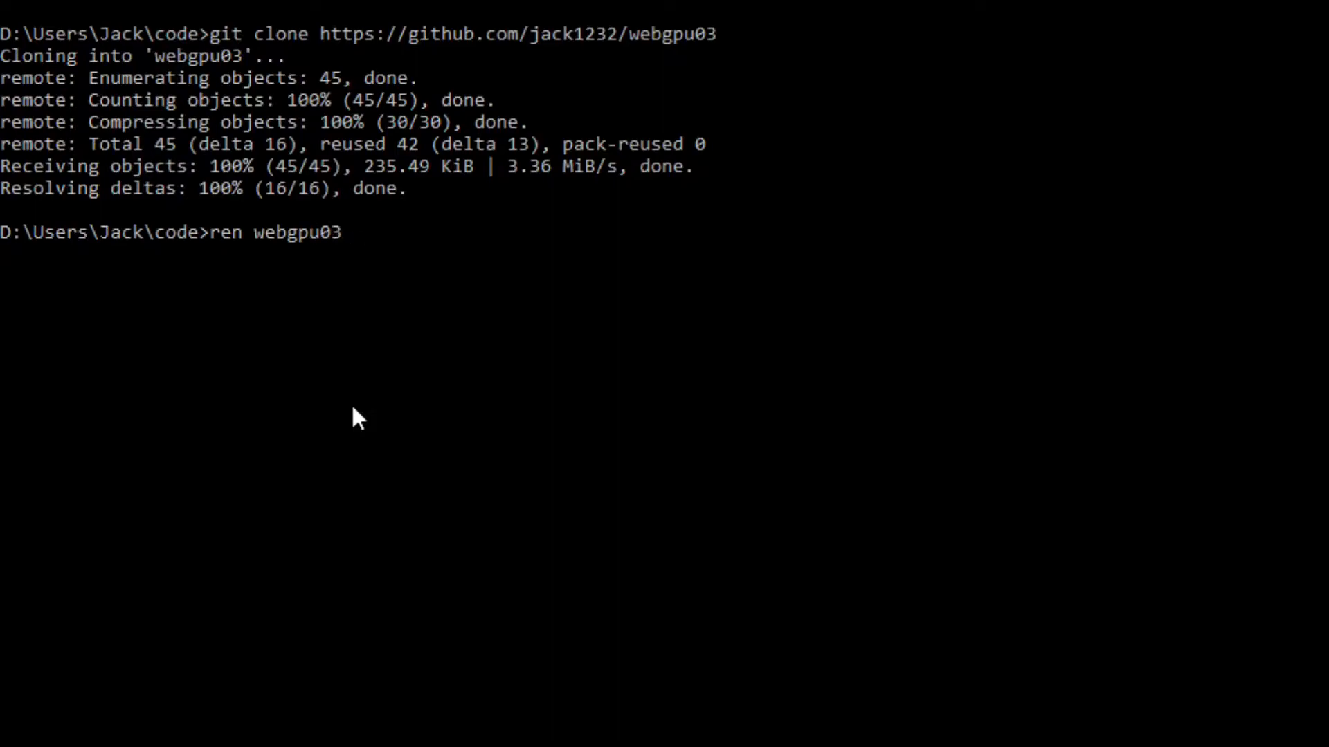
text(gpu)
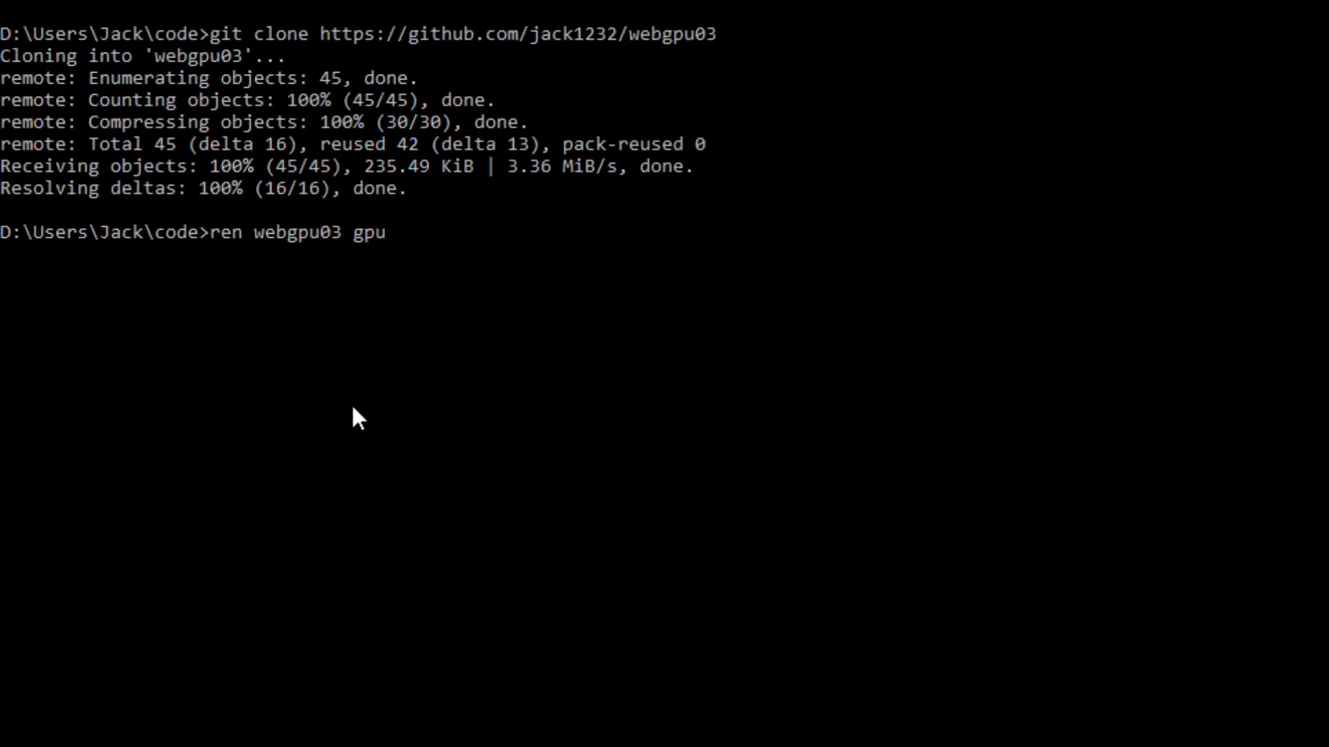
text(005 && cd gpu005)
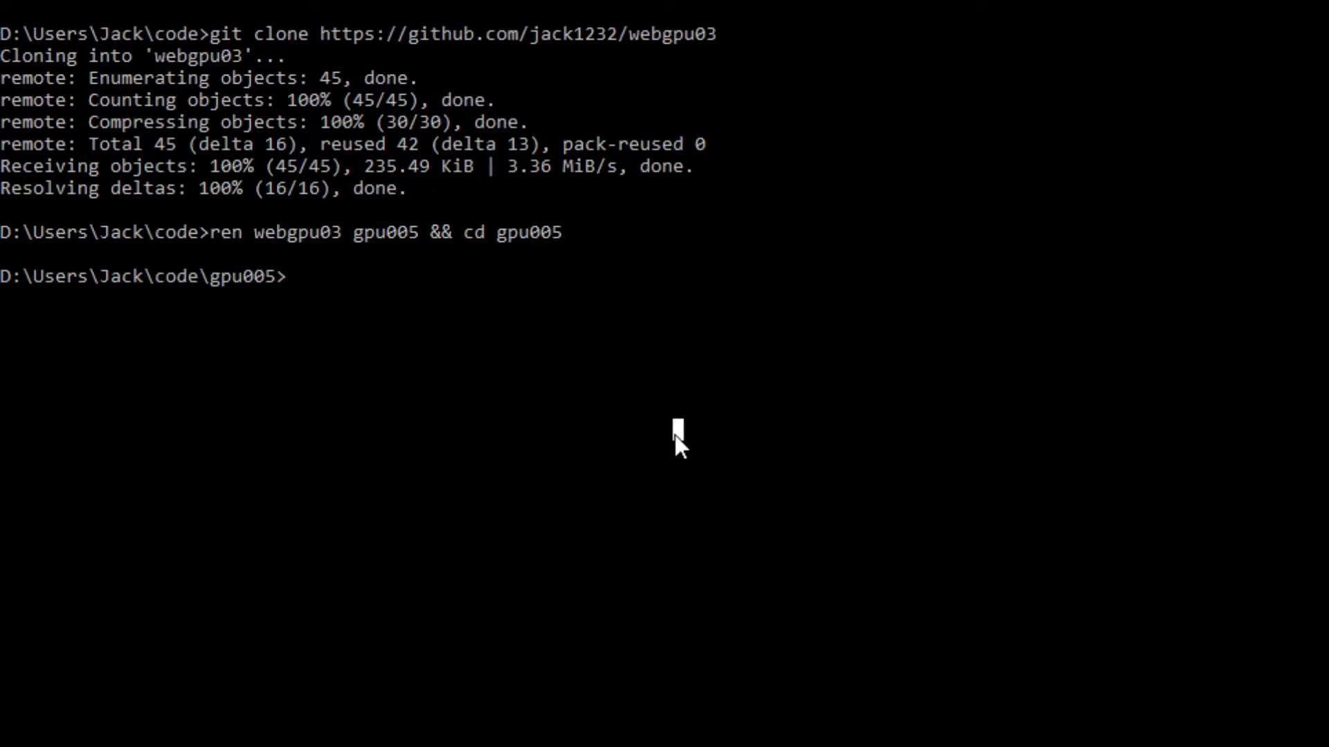
text(cod)
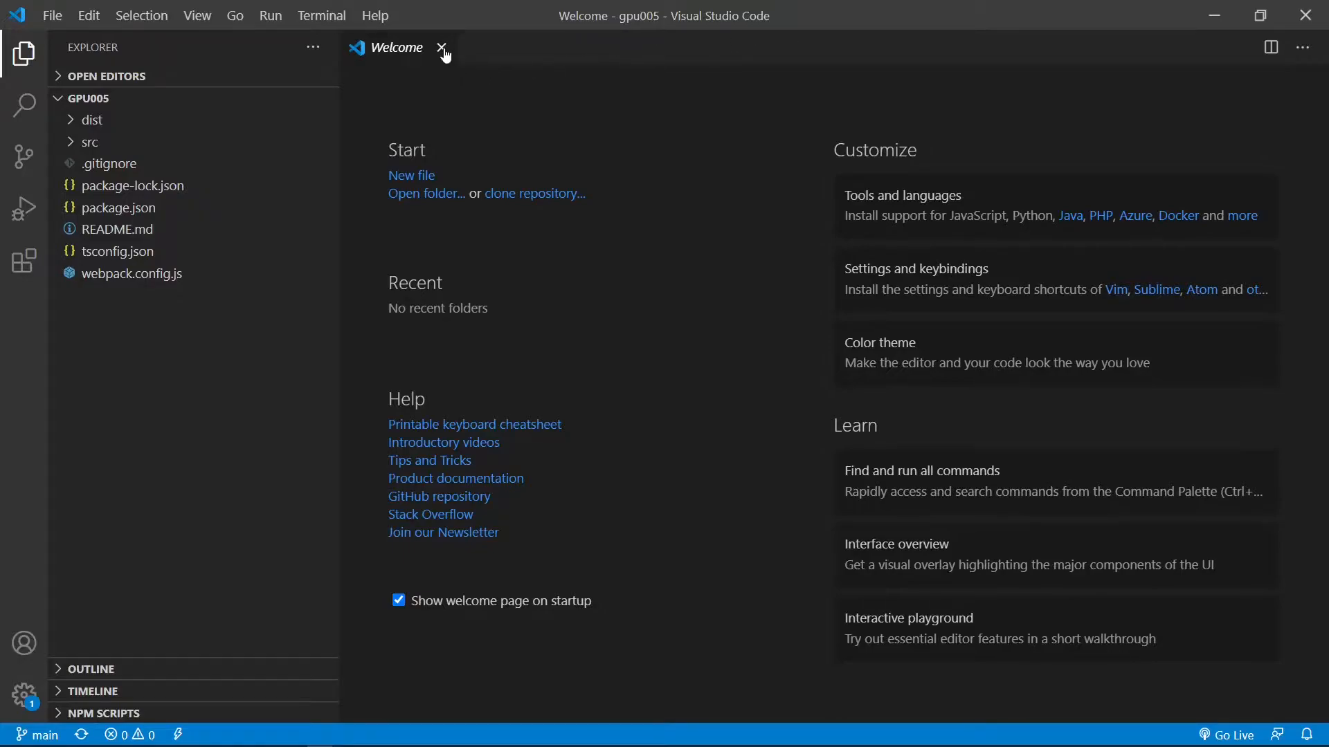
Dismiss the Welcome tab and browse the gpu005 files in the Explorer
click(441, 47)
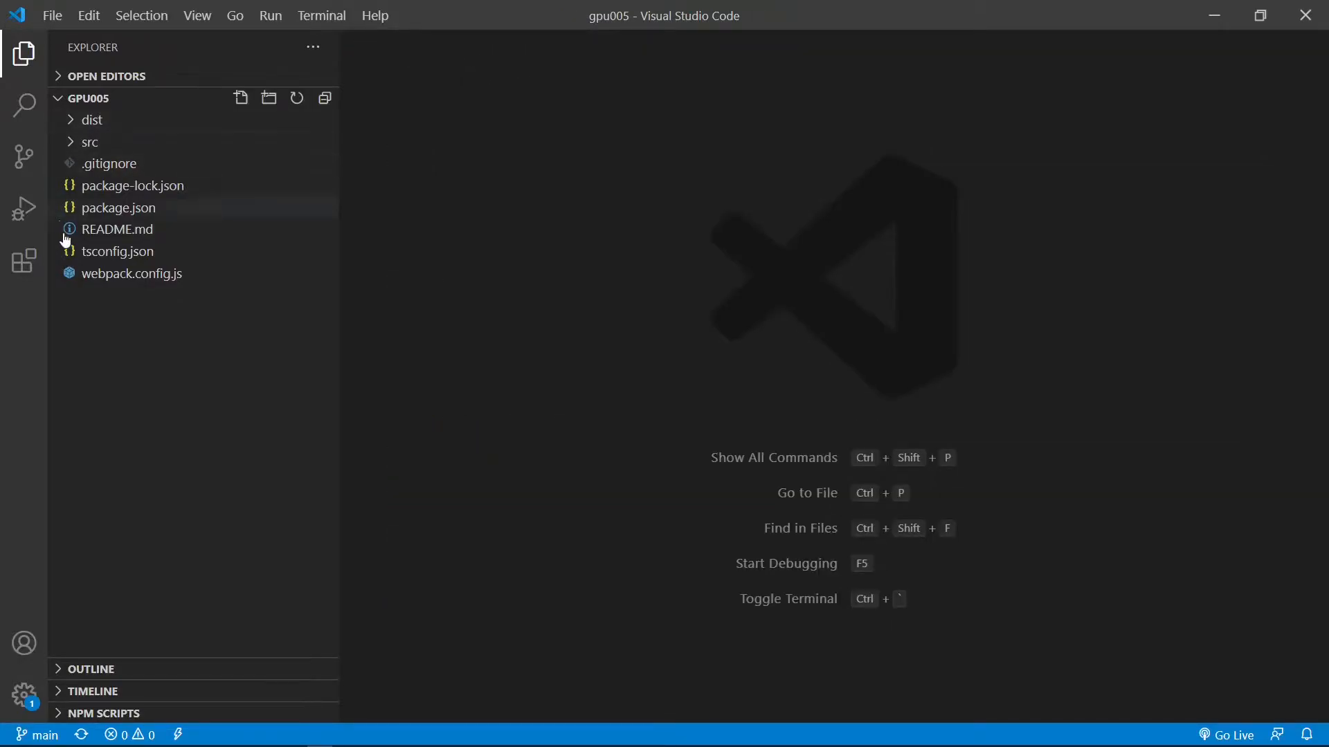
click(109, 162)
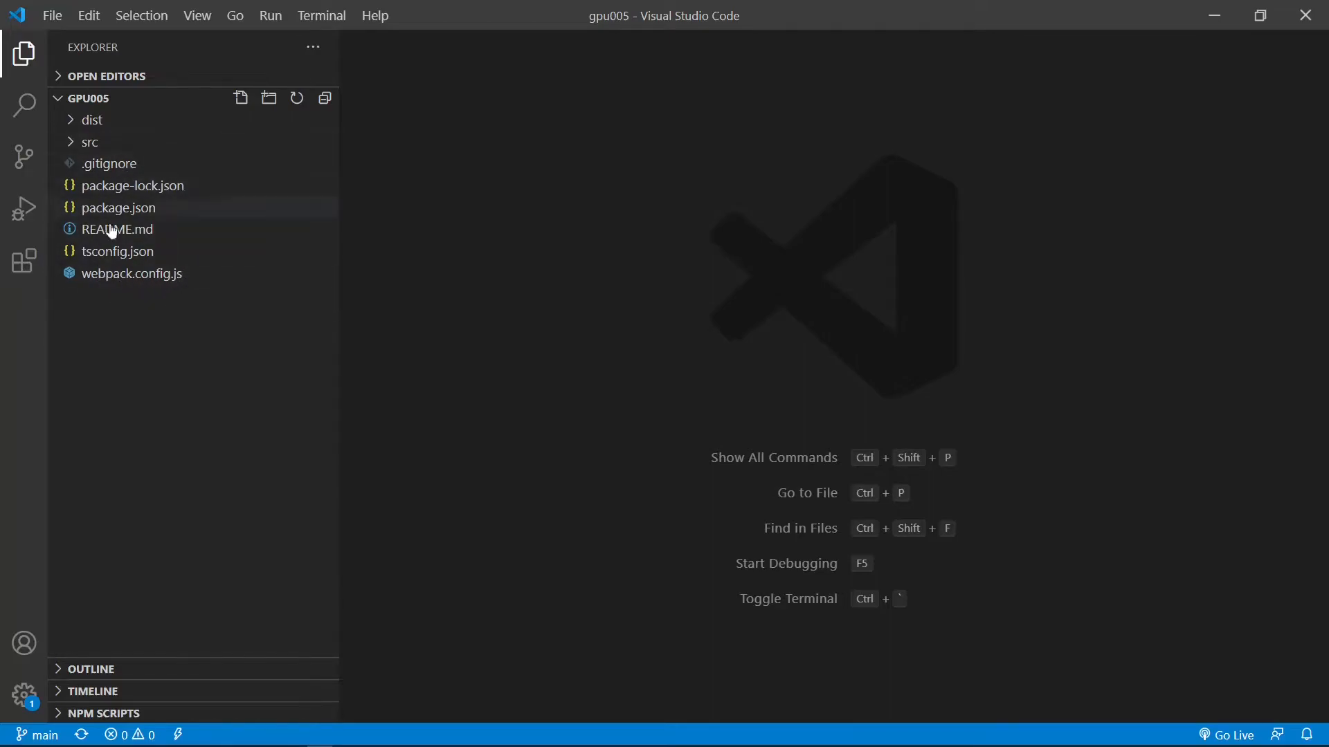
mouse_move(117, 233)
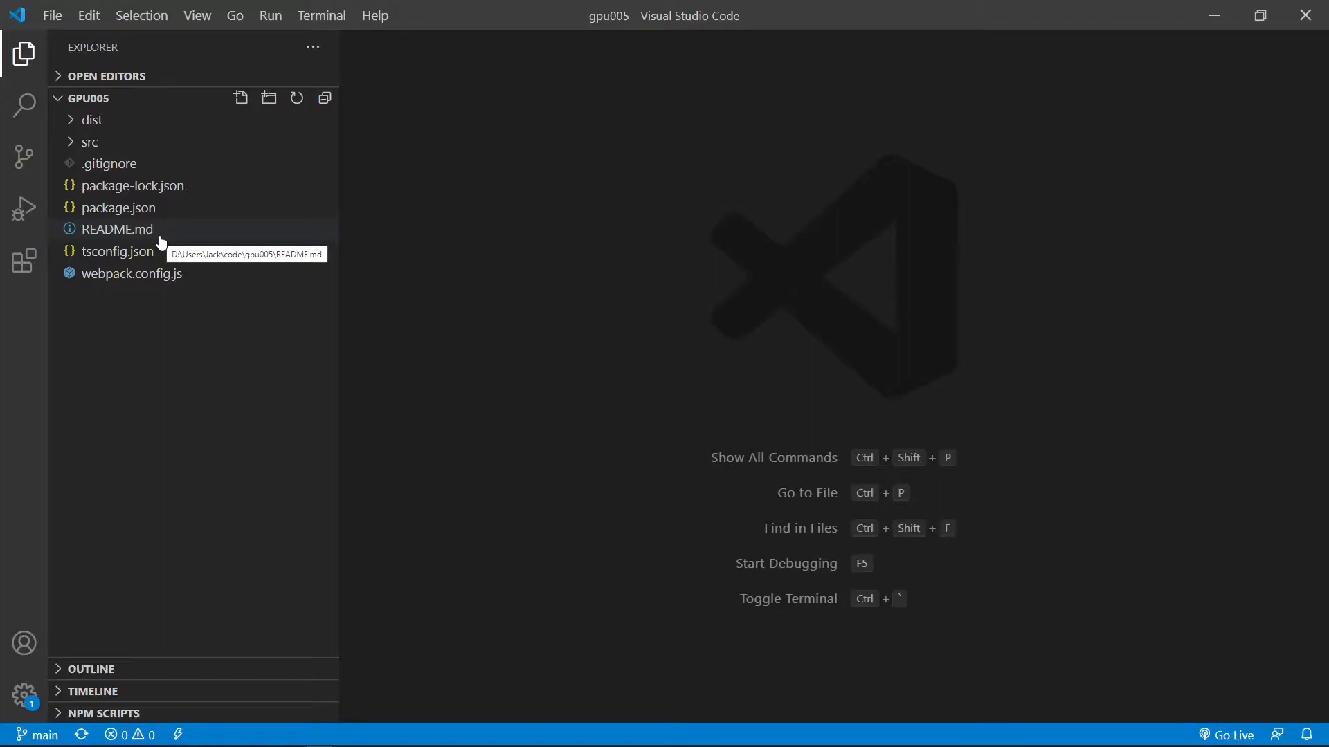
mouse_move(223, 261)
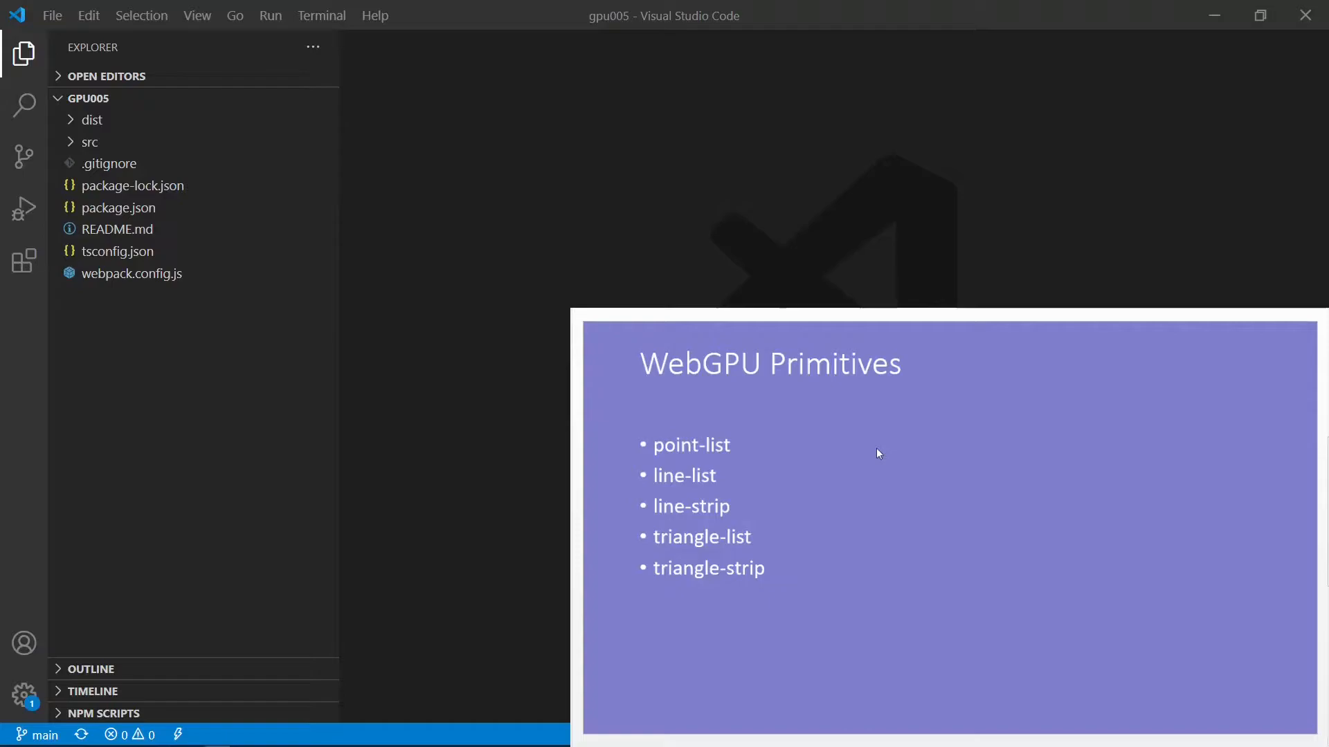
mouse_move(769, 547)
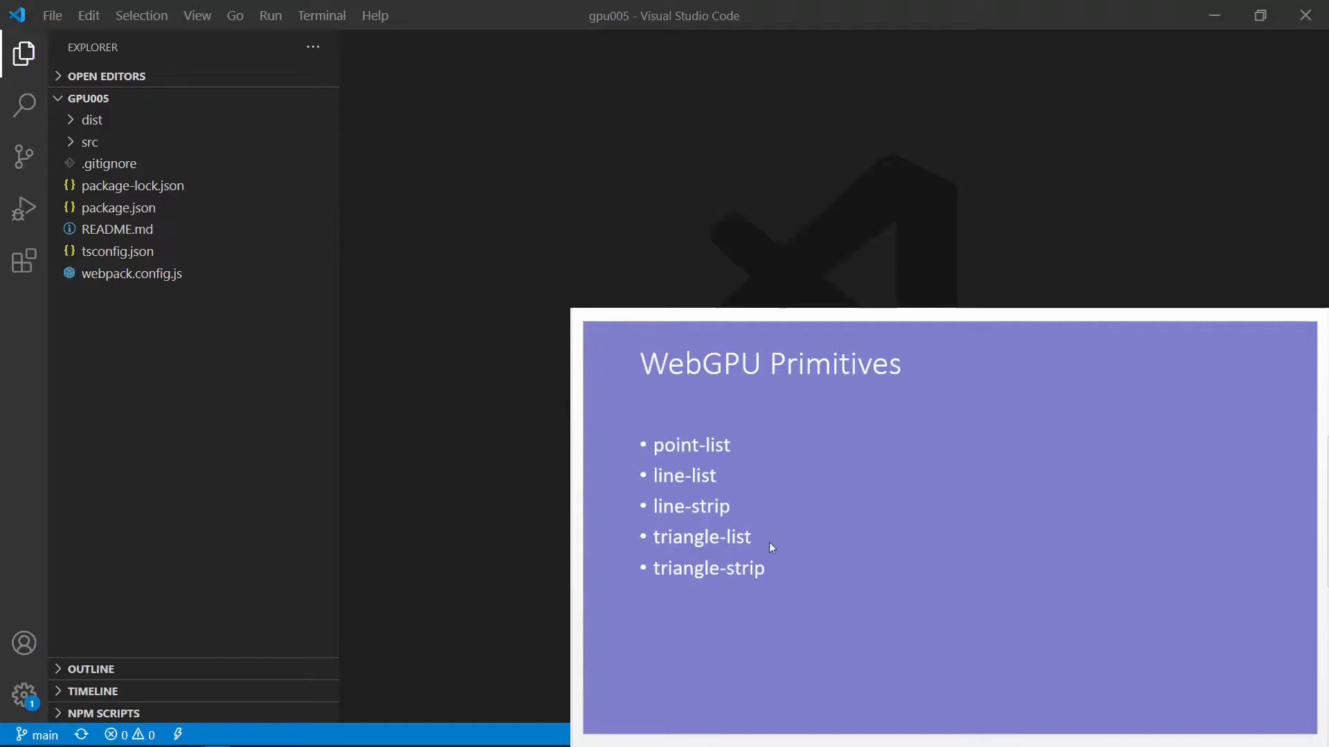
mouse_move(781, 535)
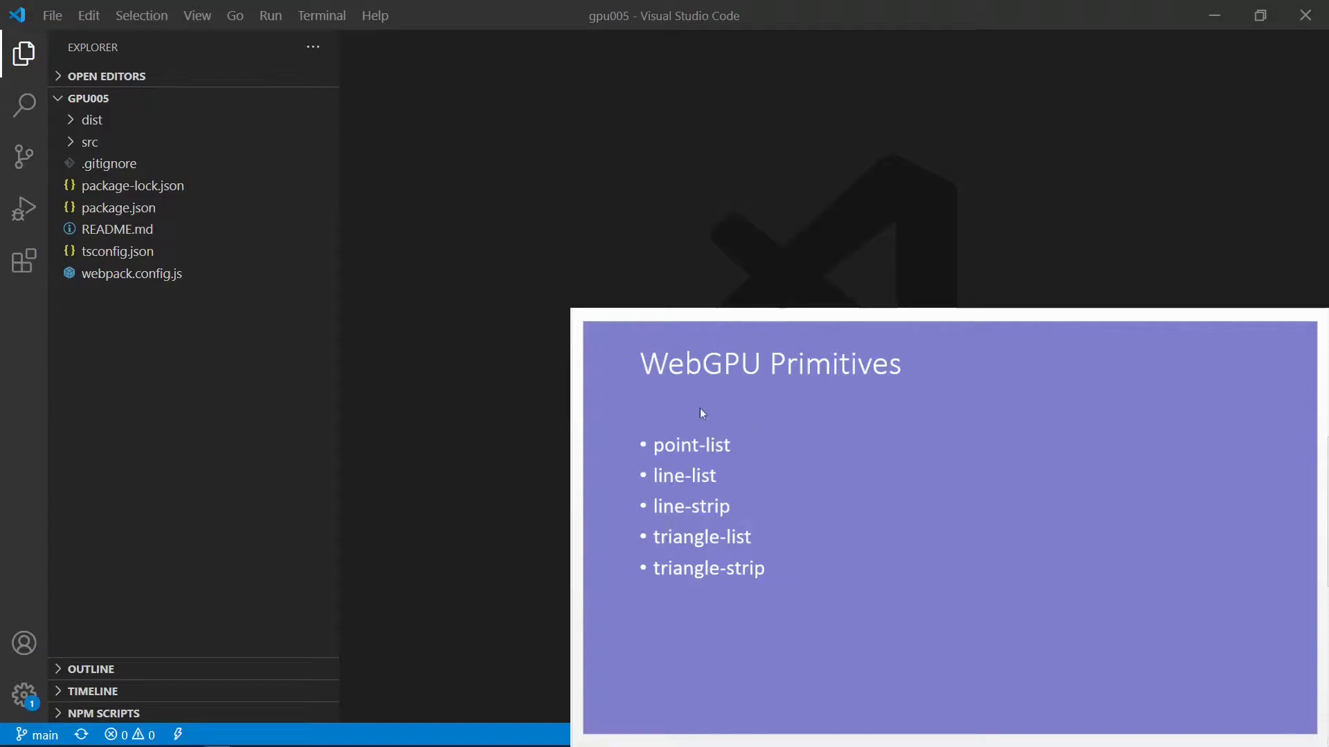
mouse_move(790, 488)
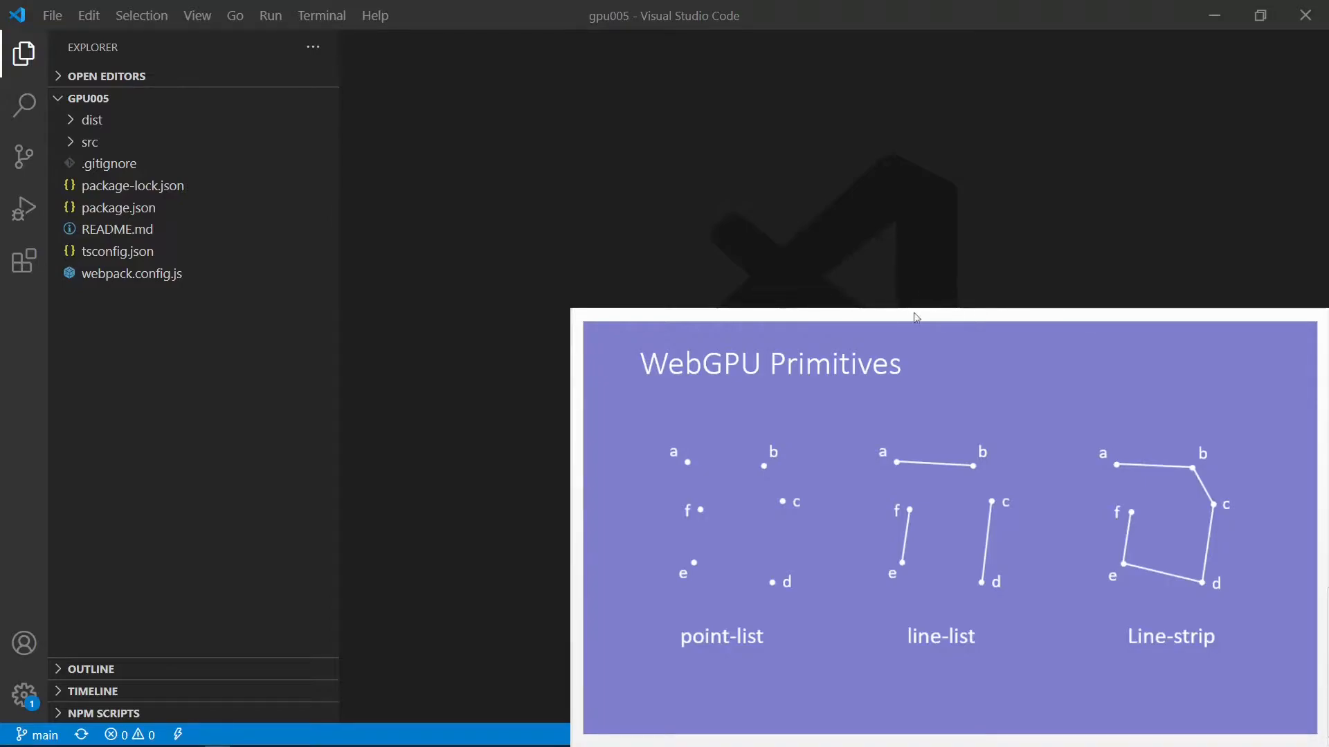
mouse_move(669, 580)
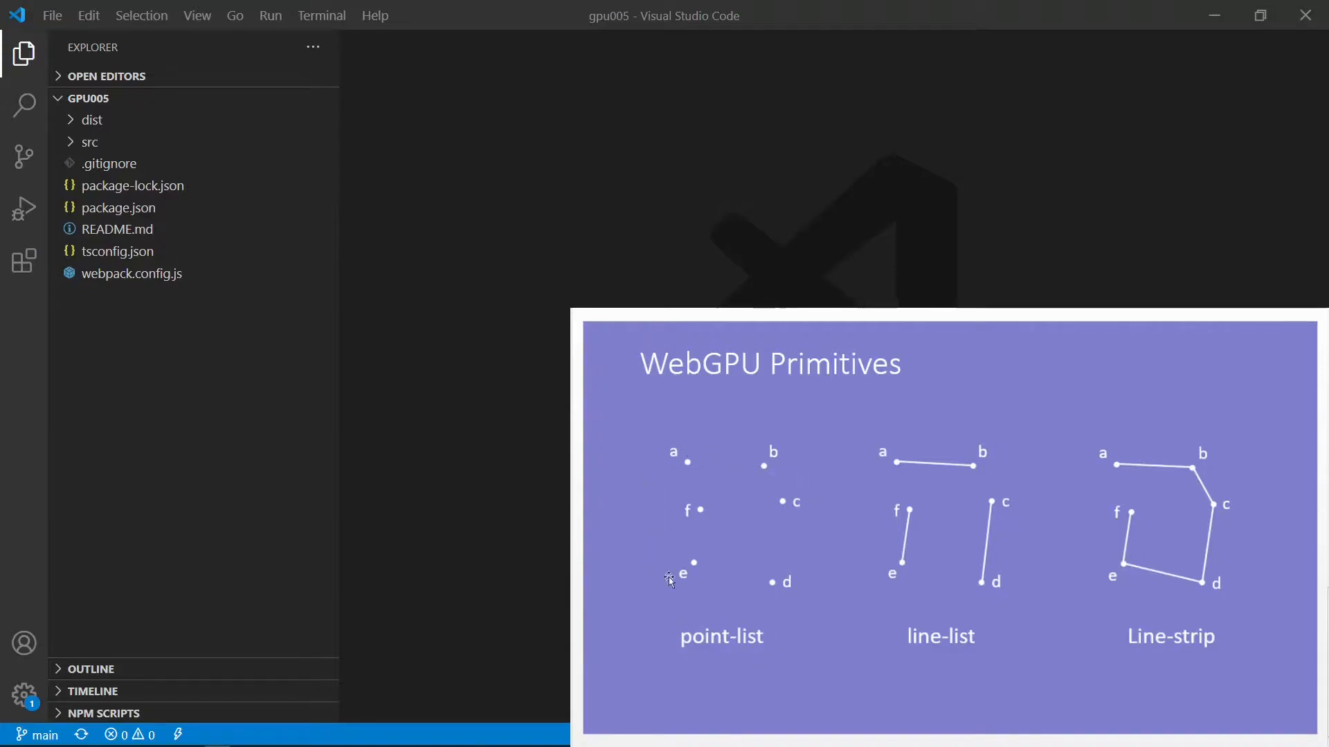
mouse_move(685, 464)
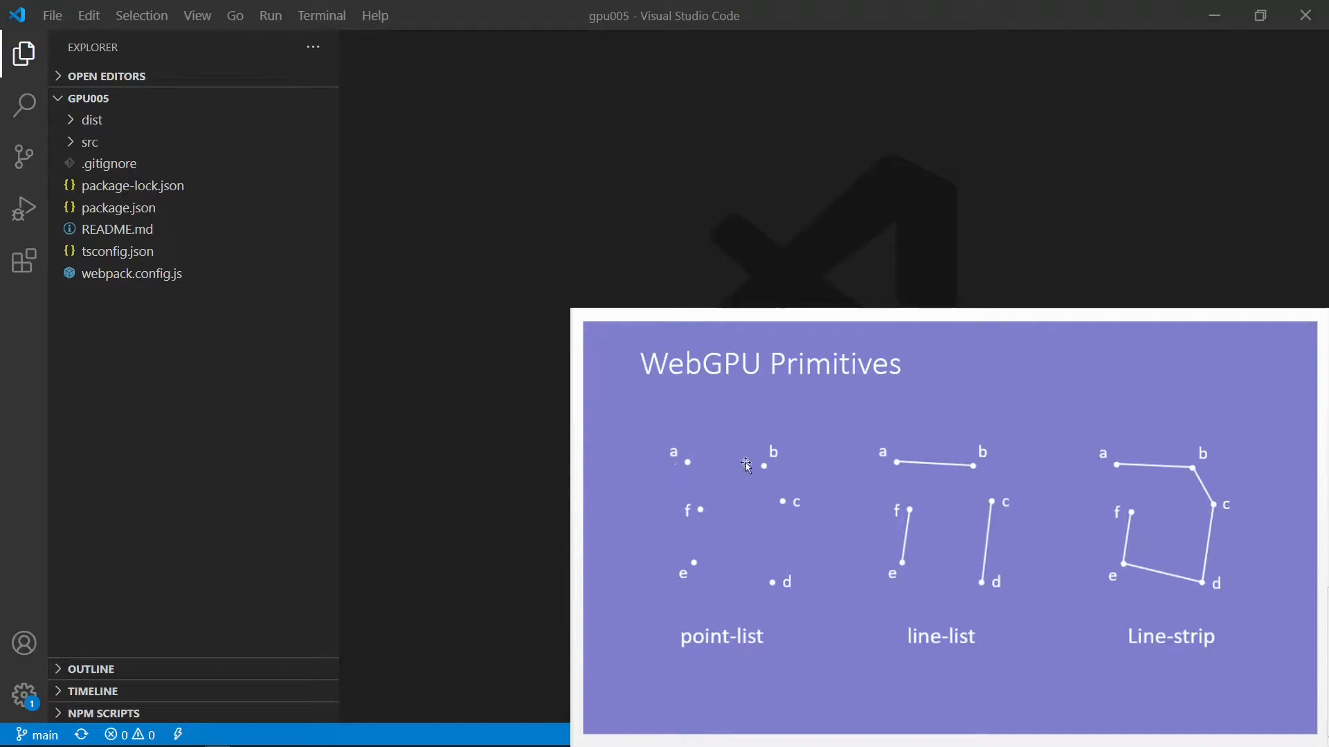
mouse_move(895, 472)
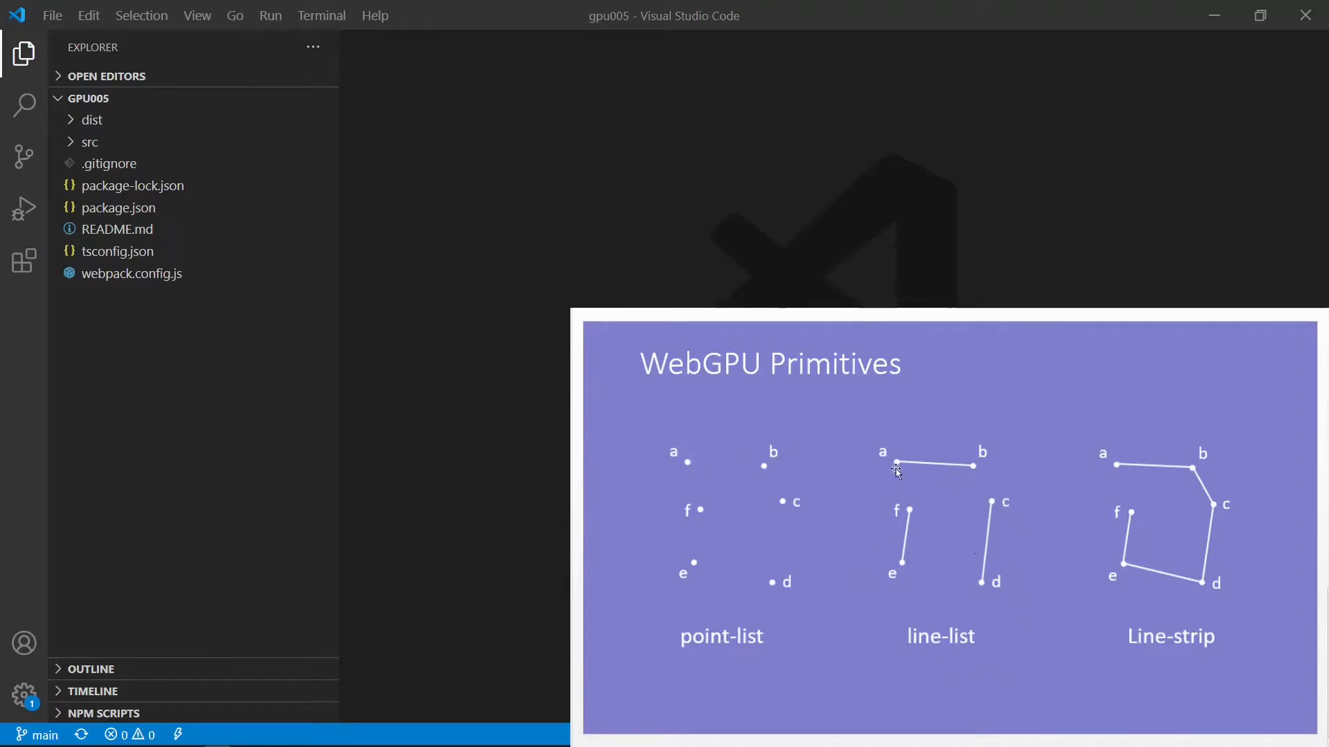
mouse_move(973, 475)
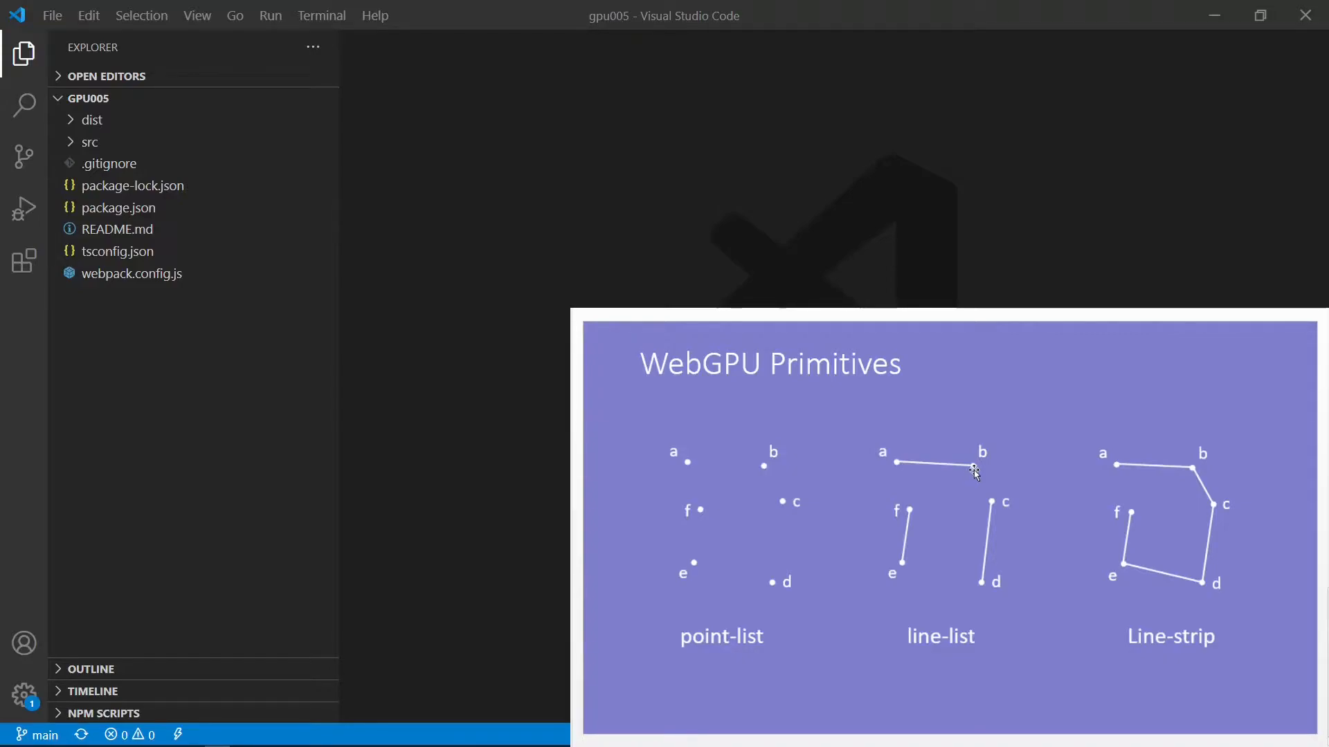
mouse_move(987, 483)
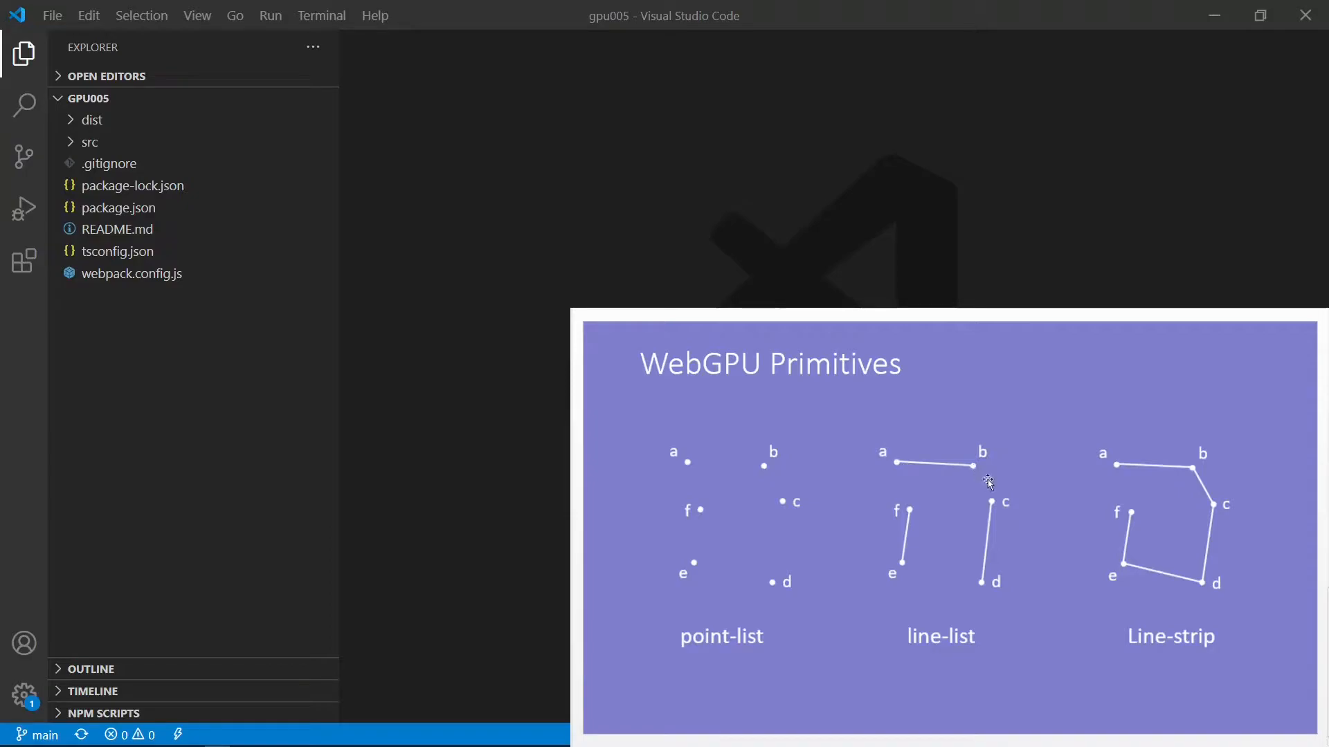
mouse_move(936, 446)
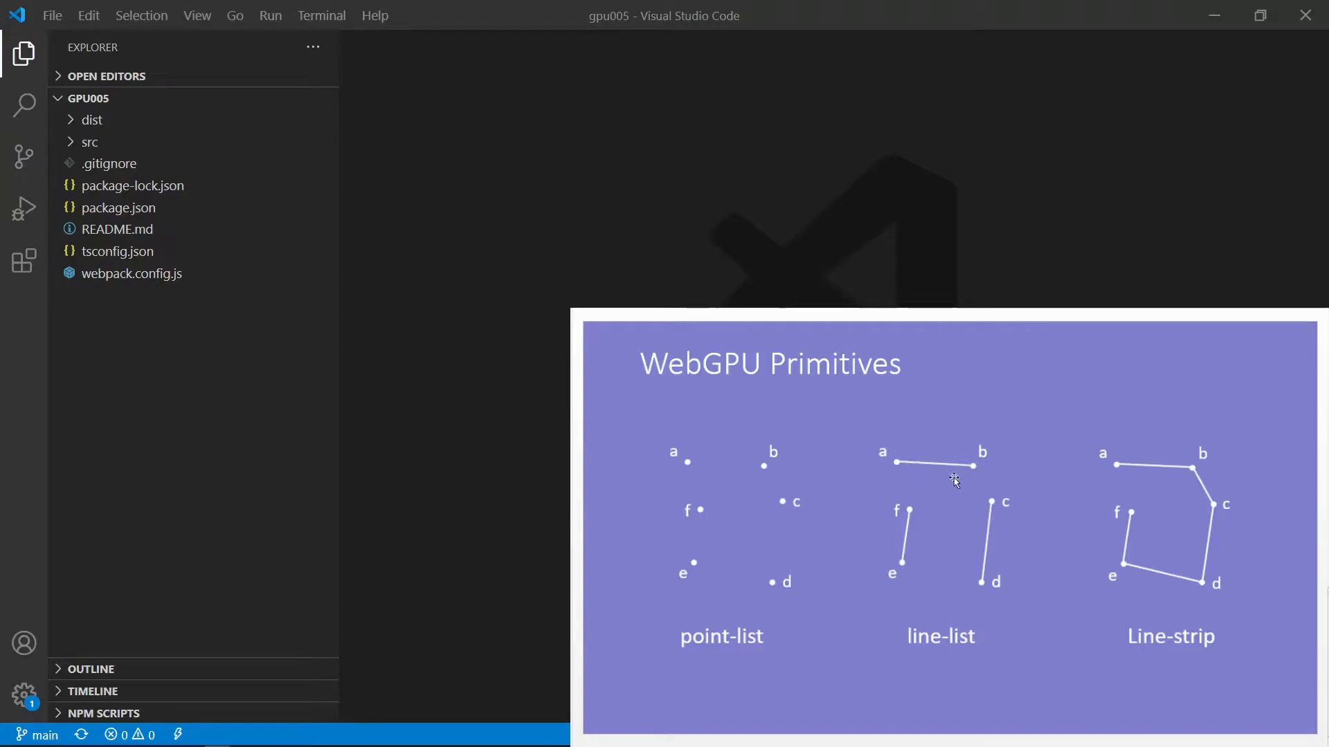
mouse_move(1117, 469)
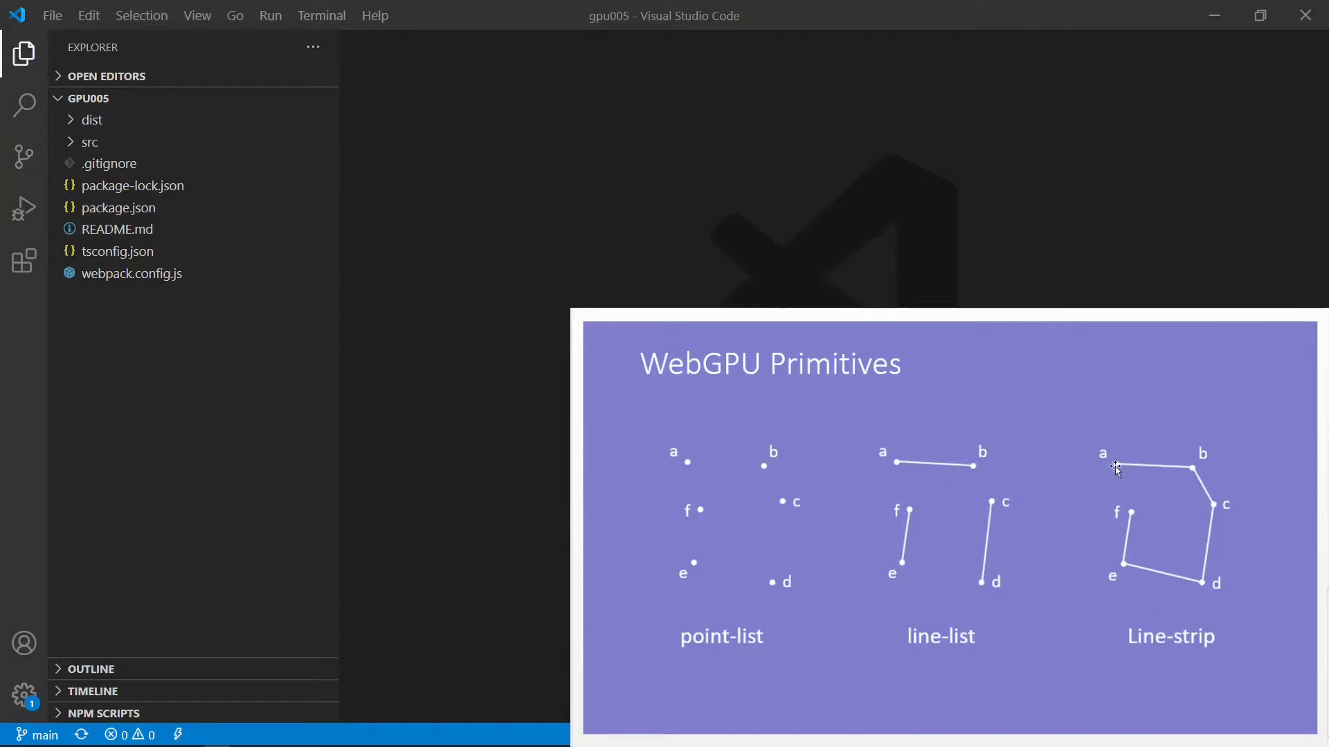
mouse_move(1204, 500)
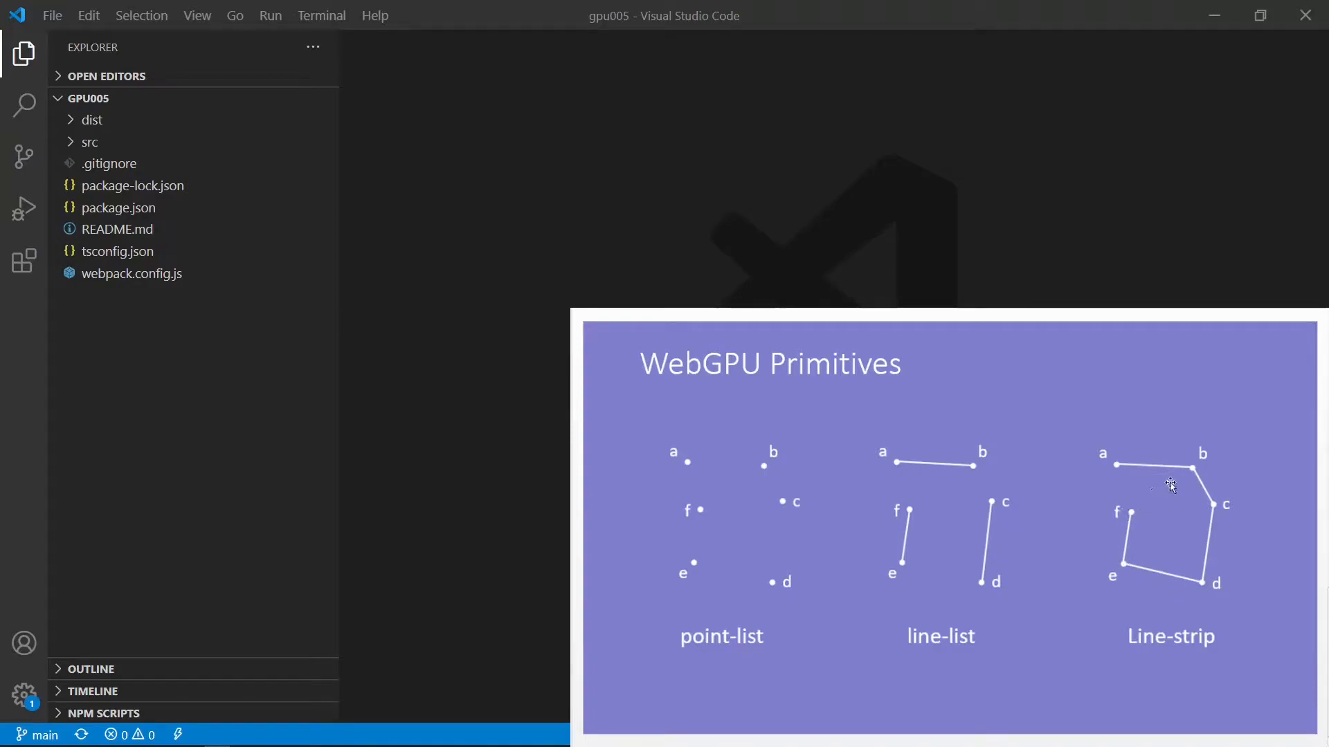
mouse_move(1191, 475)
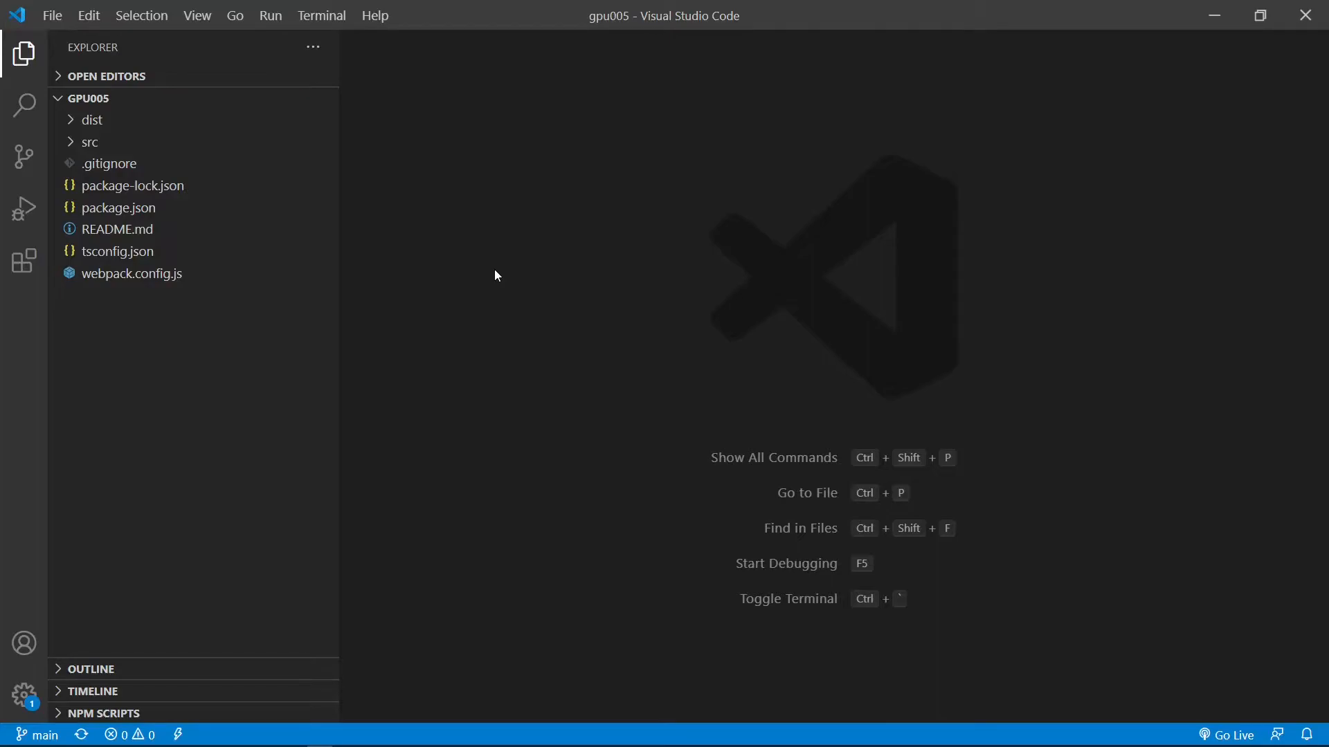
Run npm install in a new project terminal, then expand the dist folder
click(321, 15)
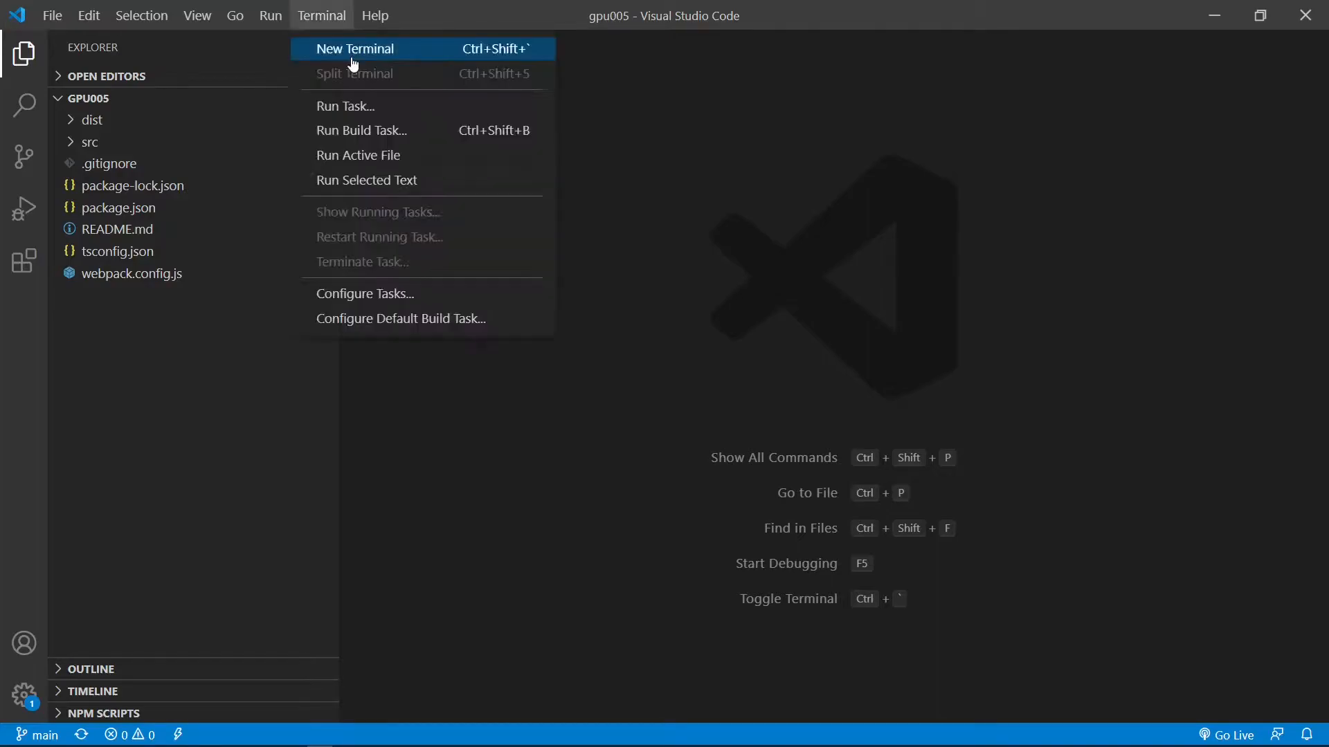
click(355, 49)
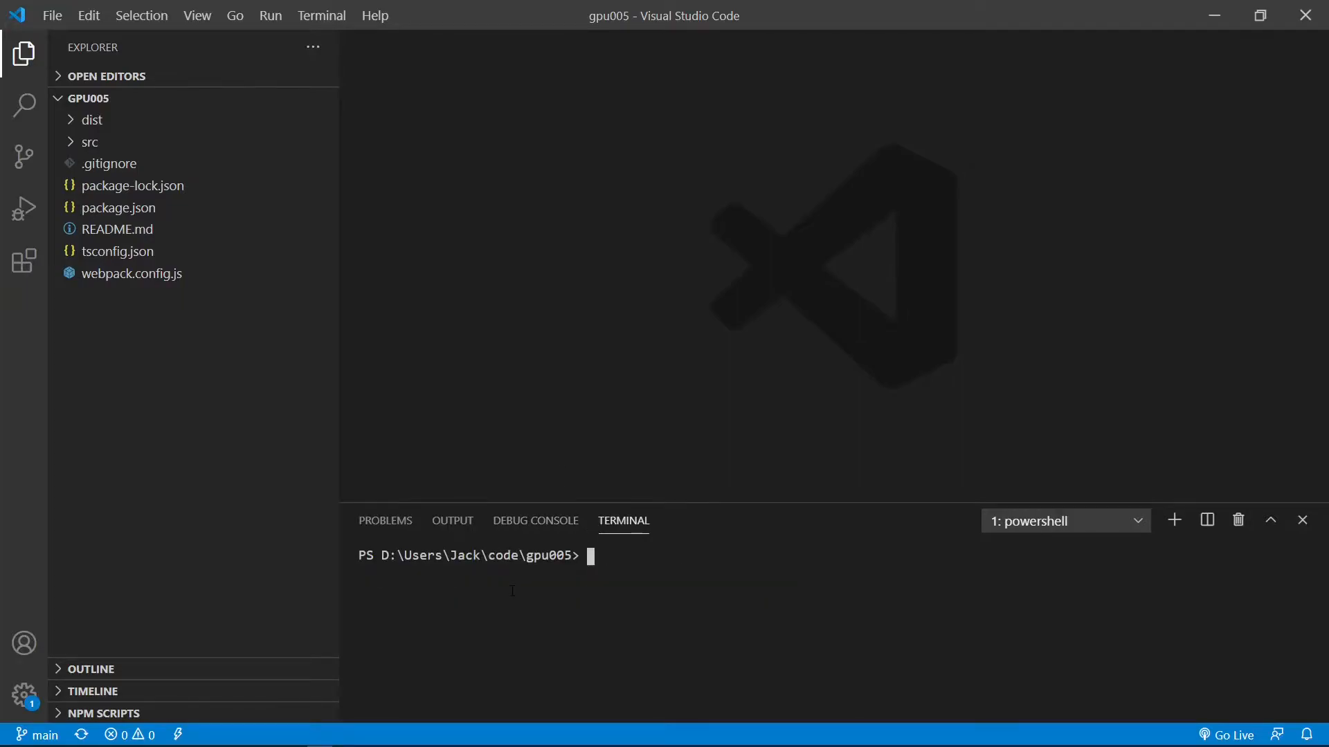
text(npm install)
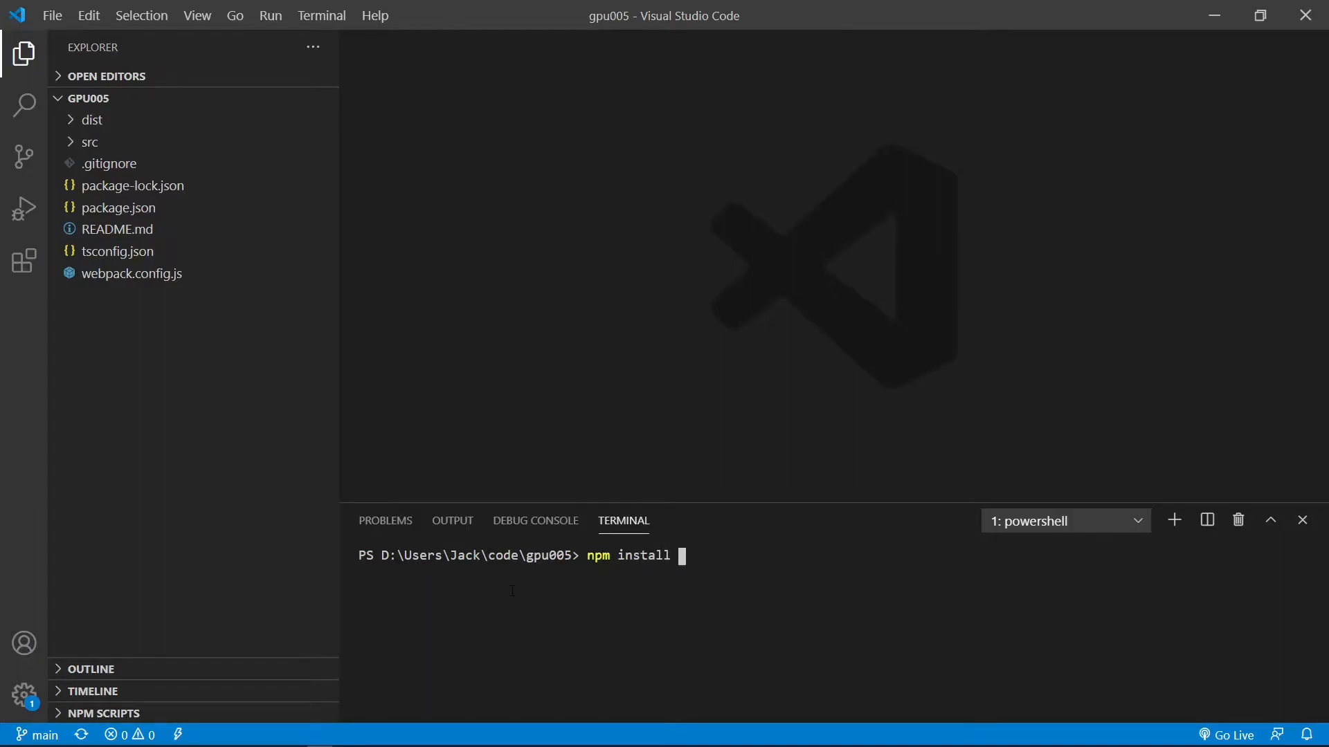
mouse_move(498, 544)
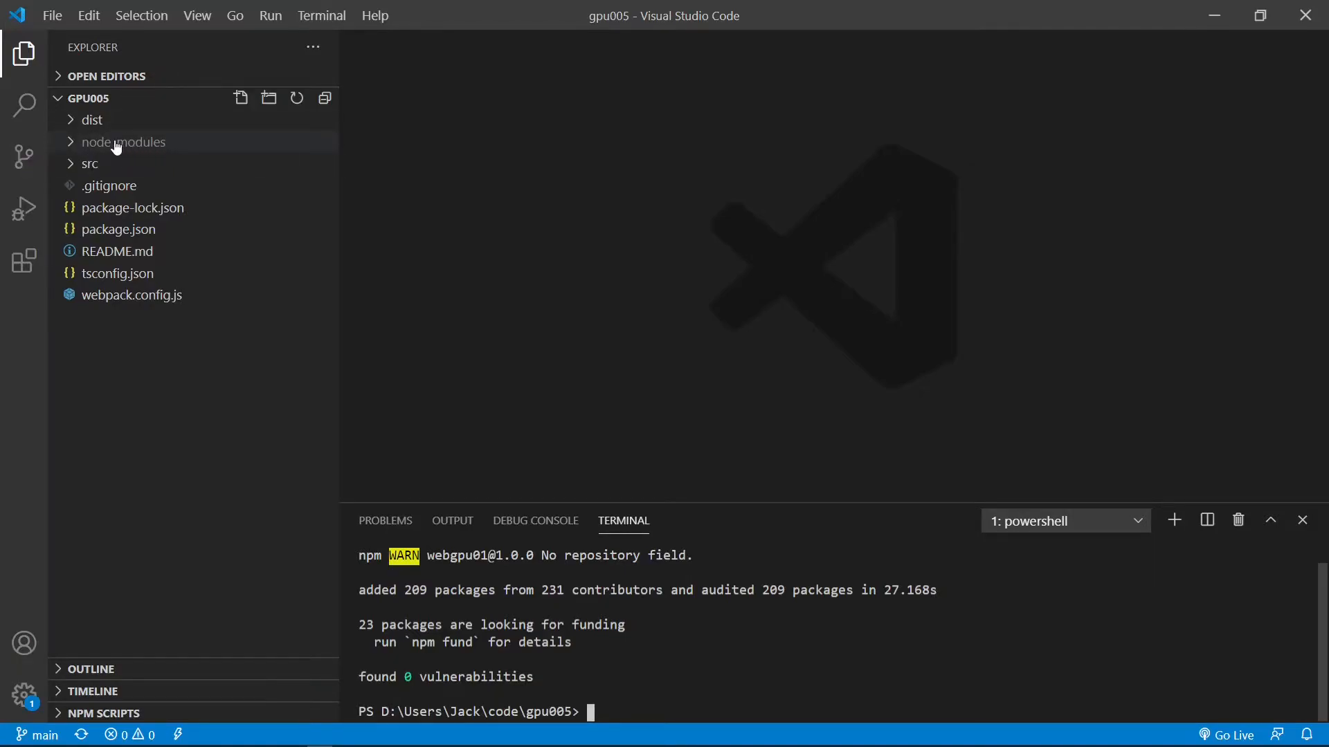
mouse_move(124, 142)
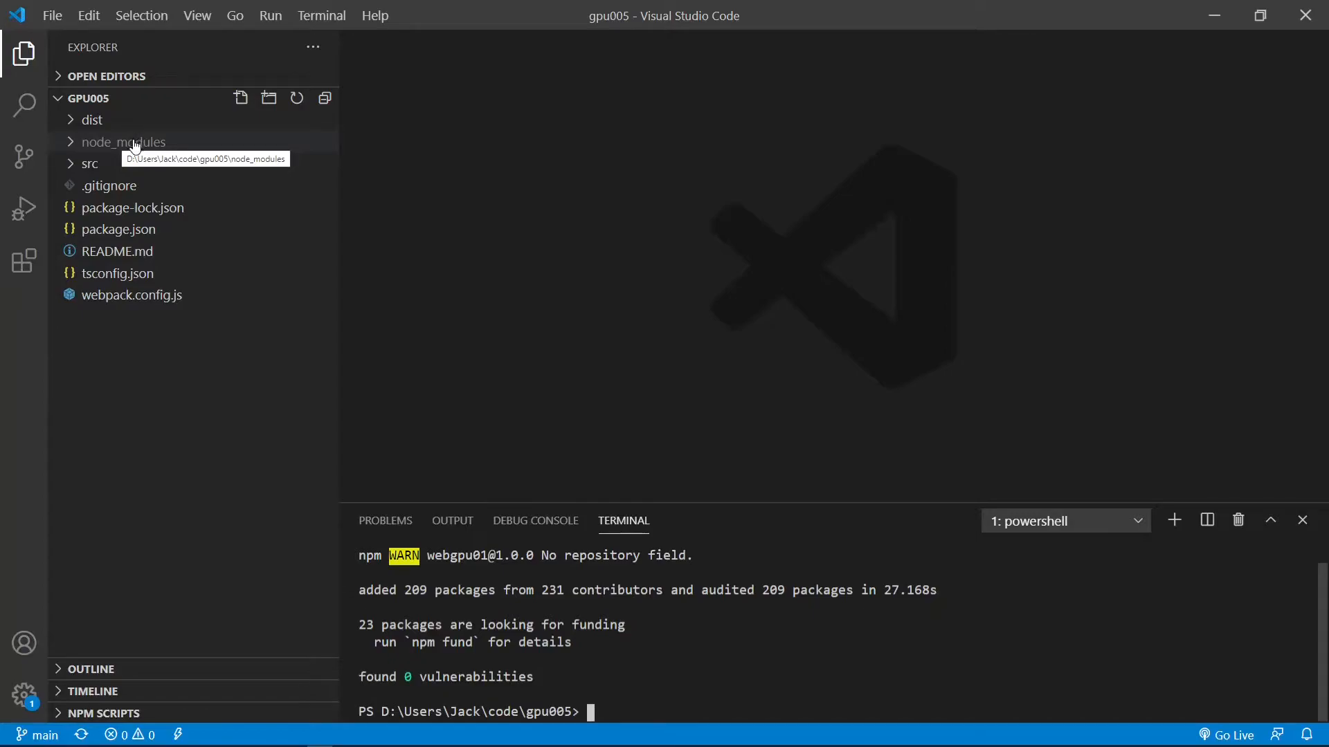
click(90, 120)
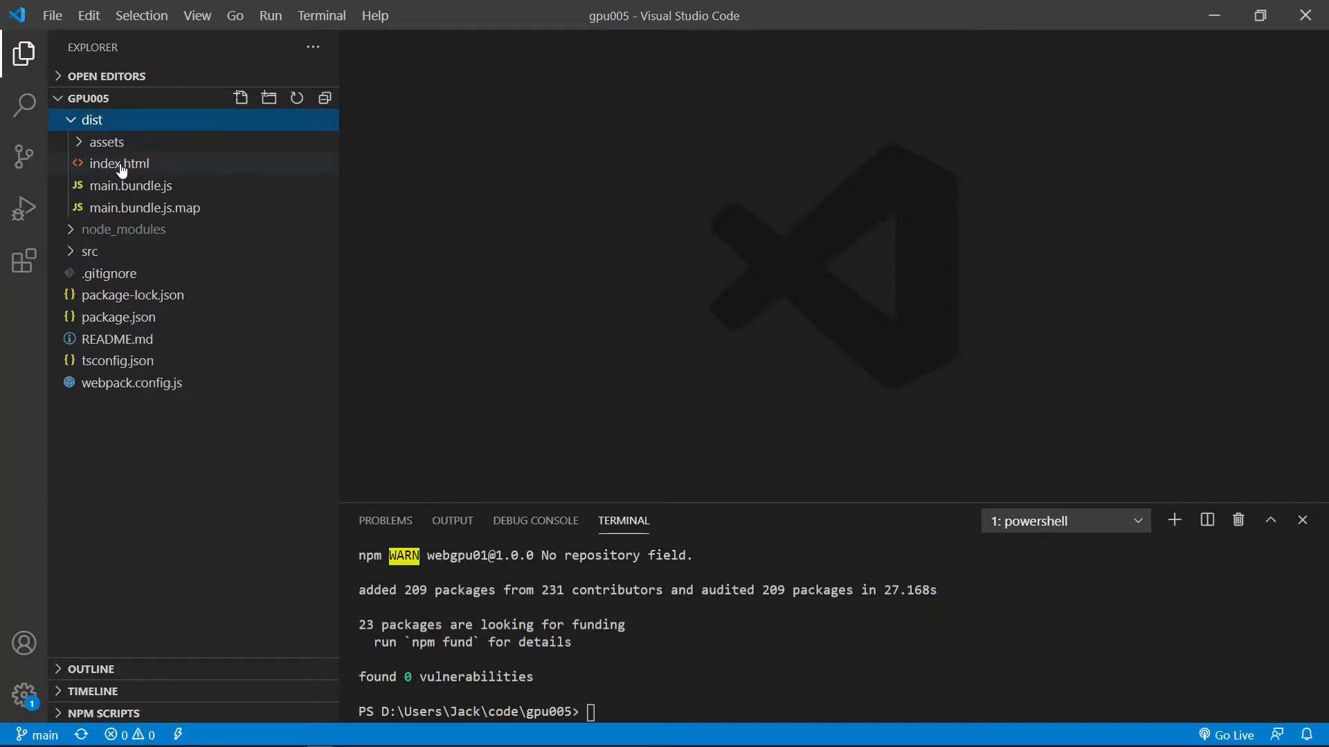
Retitle dist/index.html to Step-by-Step 5 with heading 'Create Point and Line Primitives'
double_click(119, 163)
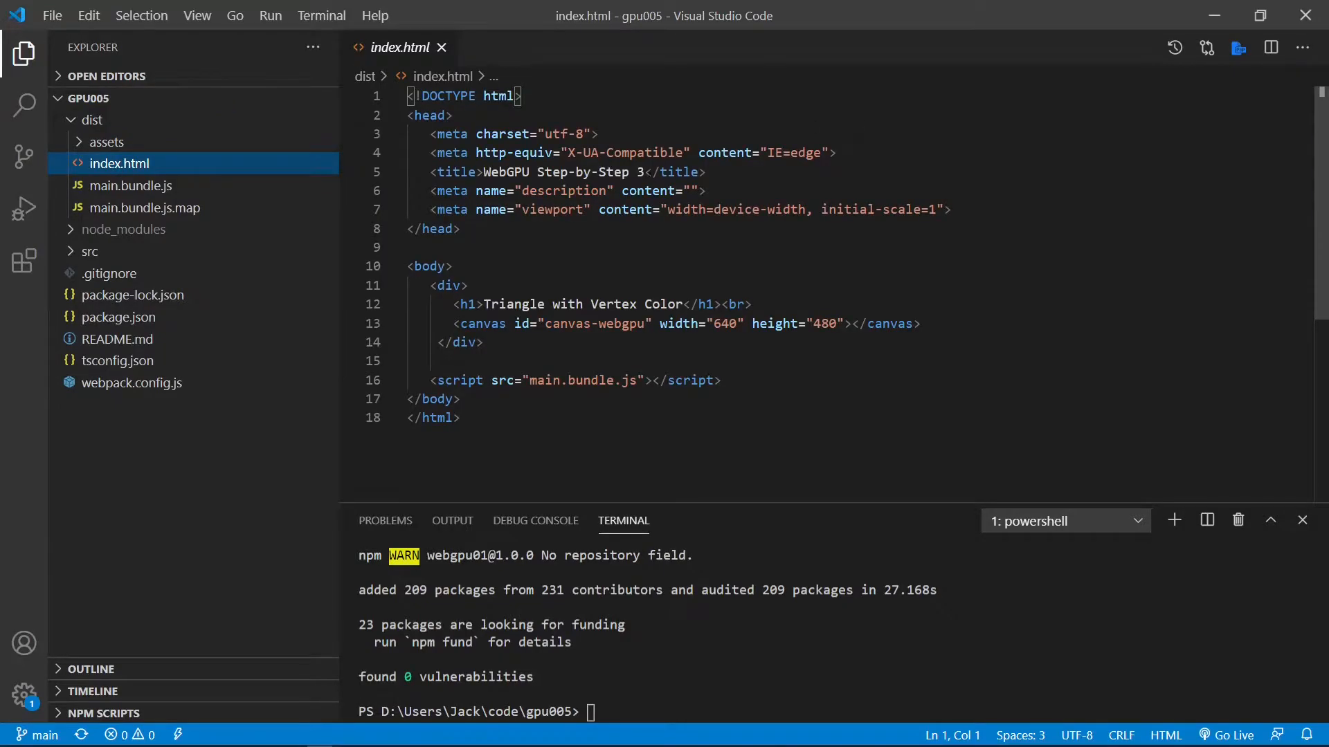
click(650, 171)
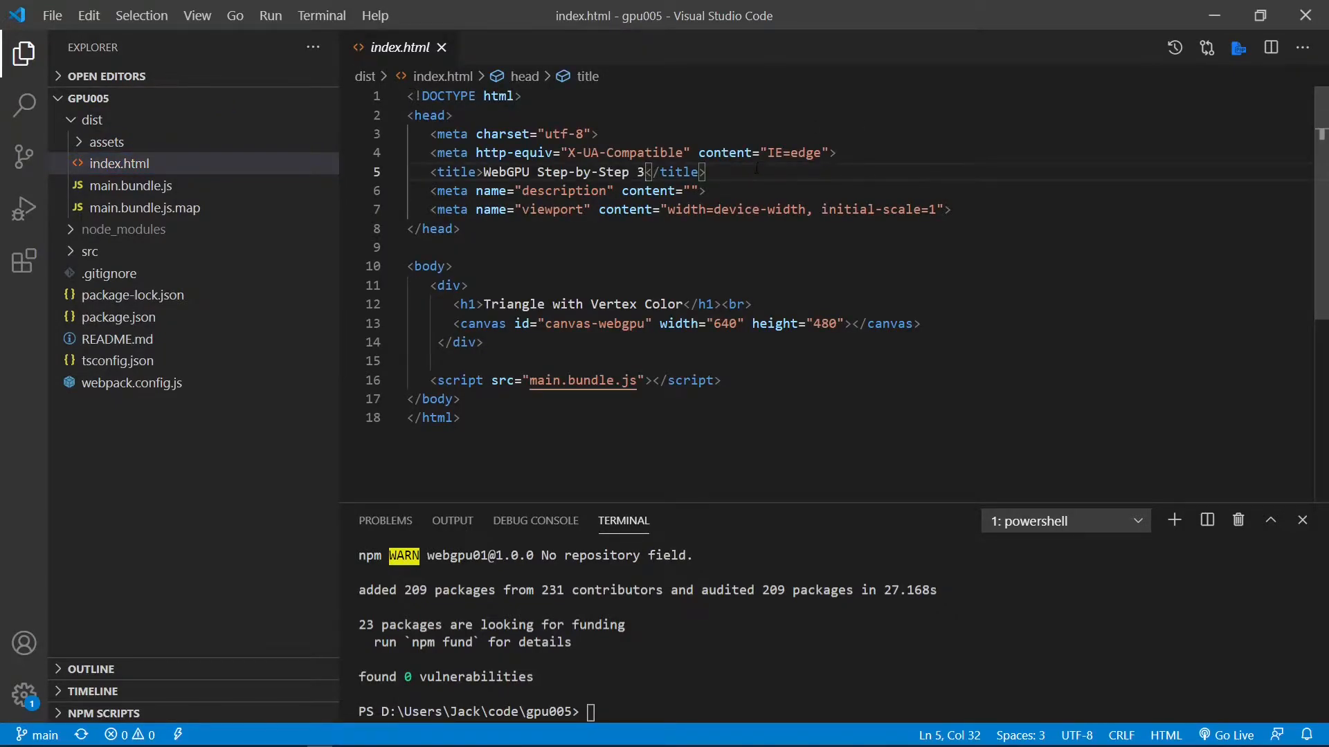
key(Backspace)
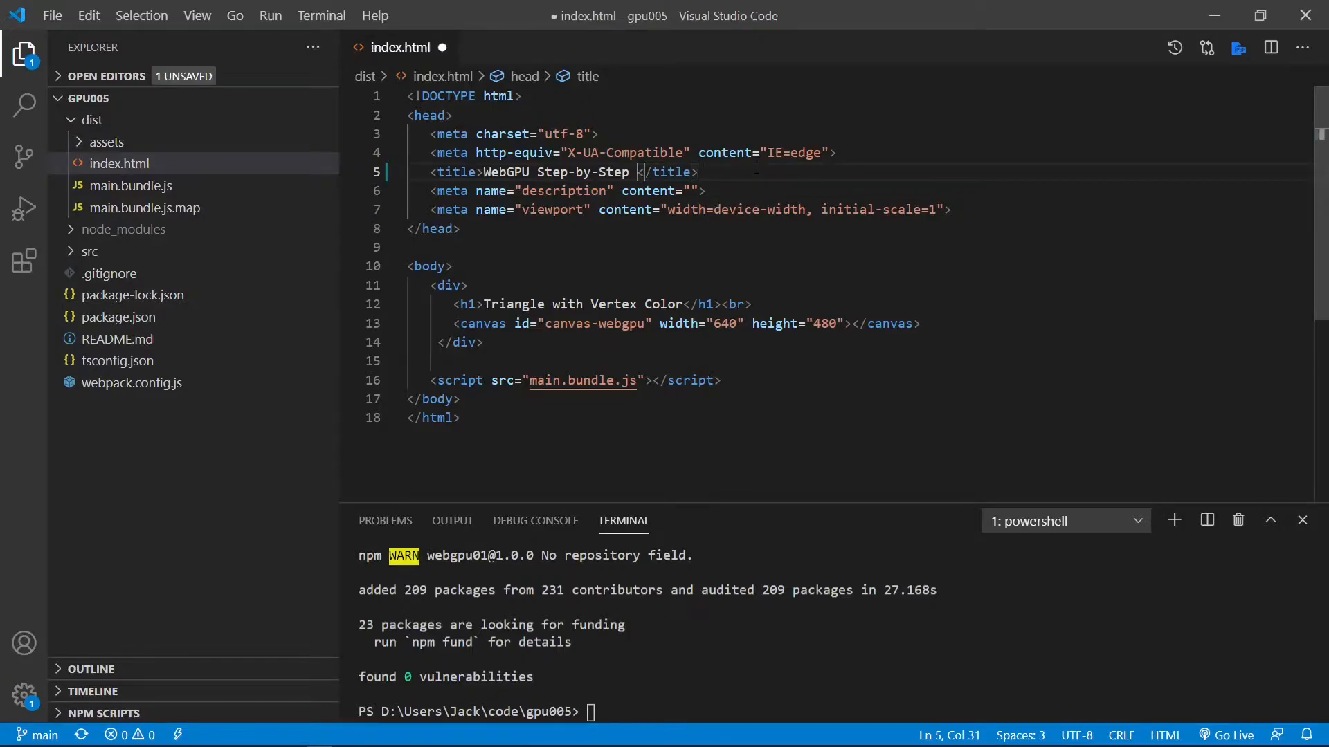
text(5)
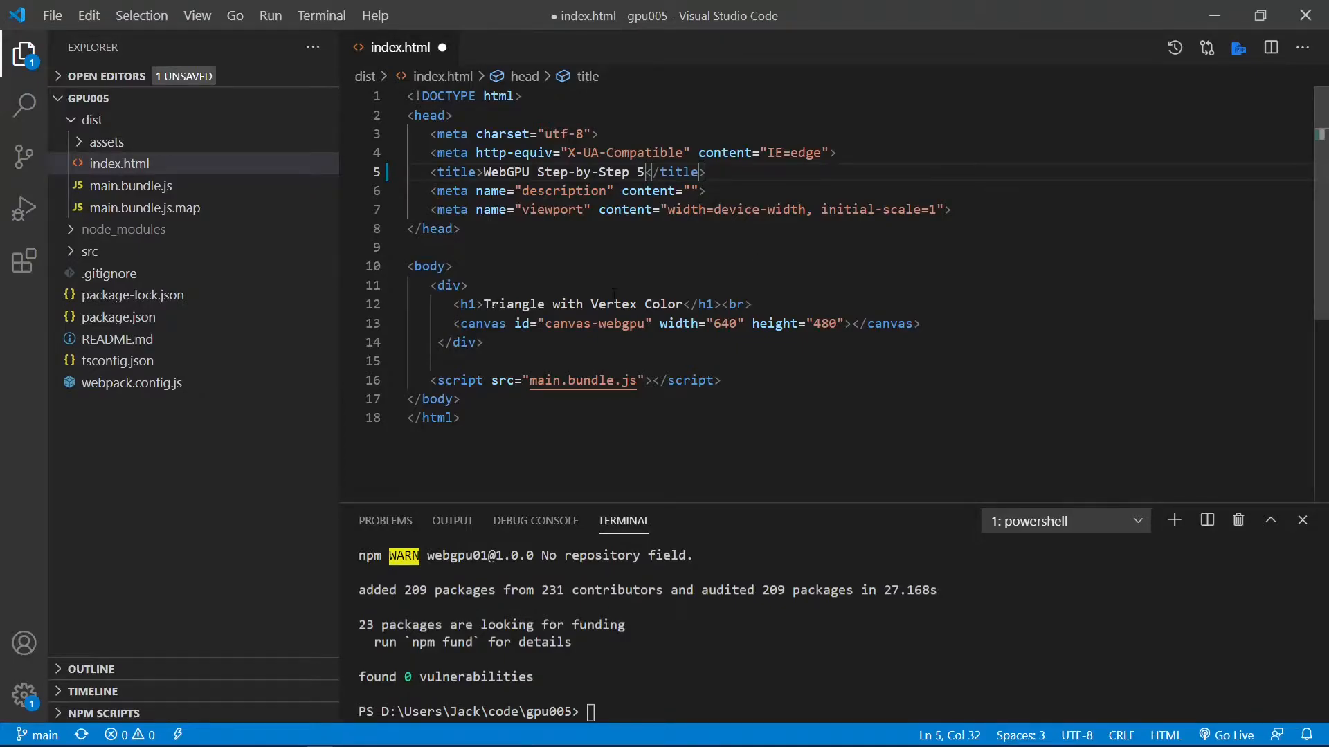
double_click(581, 303)
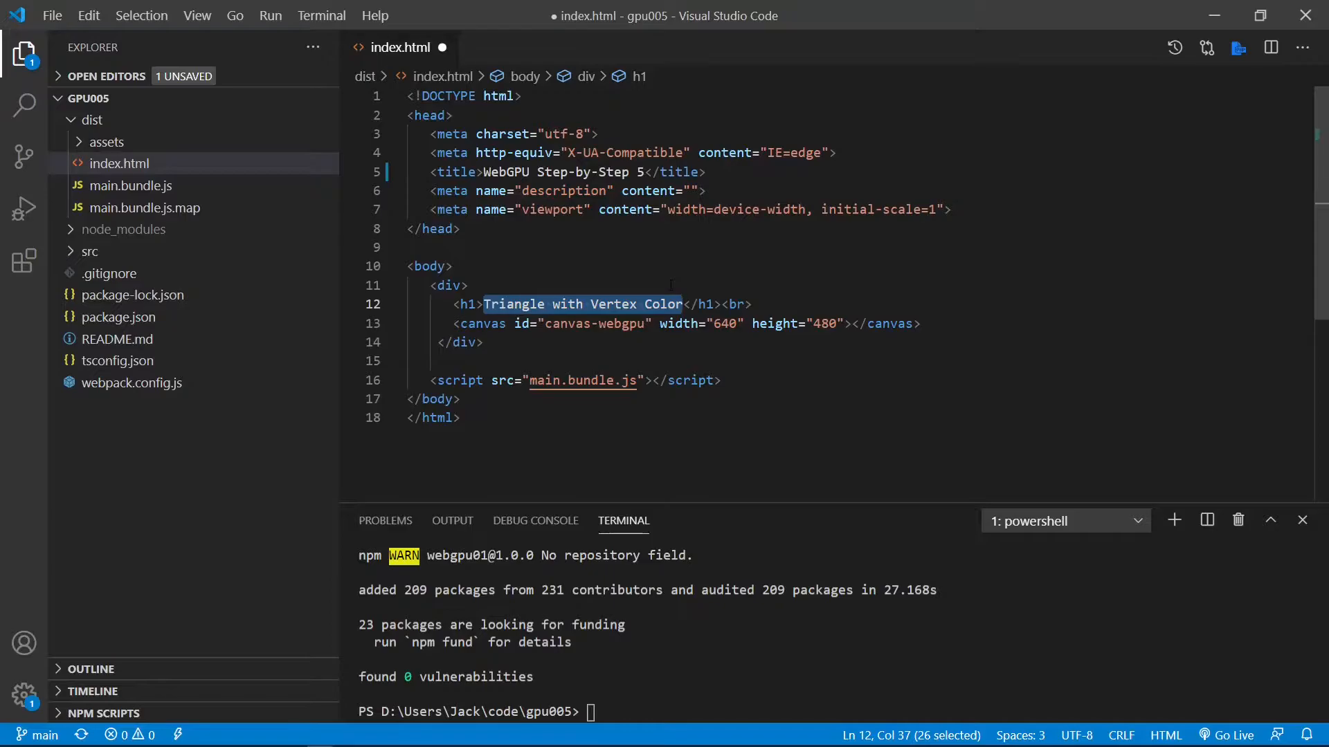
text(Create Point and Line </h1><br>)
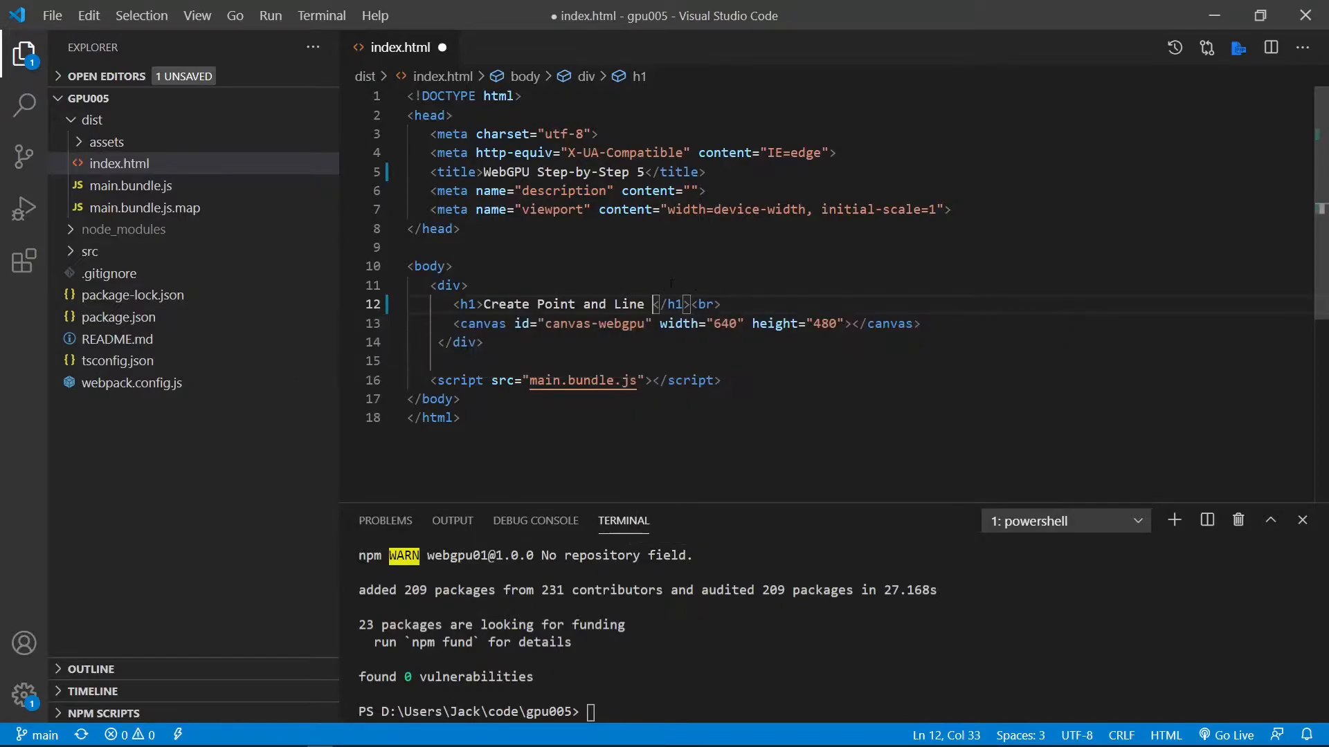
text(Primitives)
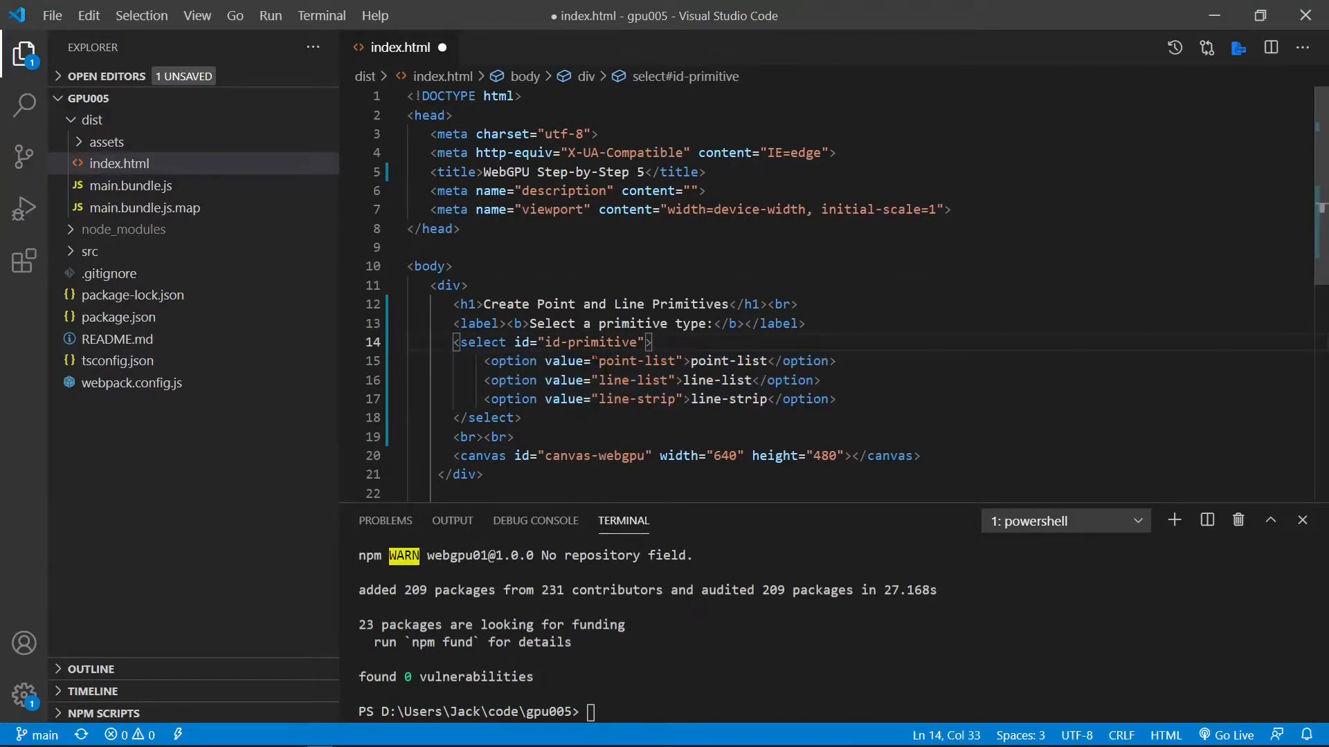
Add the primitive selector with point-list, line-list and line-strip options
double_click(634, 362)
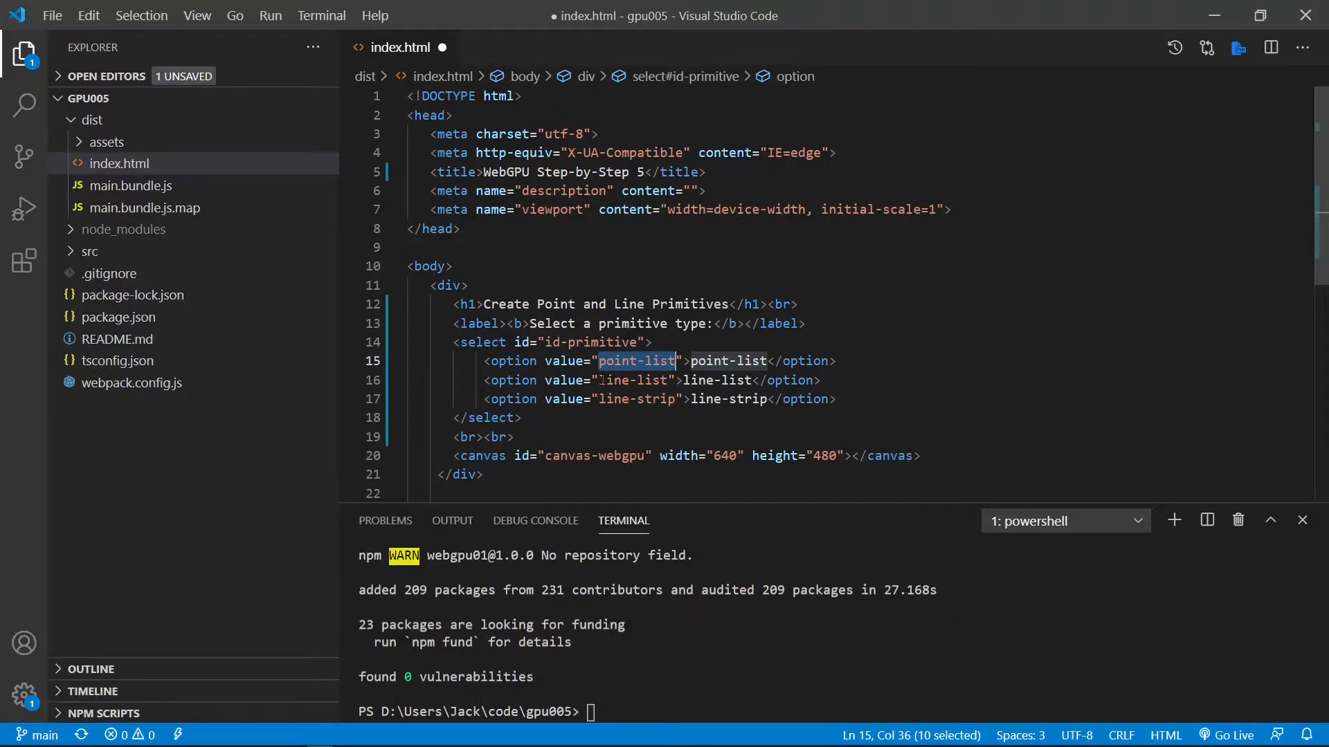
double_click(634, 380)
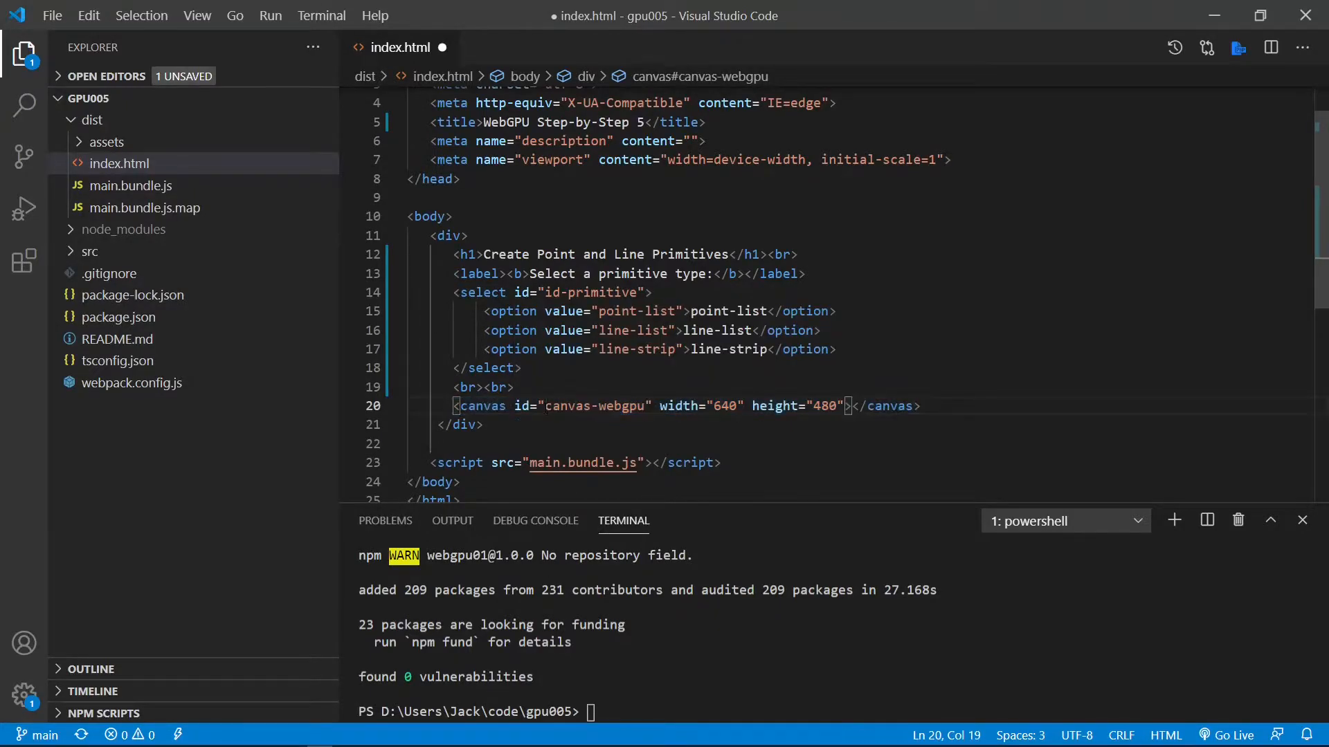
double_click(595, 406)
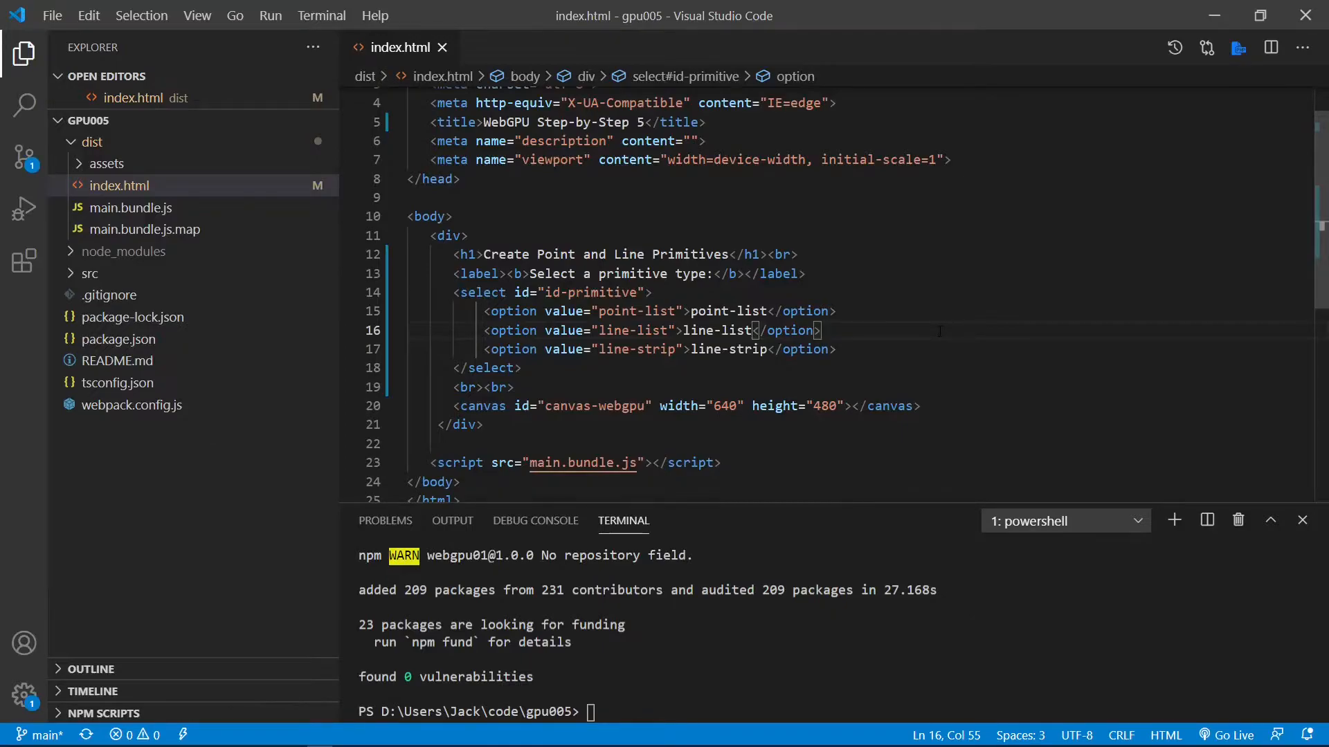
Open src/shaders.ts and insert the gpu005 snippet, cutting its six-vertex position array
click(89, 273)
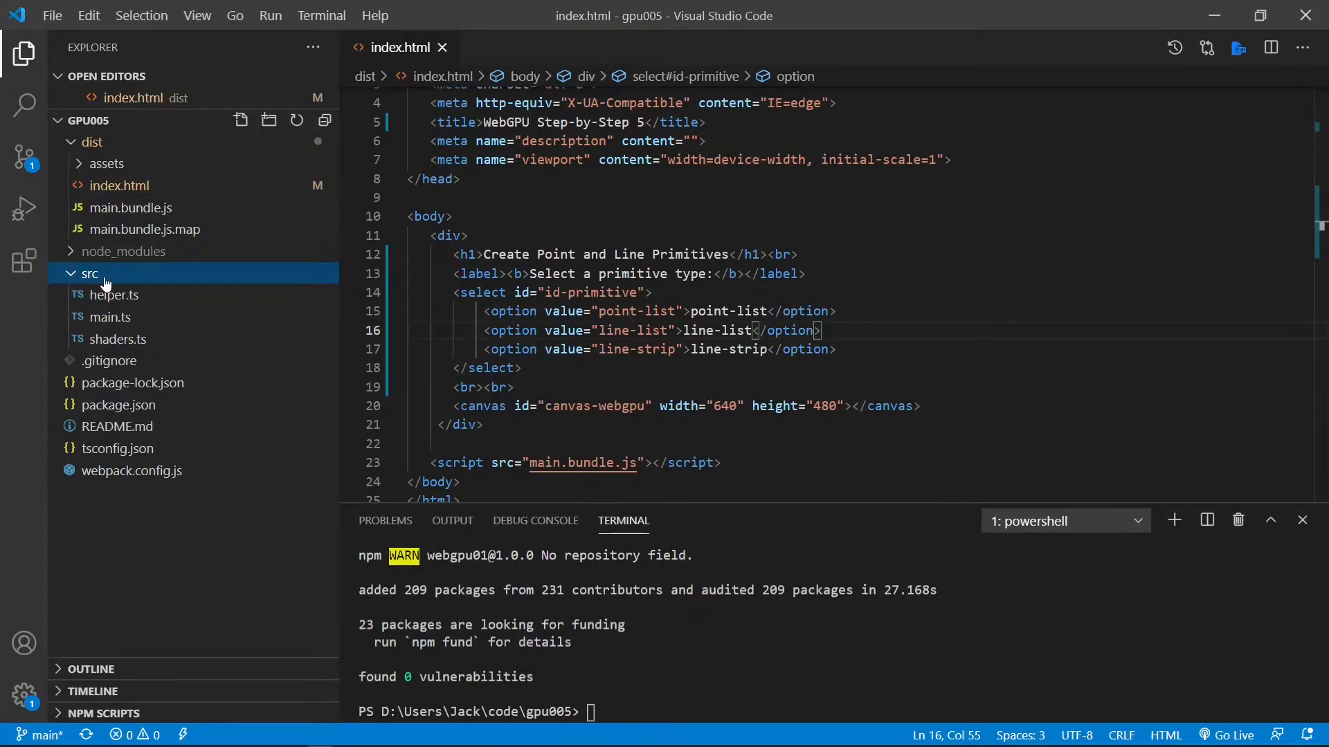
mouse_move(116, 339)
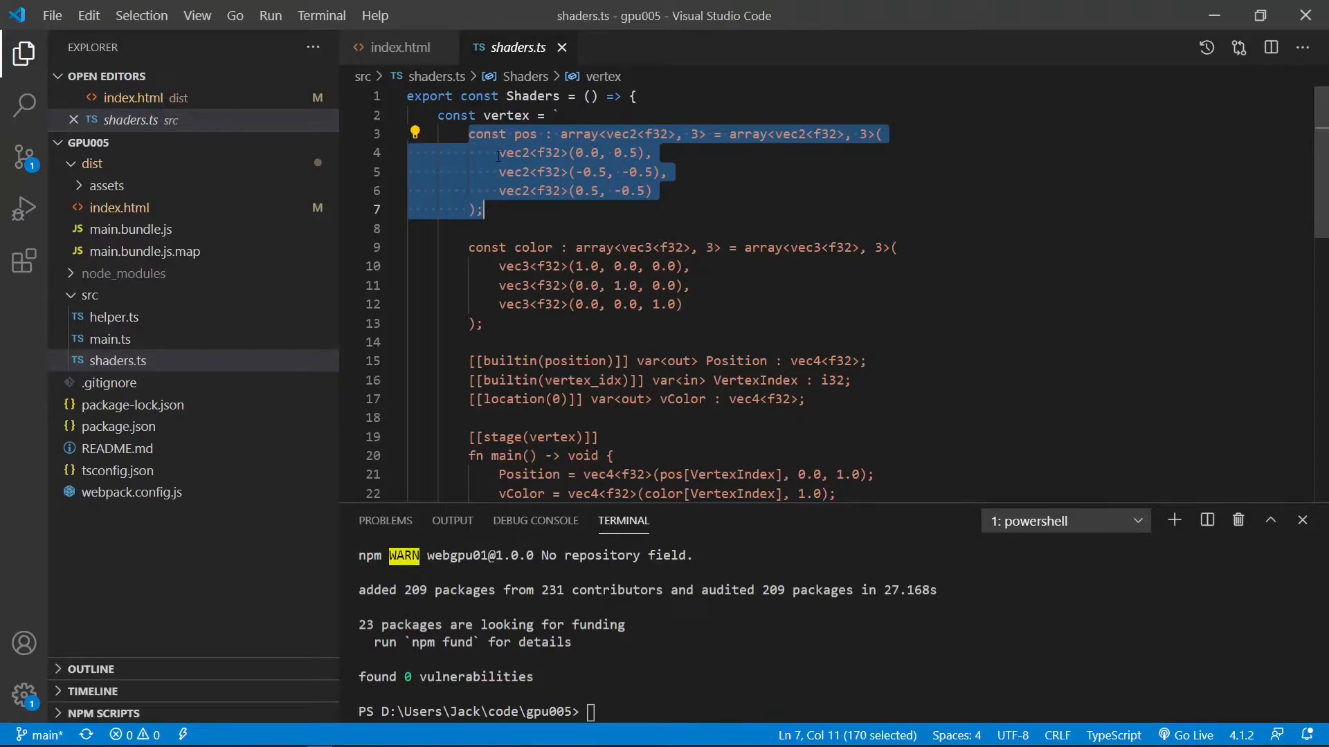
mouse_move(630, 171)
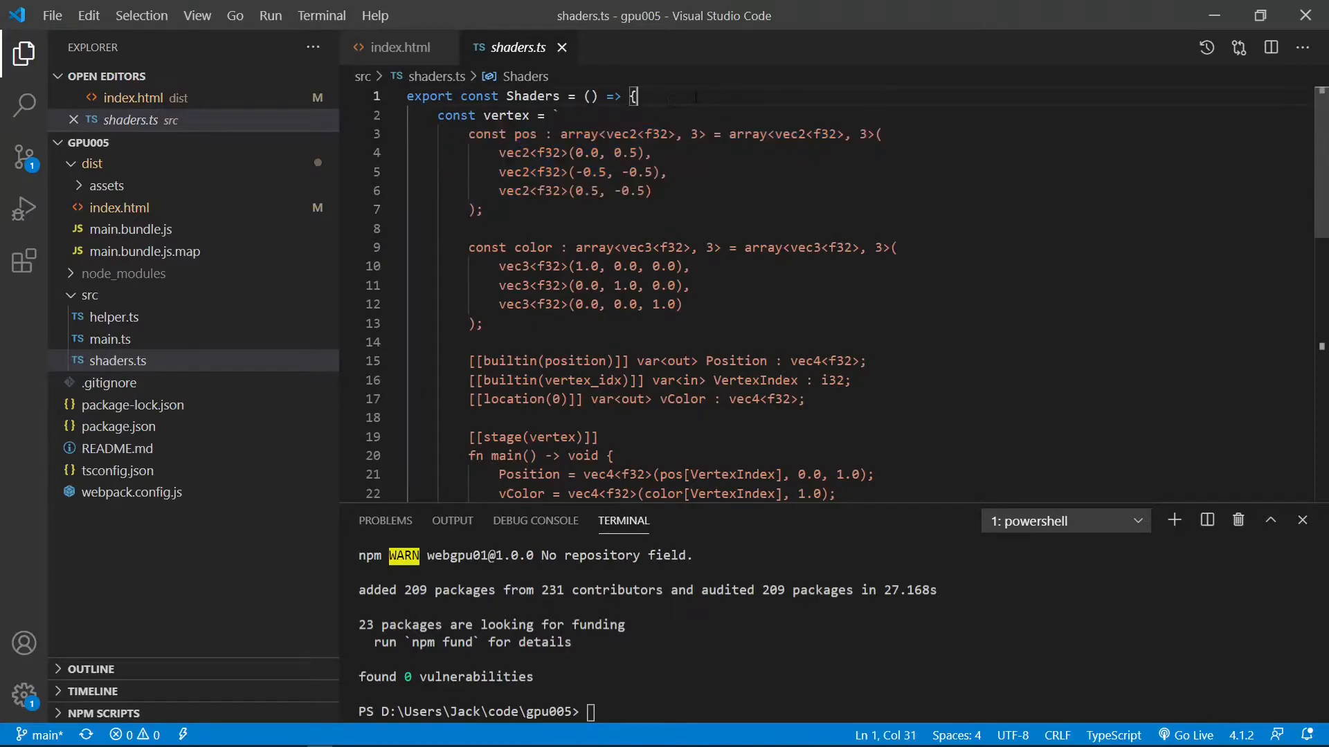
text(gpu005)
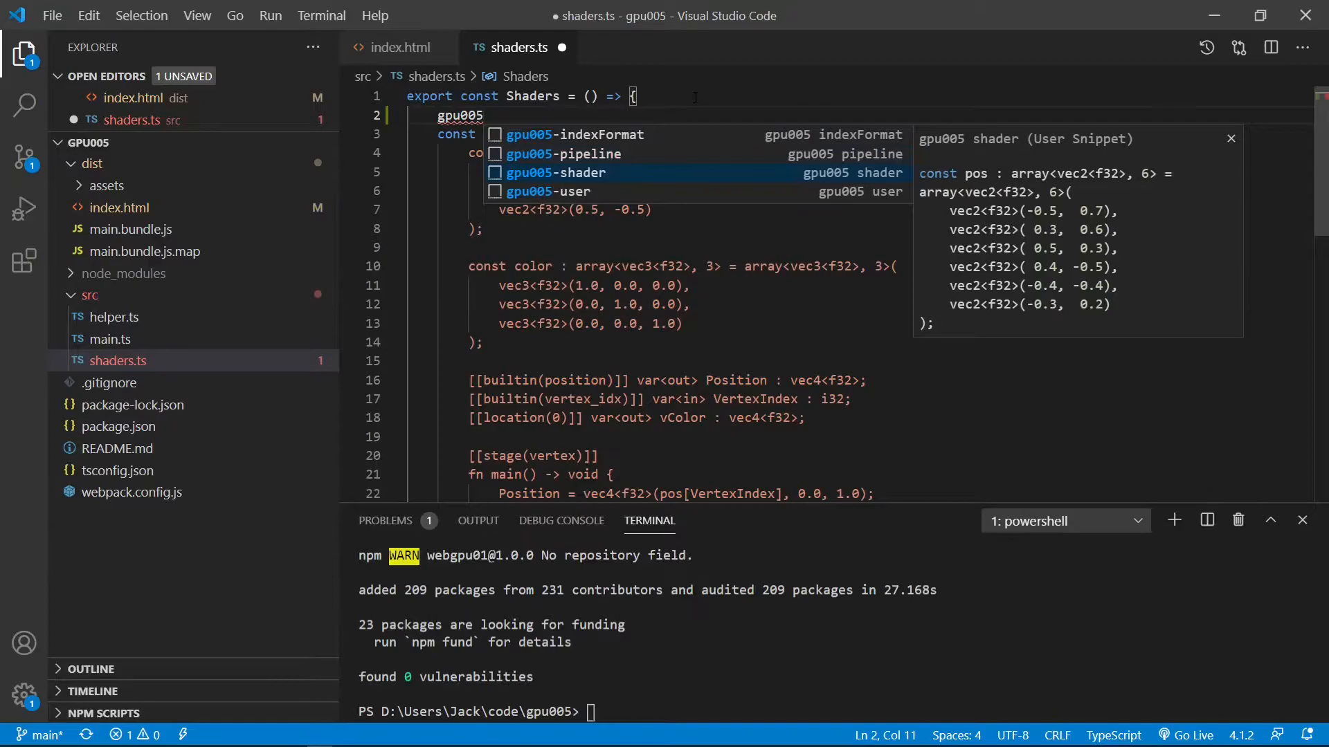
click(558, 172)
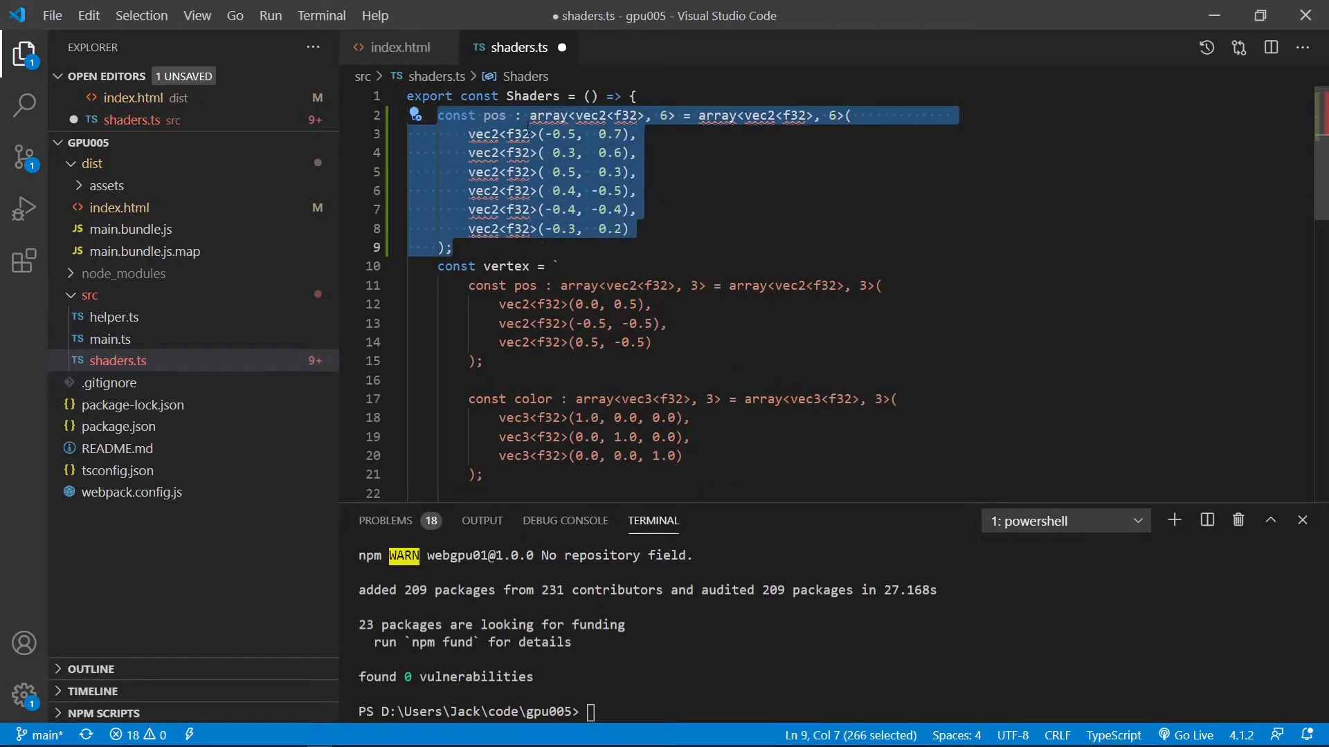
key(Delete)
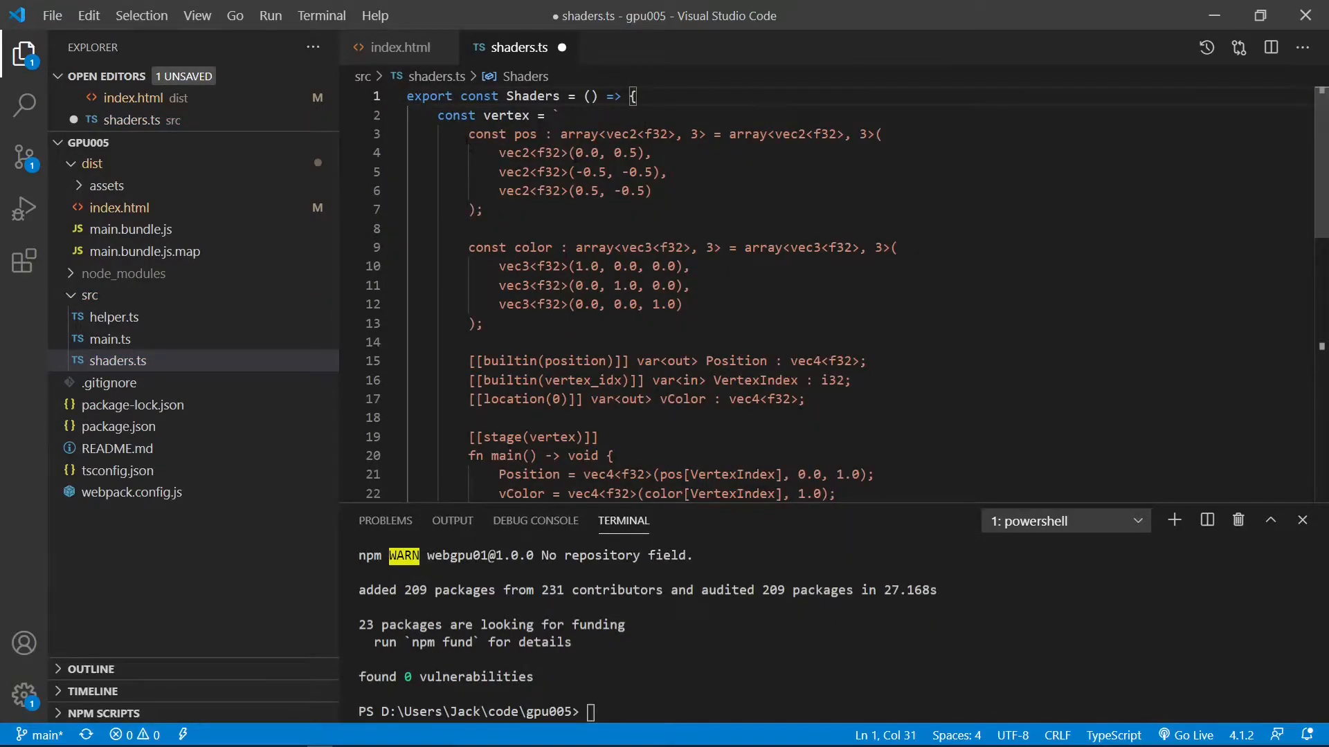
Paste six vertex positions over the old array and delete the color array and all vColor code
drag(468, 133, 483, 209)
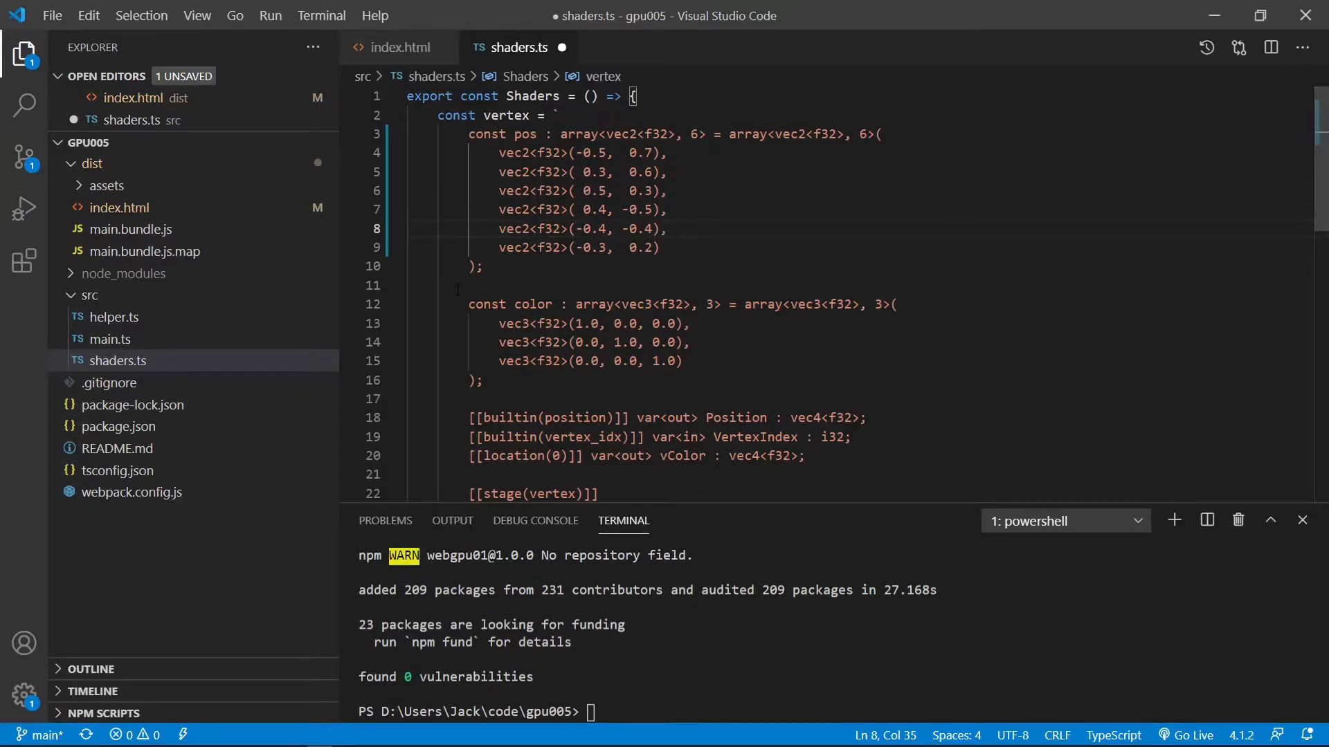
drag(468, 305, 483, 381)
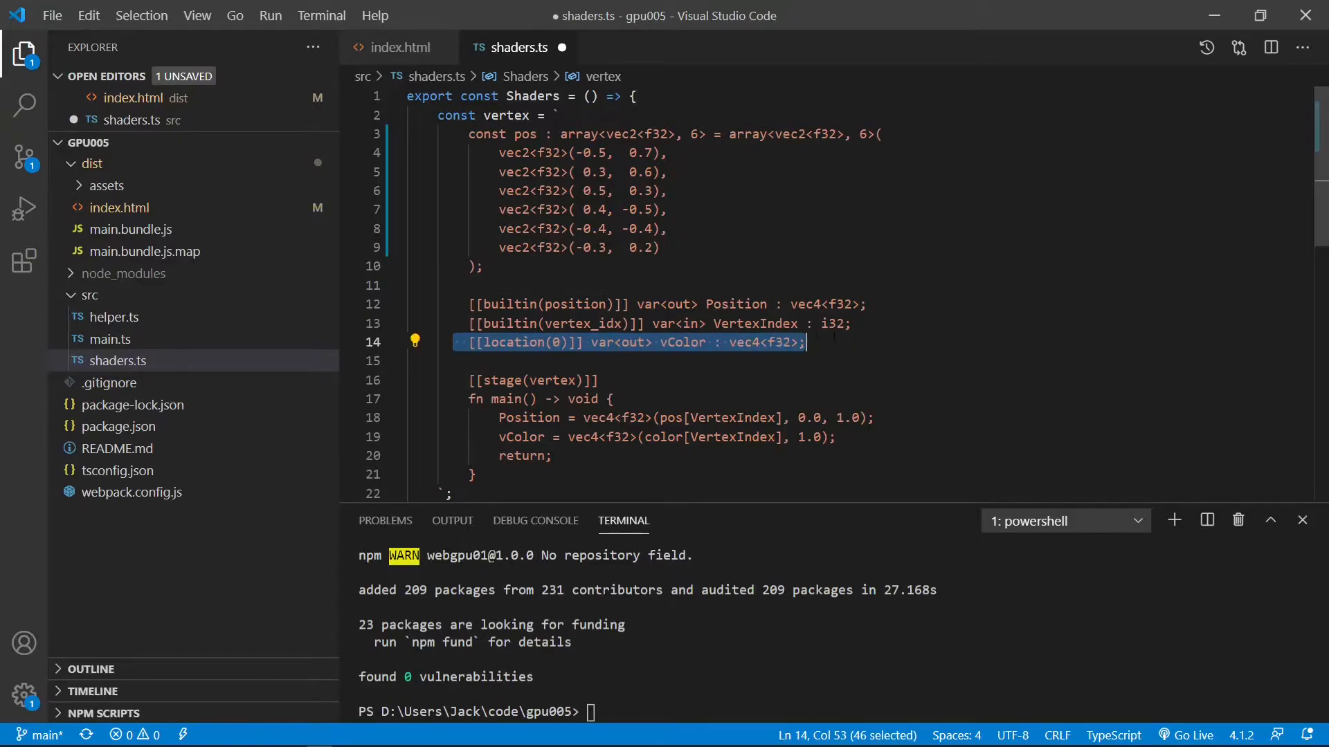
key(Delete)
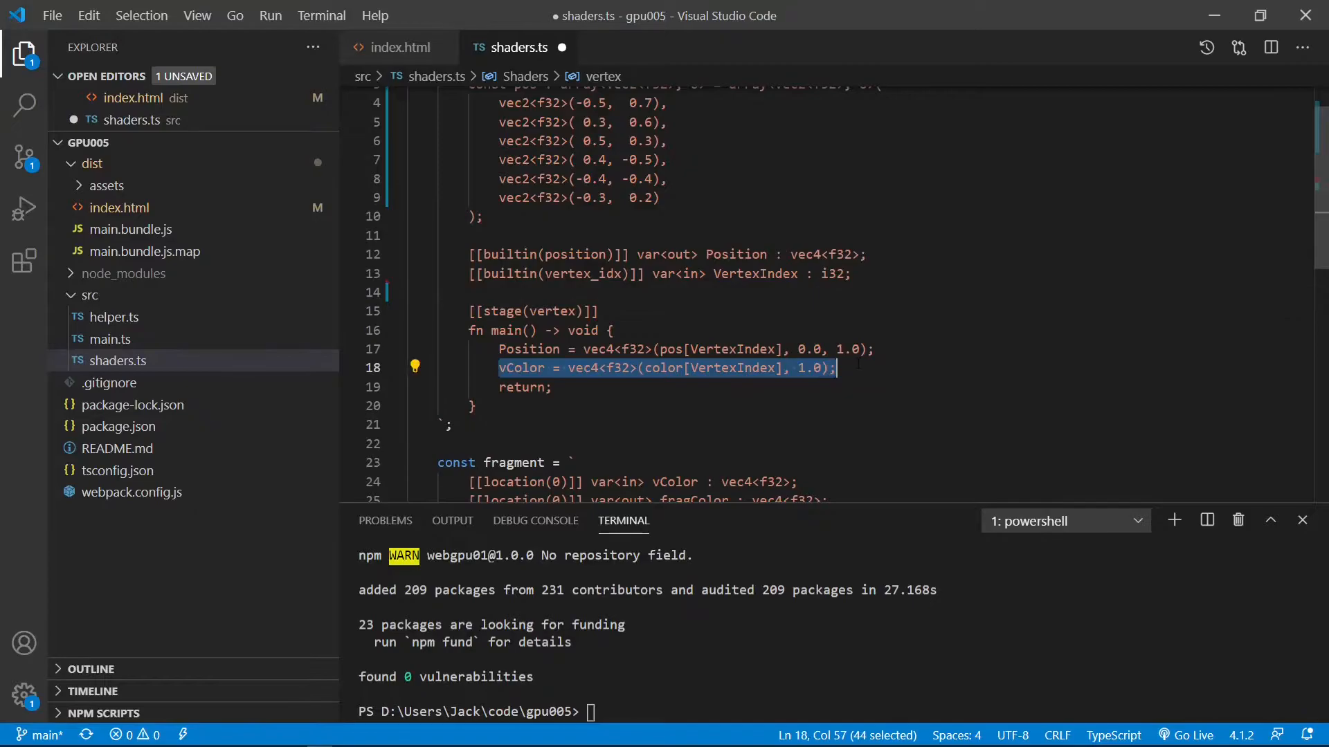
key(Delete)
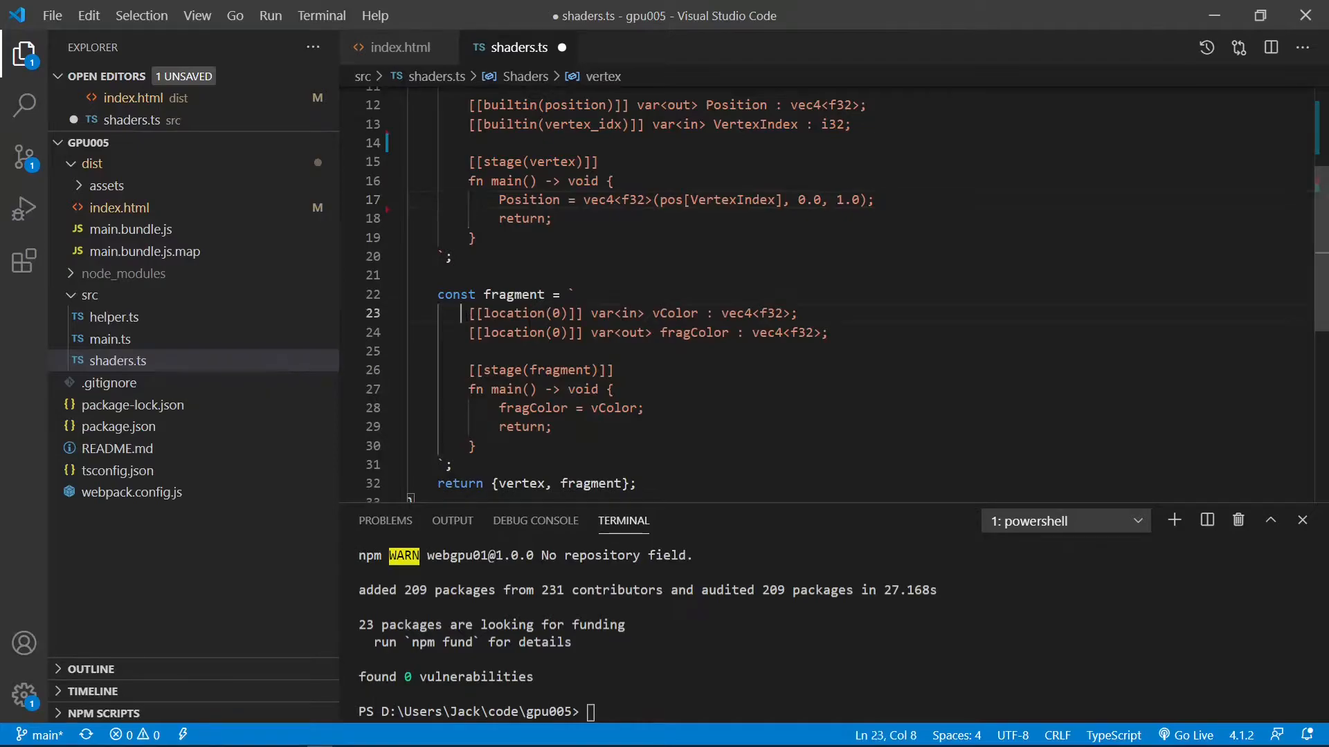
drag(462, 313, 795, 312)
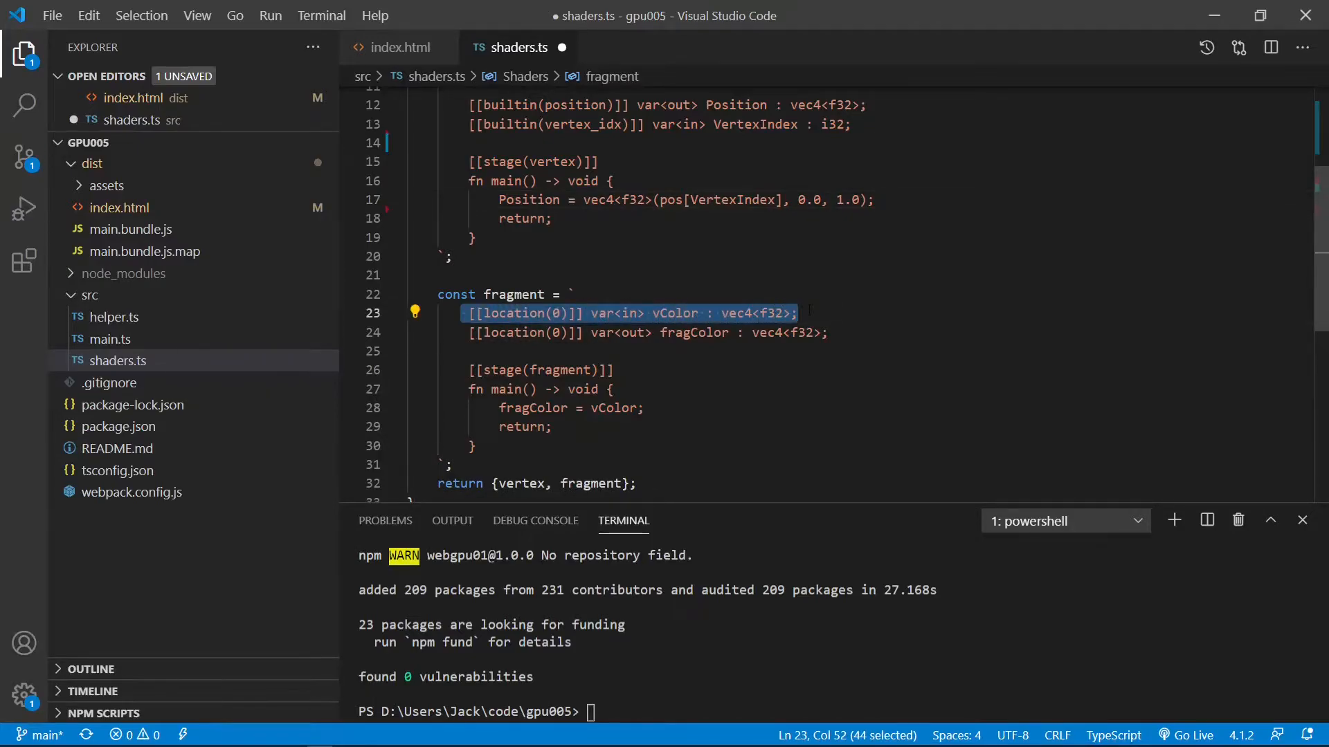
key(Delete)
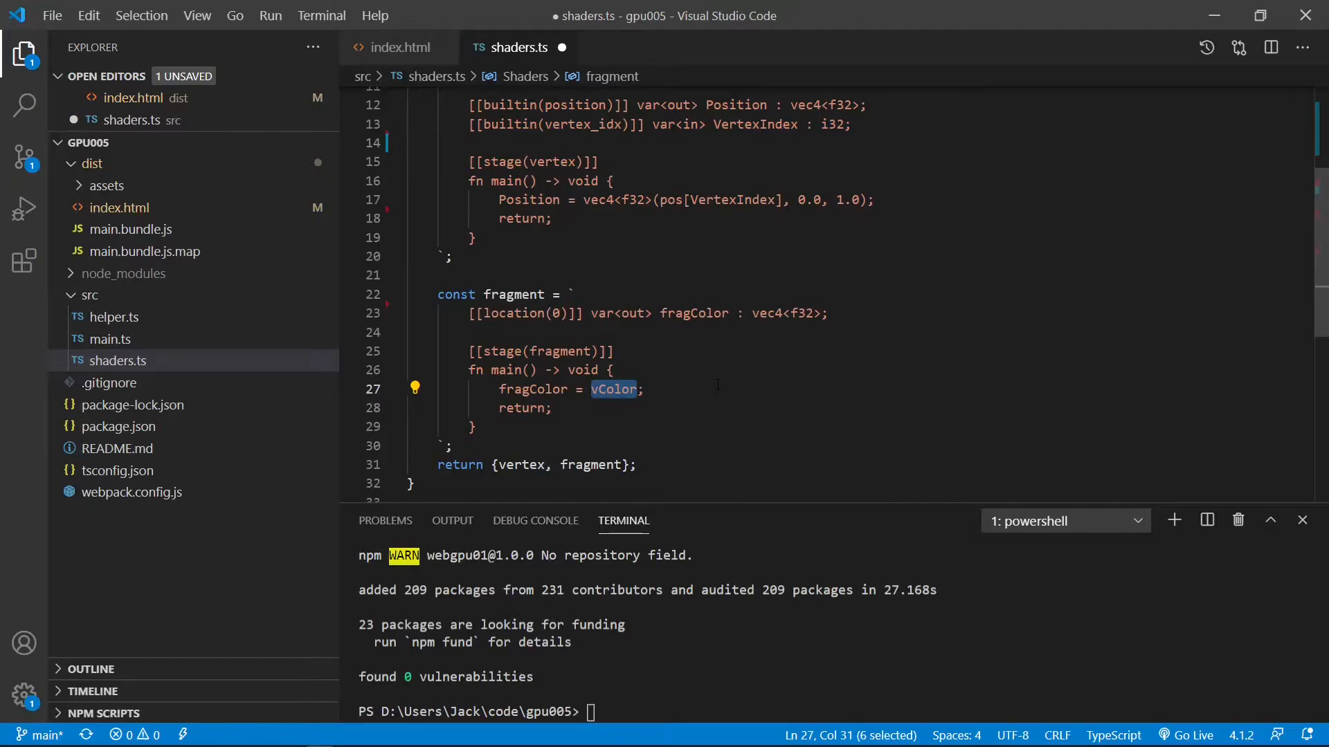
Make the fragment shader return vec4<f32>(1.0, 1.0, 0.0, 1.0) and save all files
text(vec4<f32>()
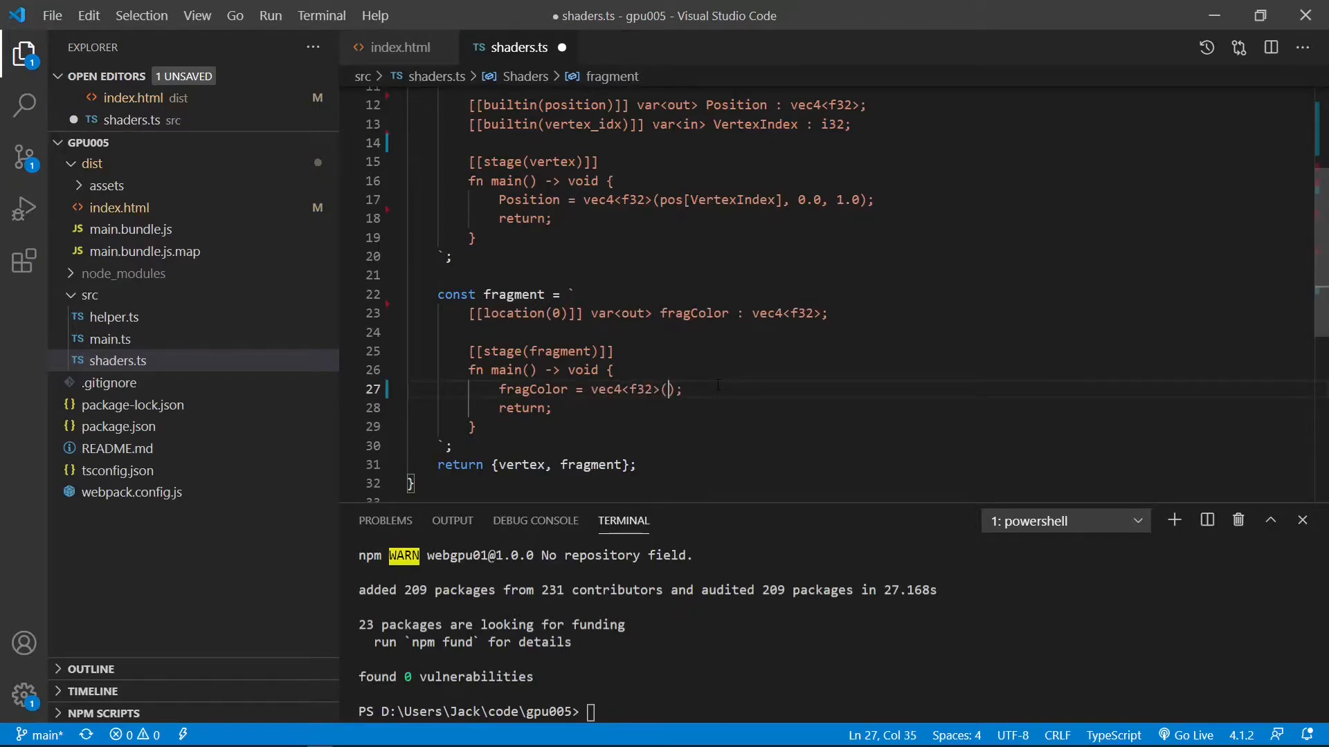
text(1.0)
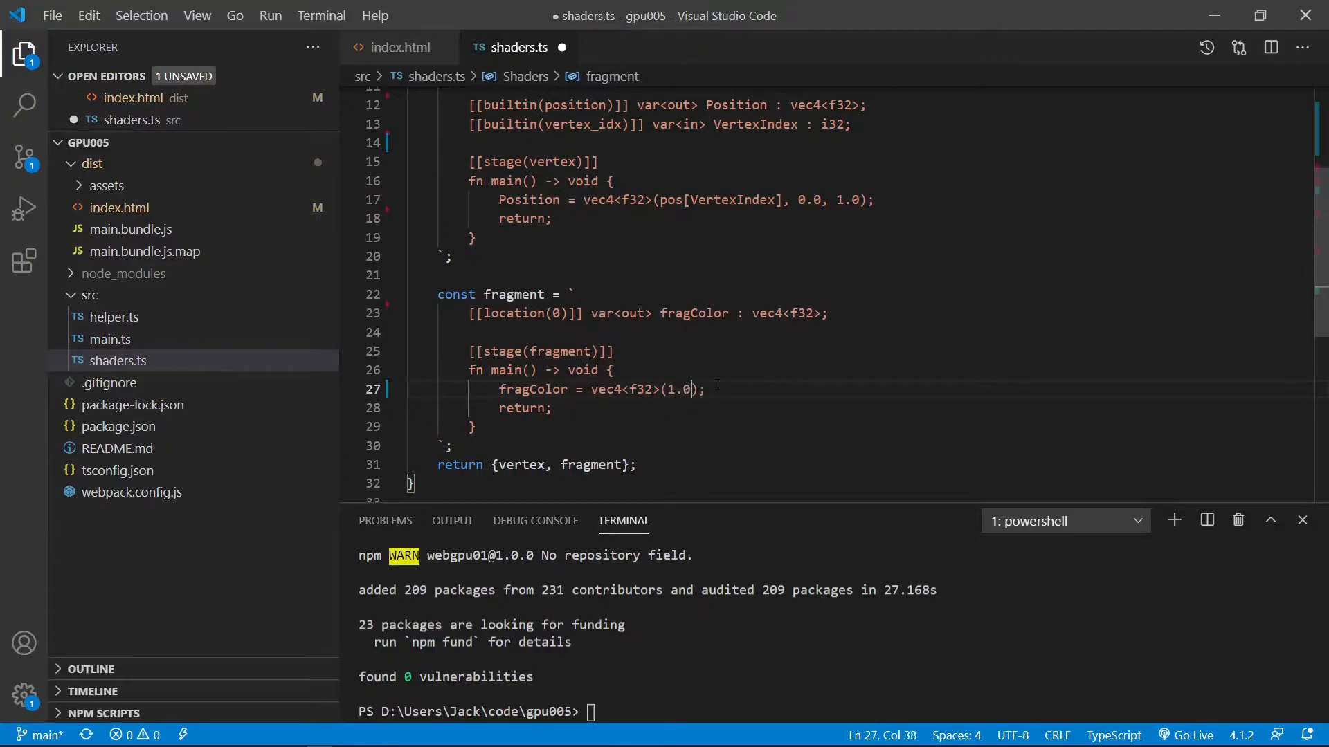
text(, 1.0,)
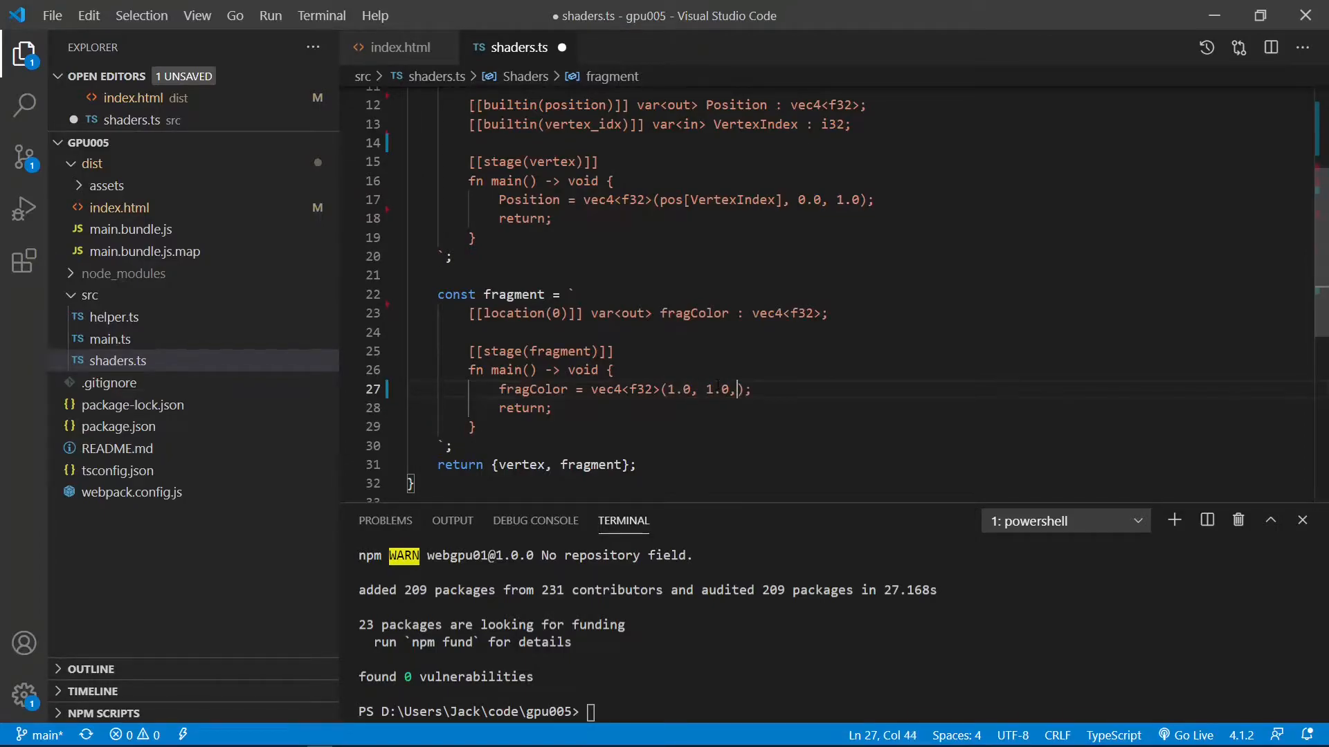
text(0.0, 1.0)
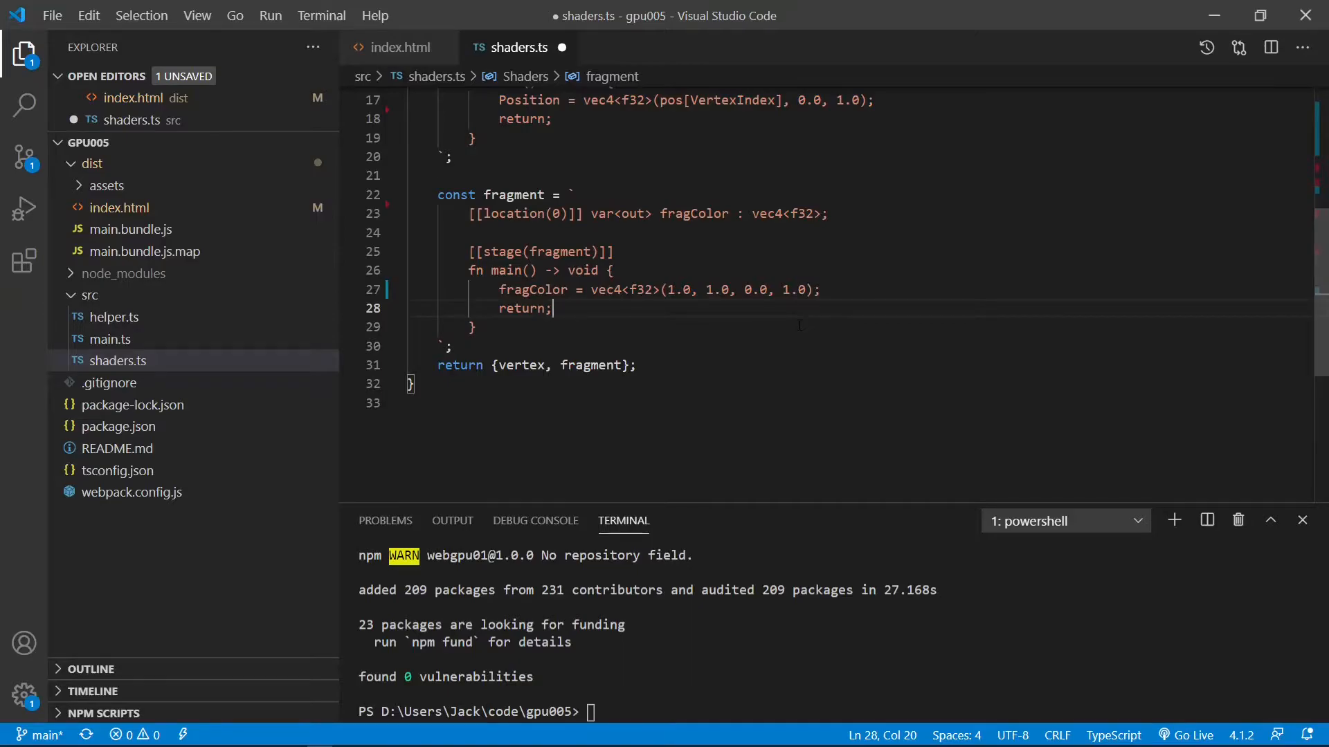
mouse_move(797, 326)
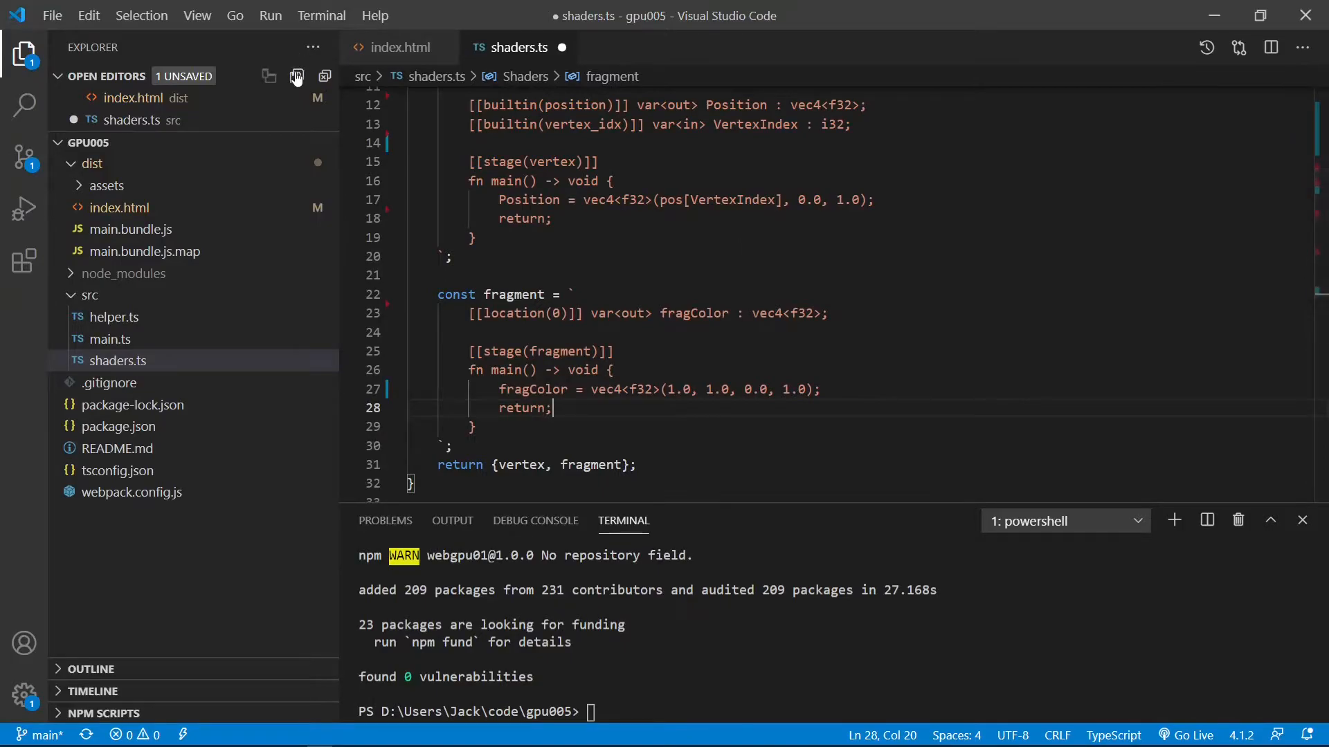
click(397, 47)
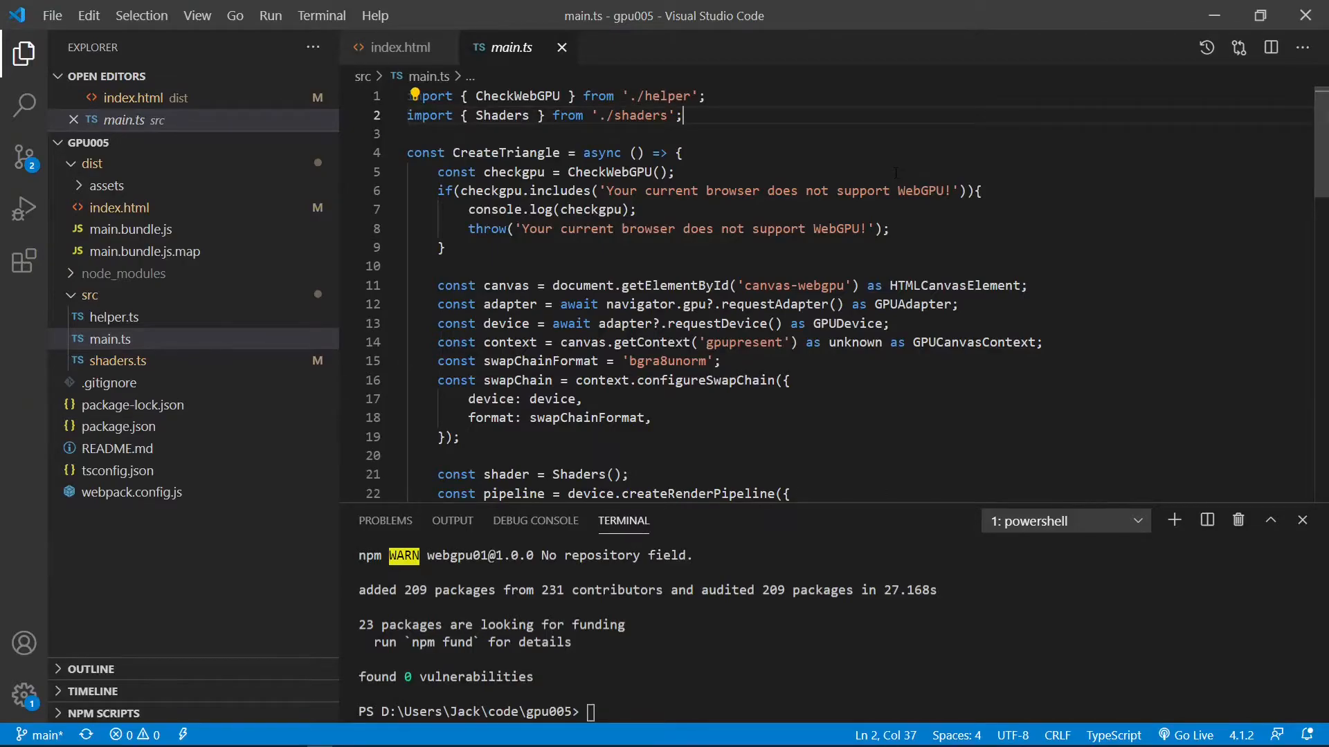
Add import $ from 'jquery' at the top of main.ts
click(409, 96)
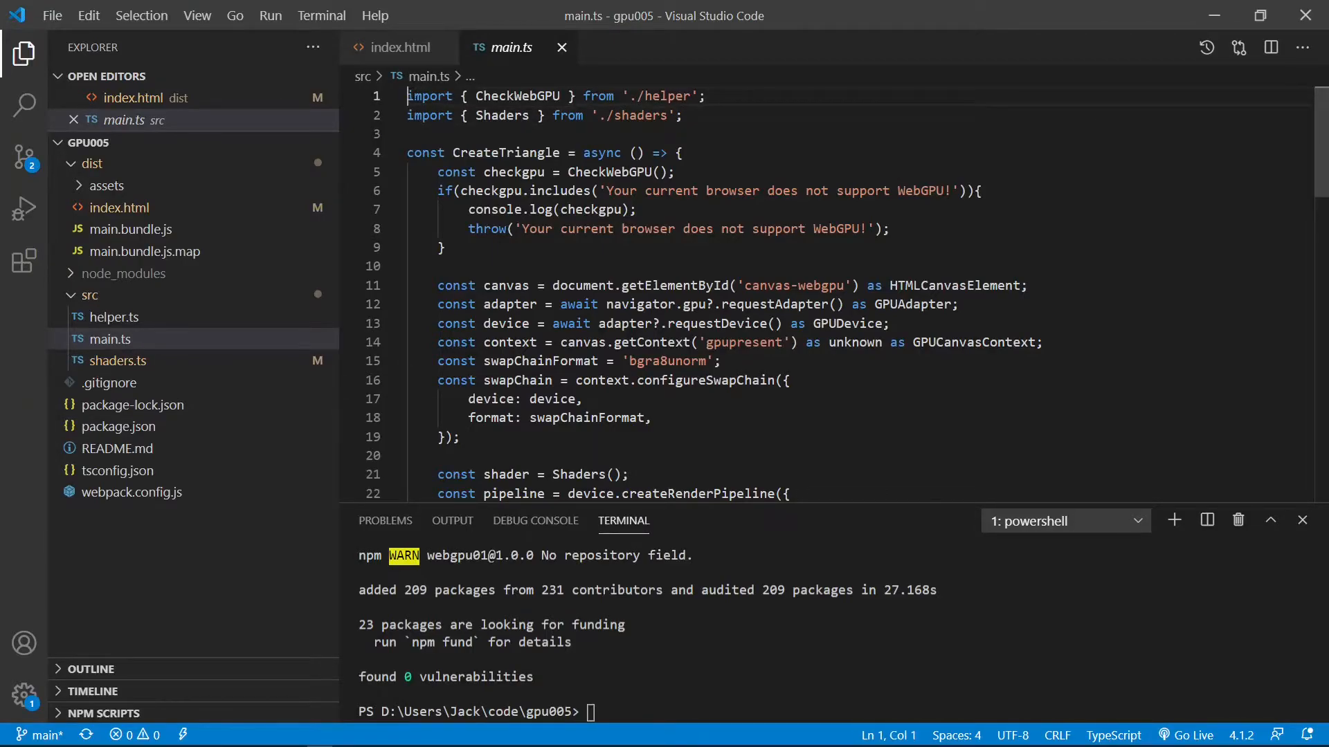
key(Enter)
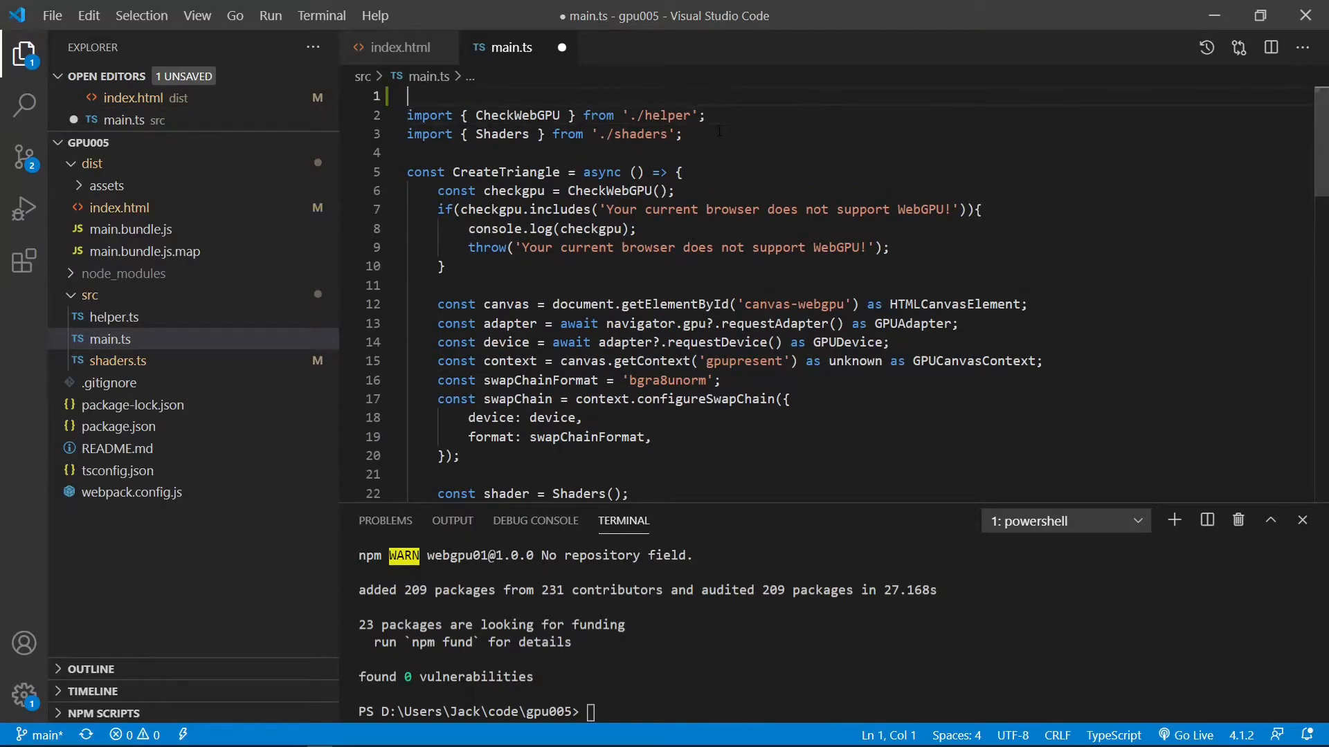
text(import $)
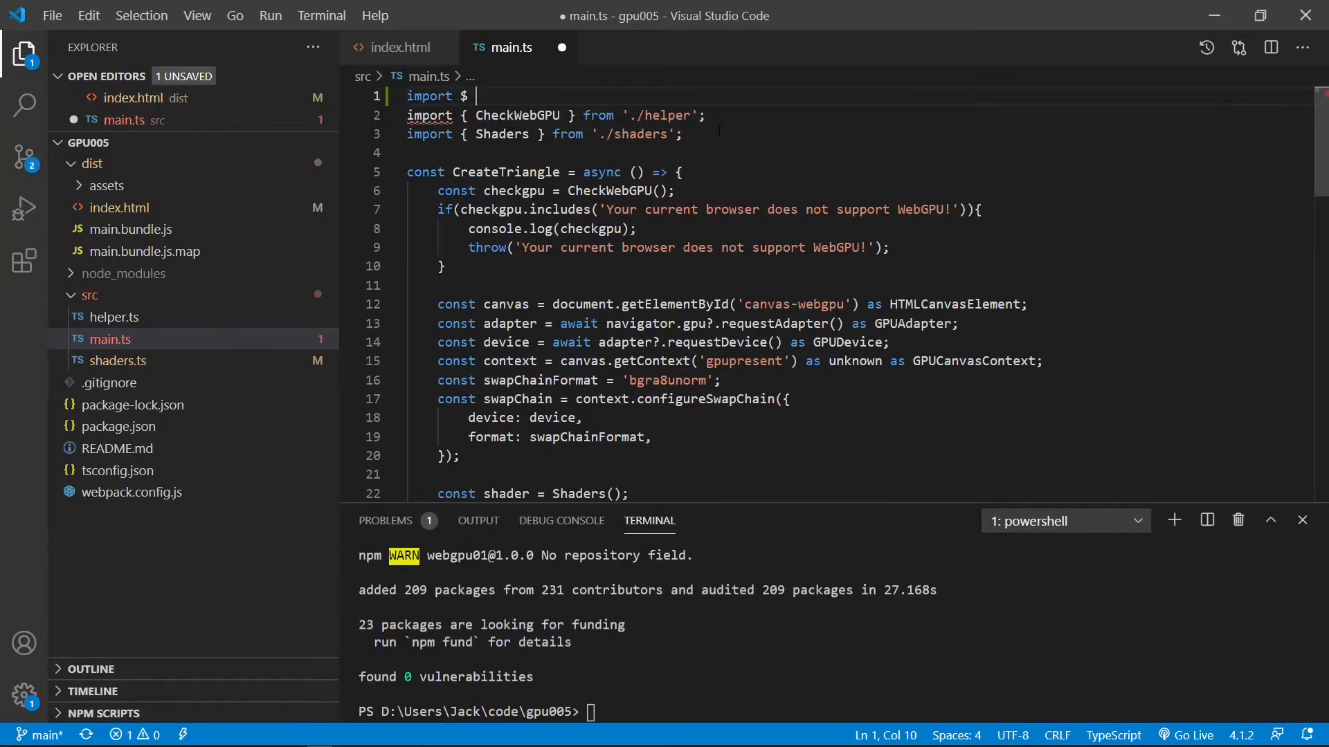
text(from '')
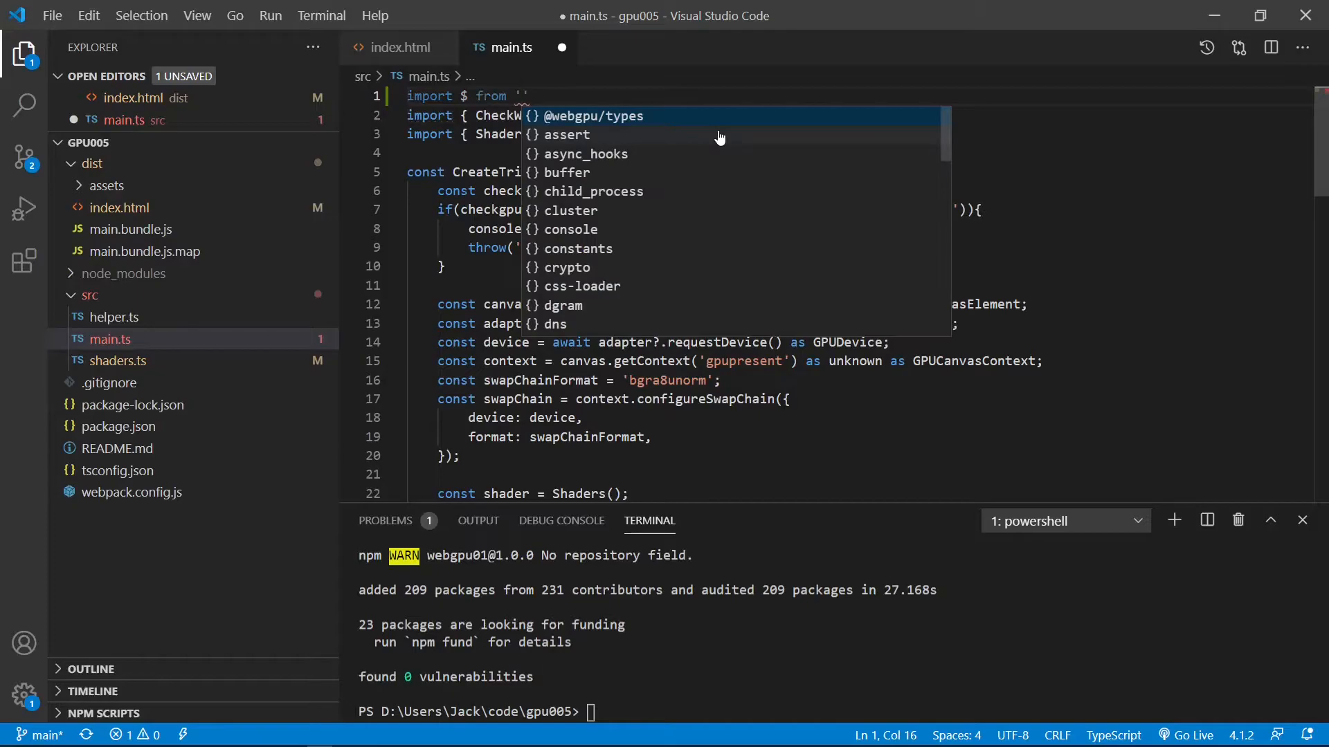
text(jquery)
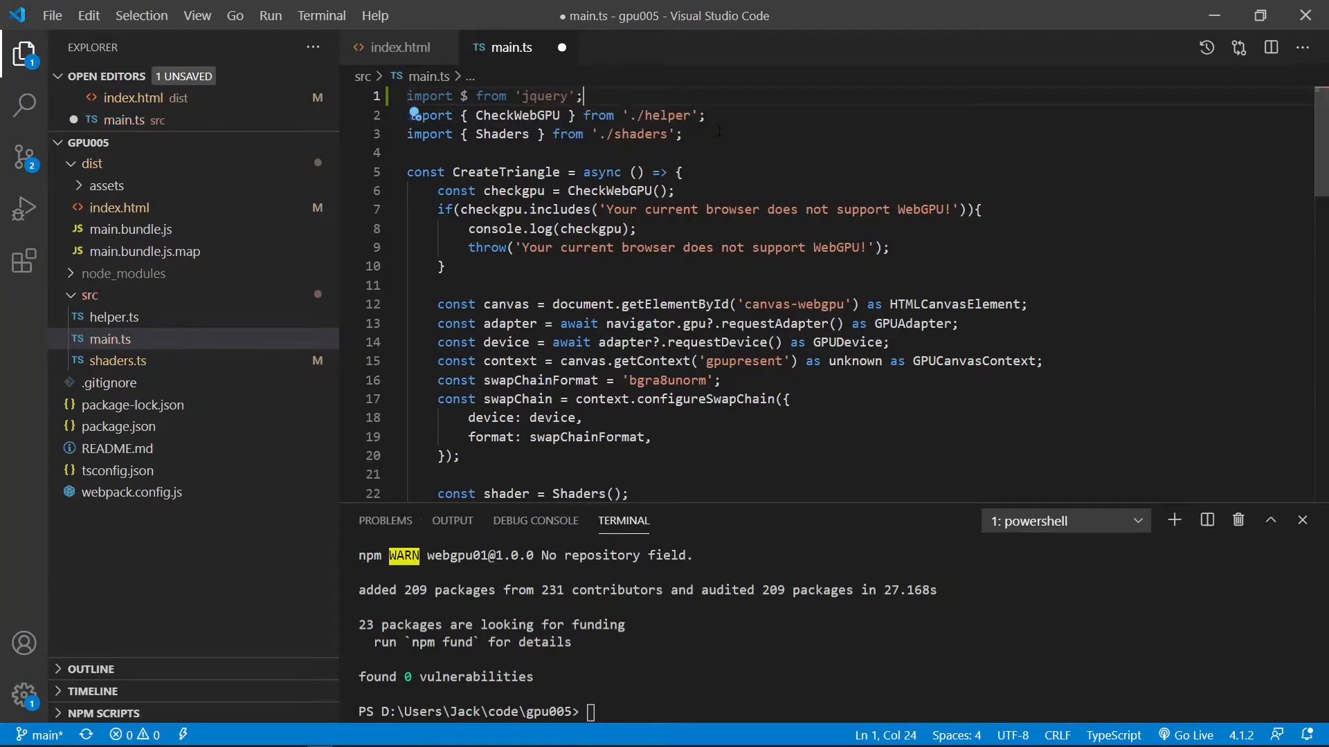
Rename CreateTriangle to CreatePrimitive with parameter primitiveType = 'point-list'
double_click(506, 173)
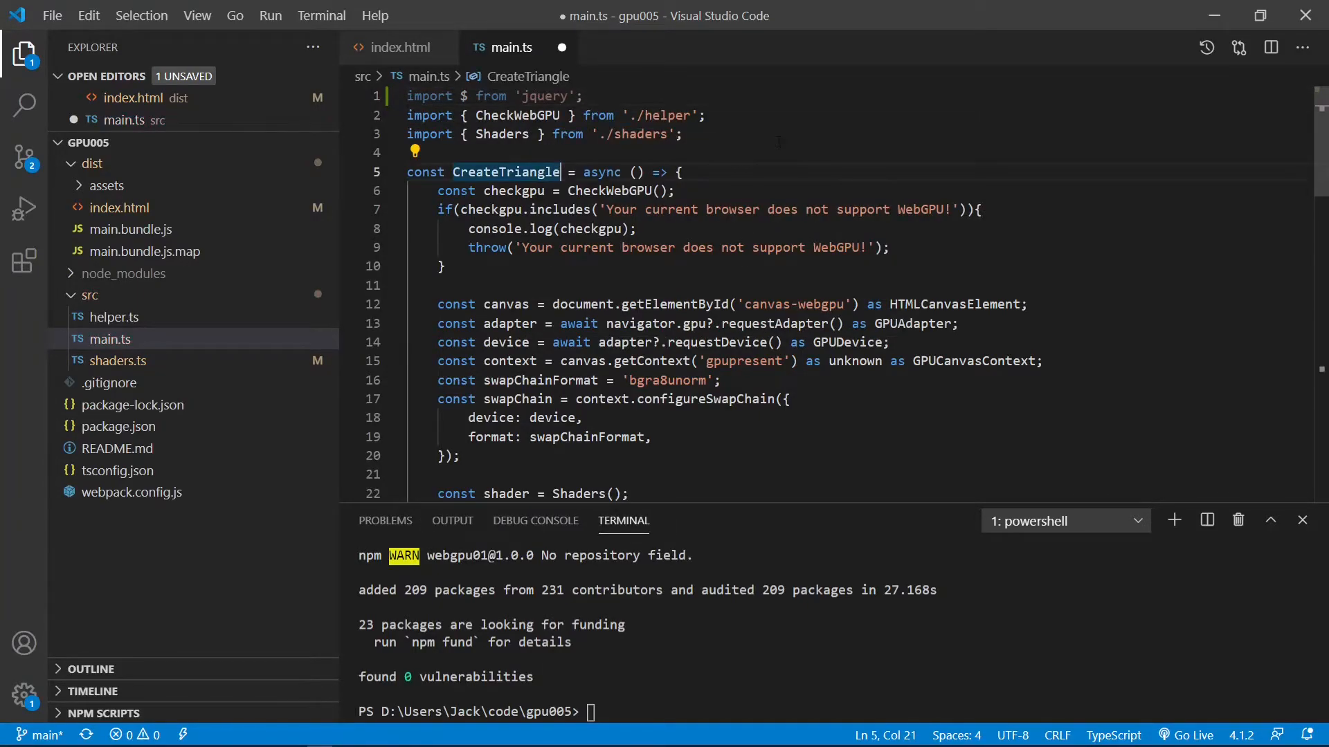
key(BackSpace)
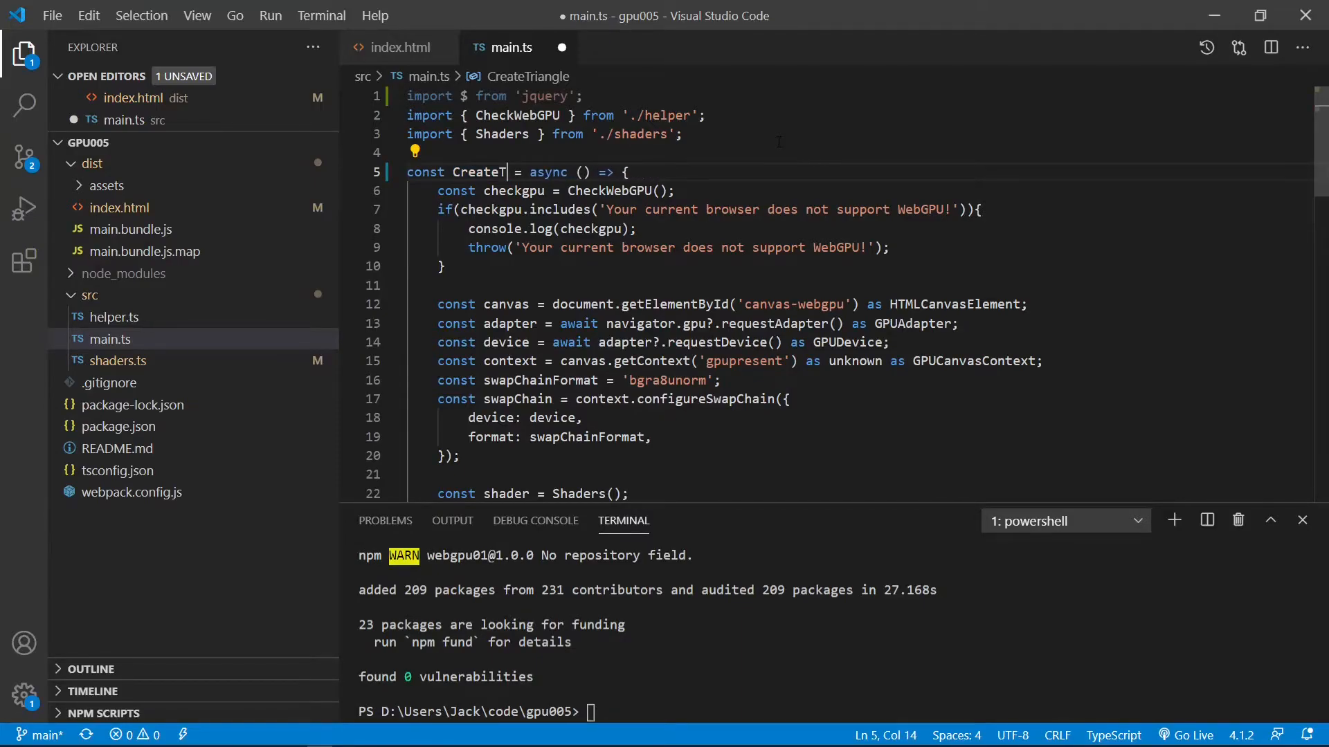
key(Backspace)
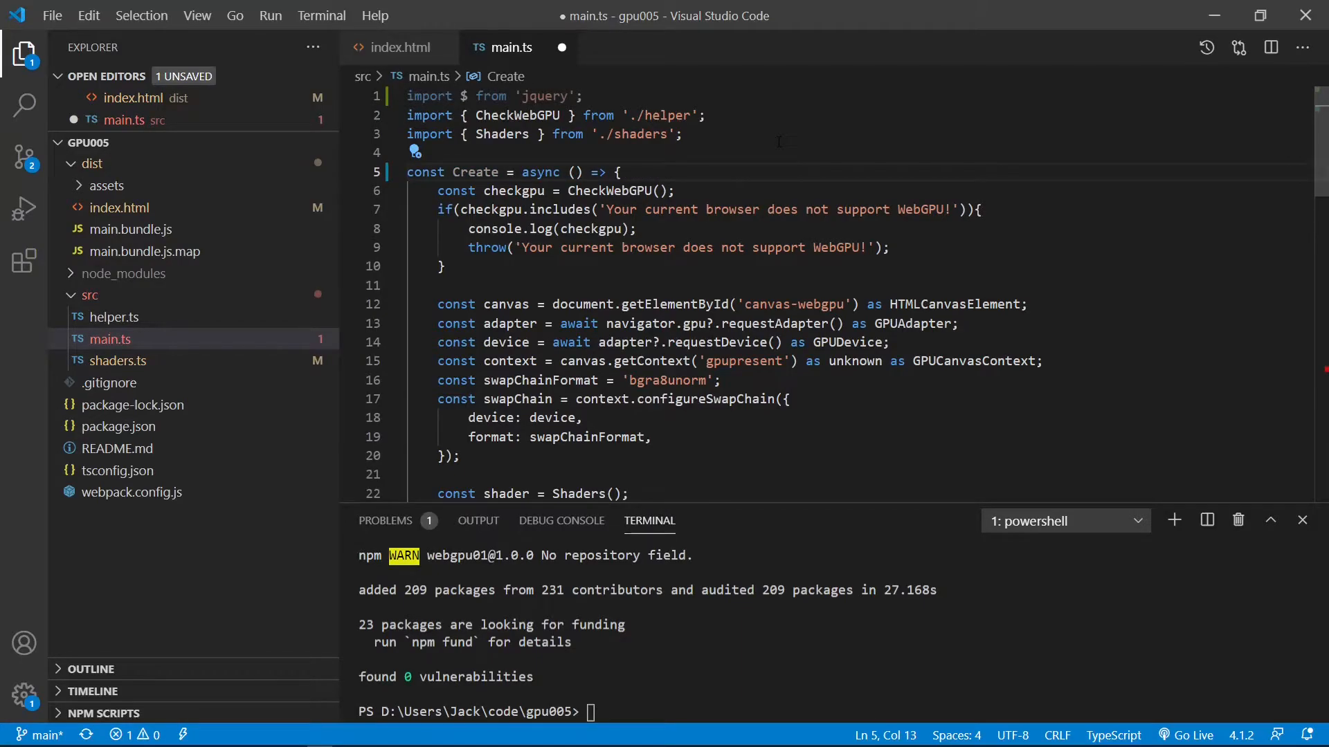
text(Primitive)
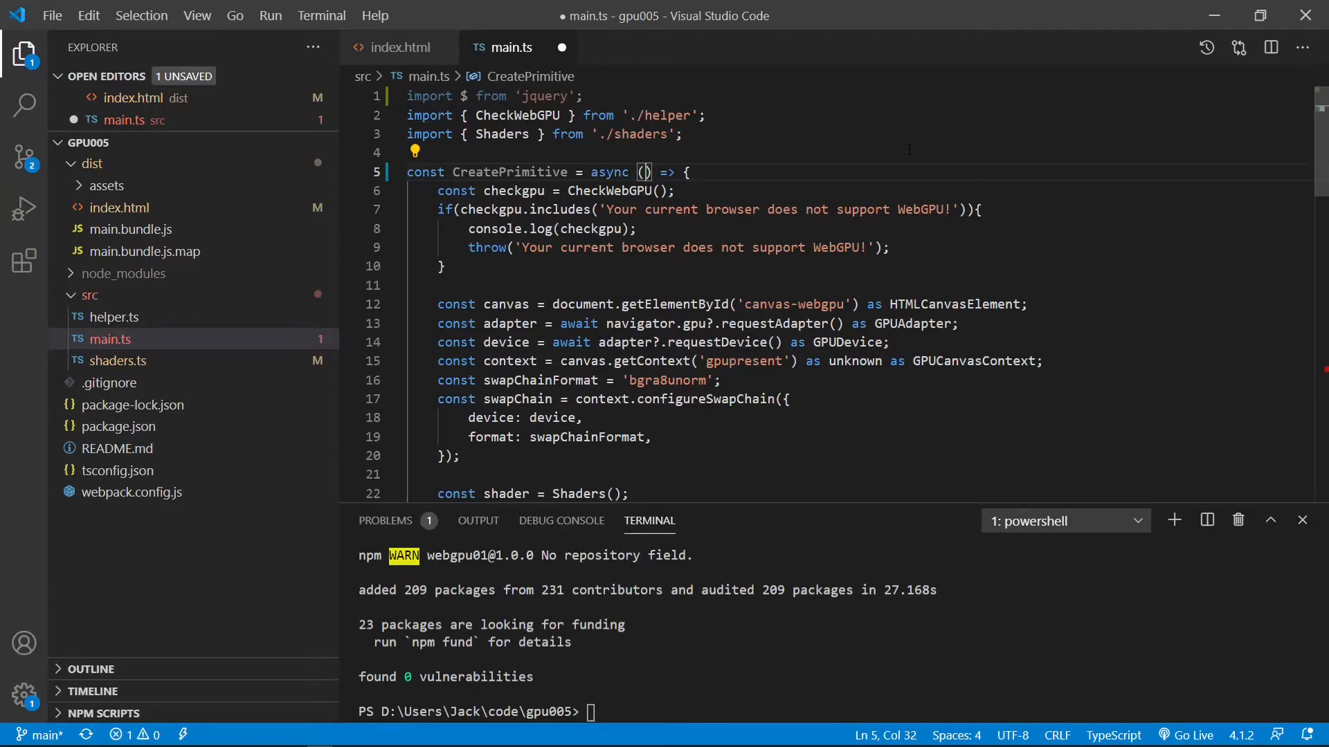
text(primitiveType =)
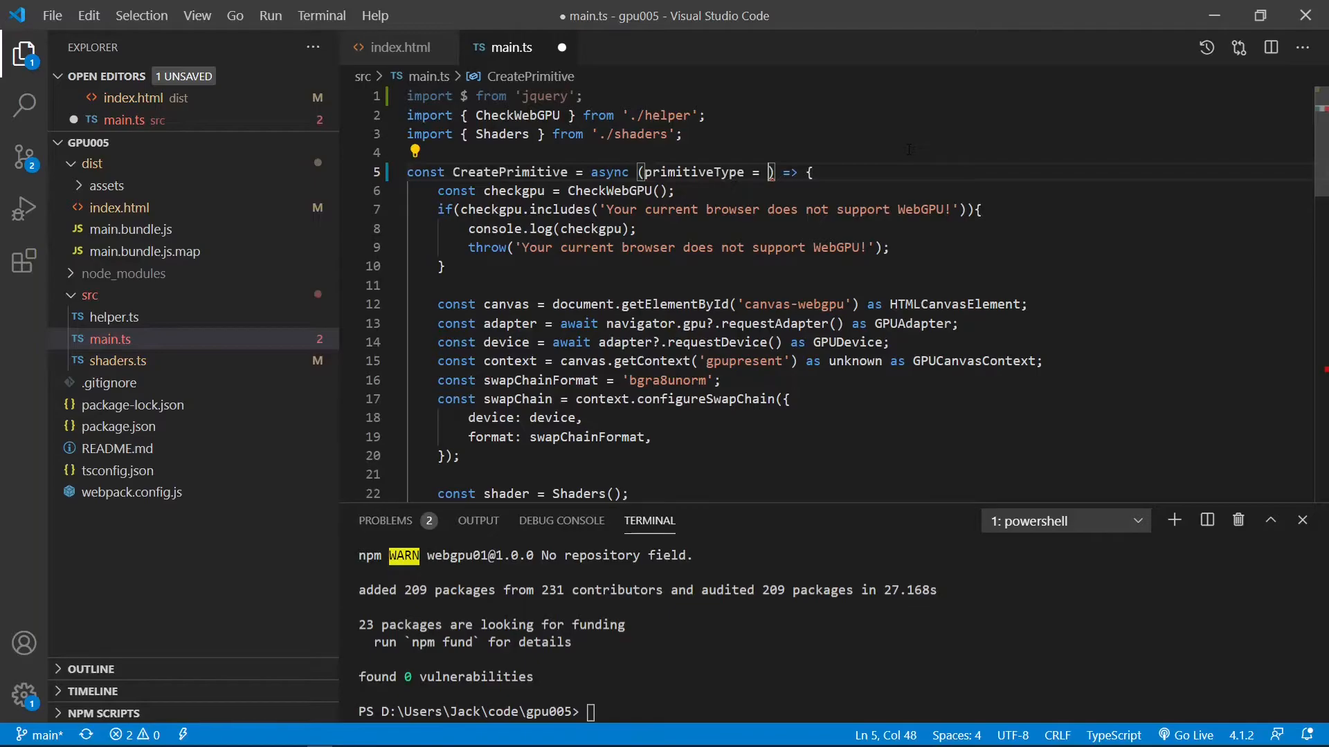
text('point-list')
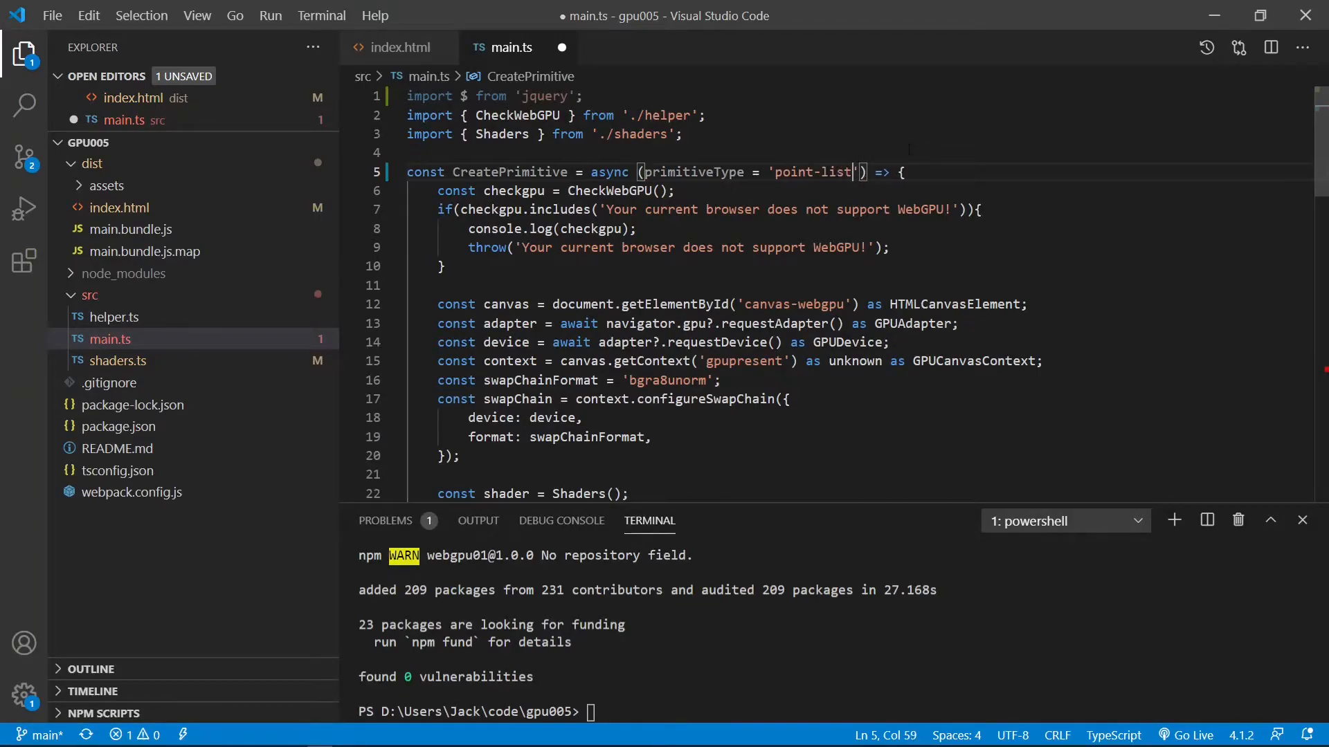
scroll(down, 3)
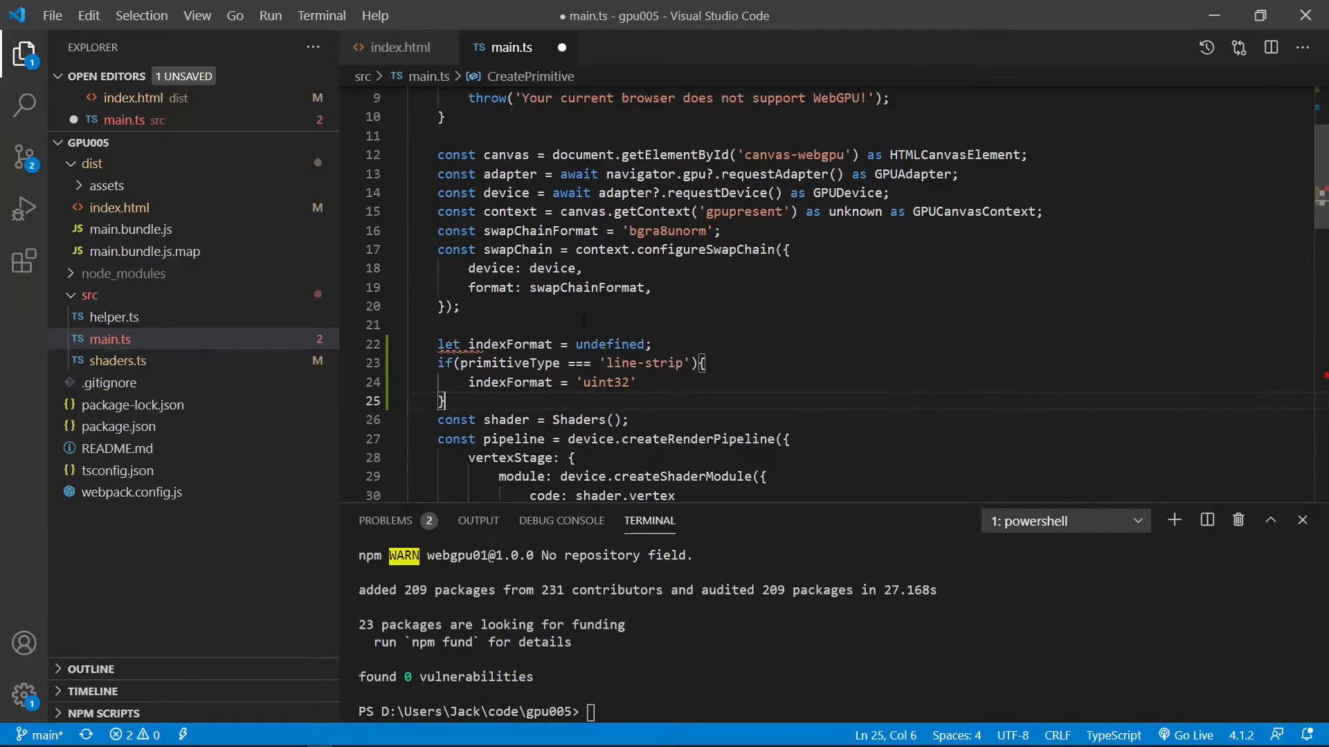
Declare indexFormat as undefined, setting it to 'uint32' when primitiveType is 'line-strip'
scroll(down, 3)
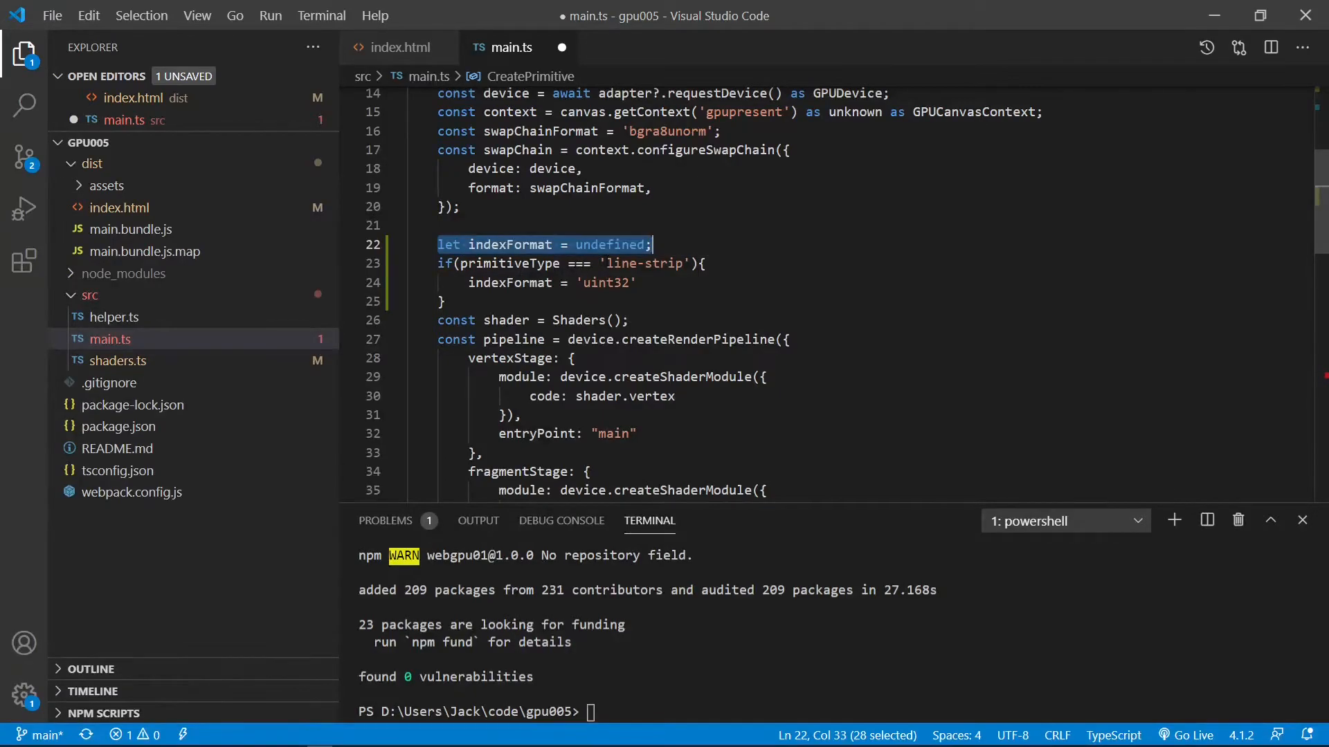
click(706, 264)
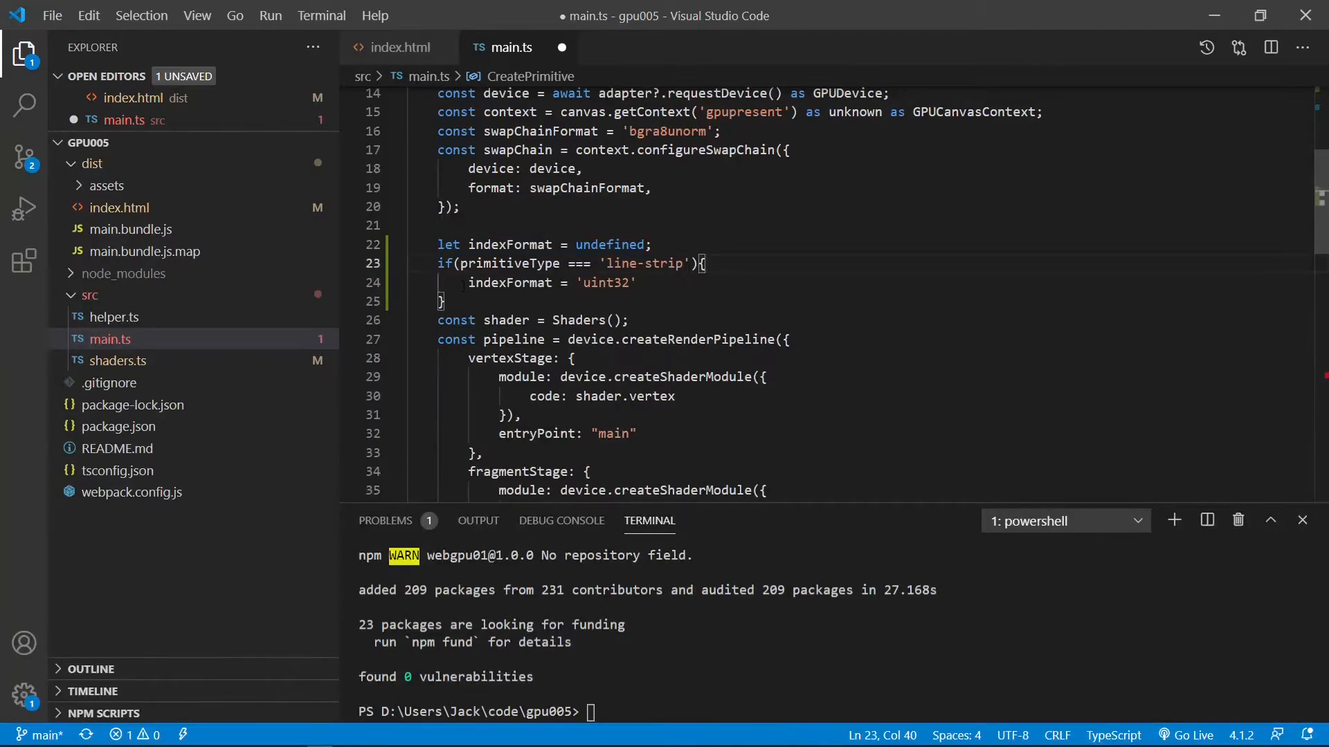
double_click(510, 282)
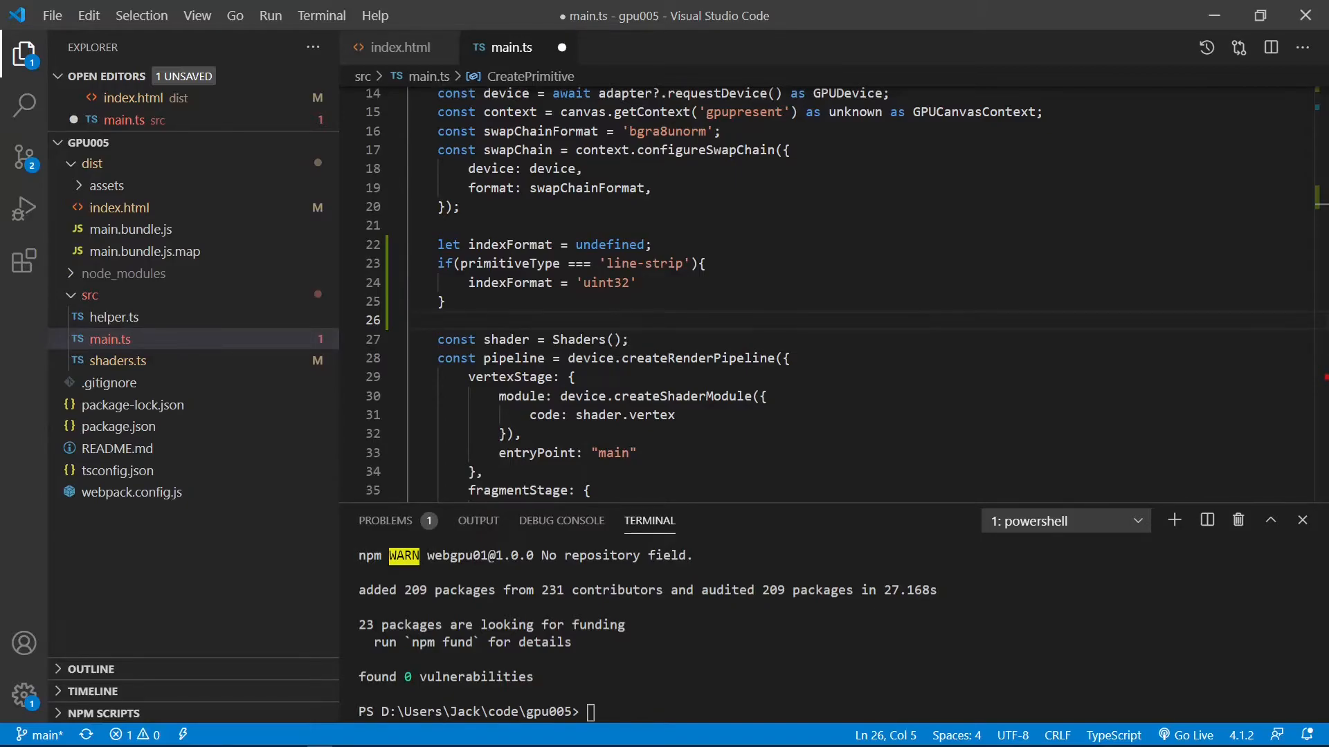
click(438, 320)
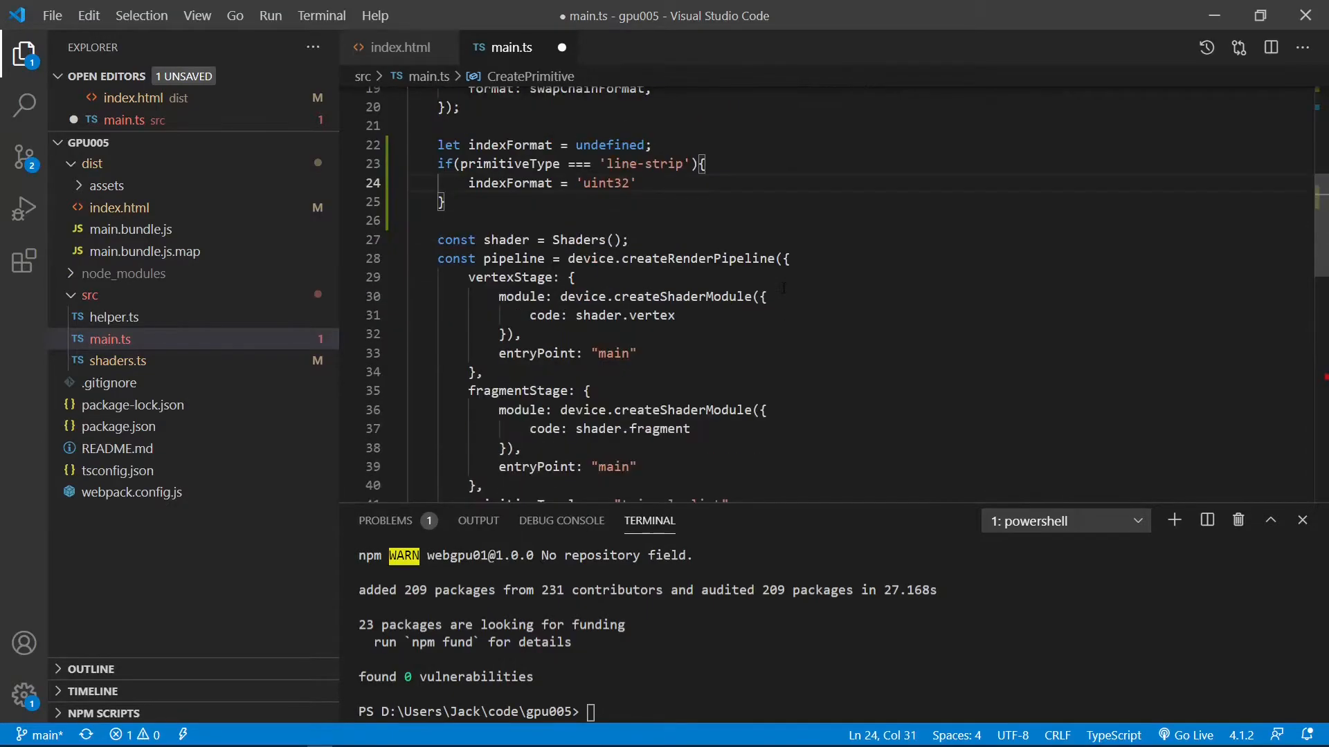
drag(436, 258, 469, 296)
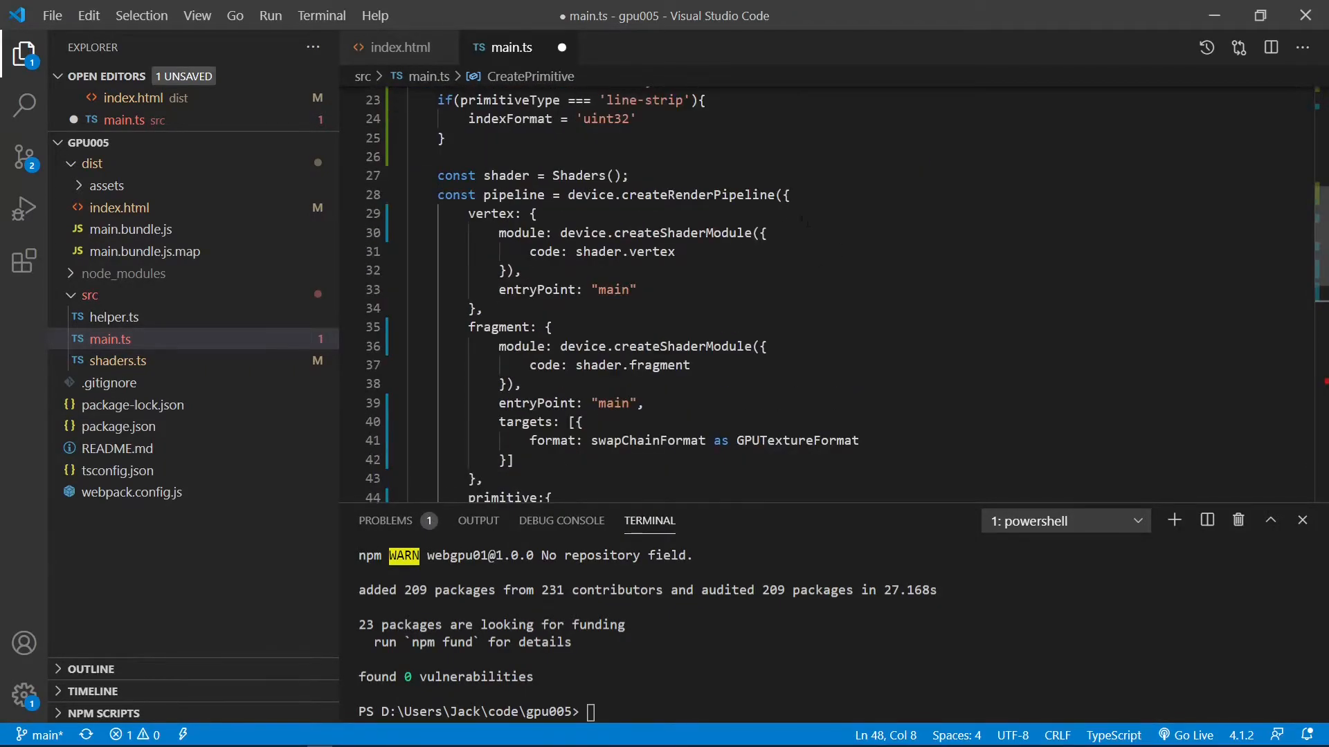
Check the render pipeline's vertex stage and the fragment target format line
scroll(down, 3)
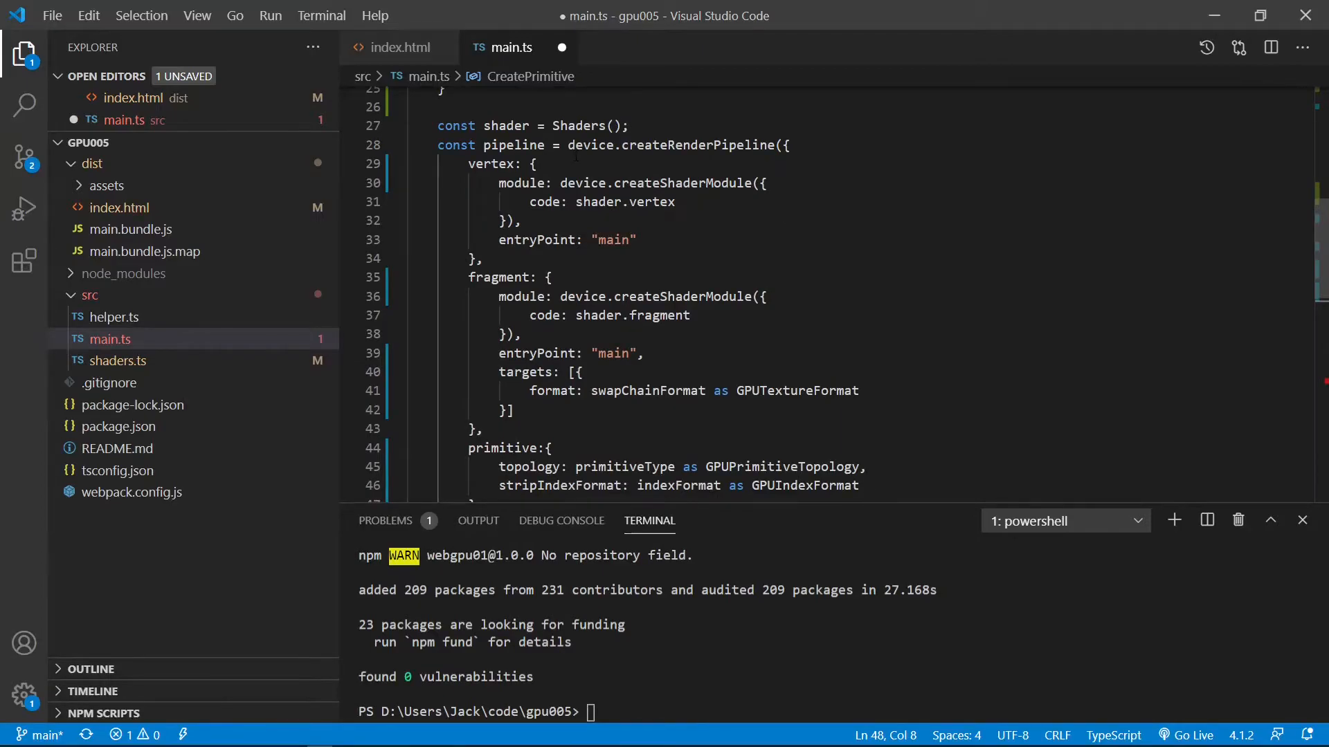
double_click(491, 163)
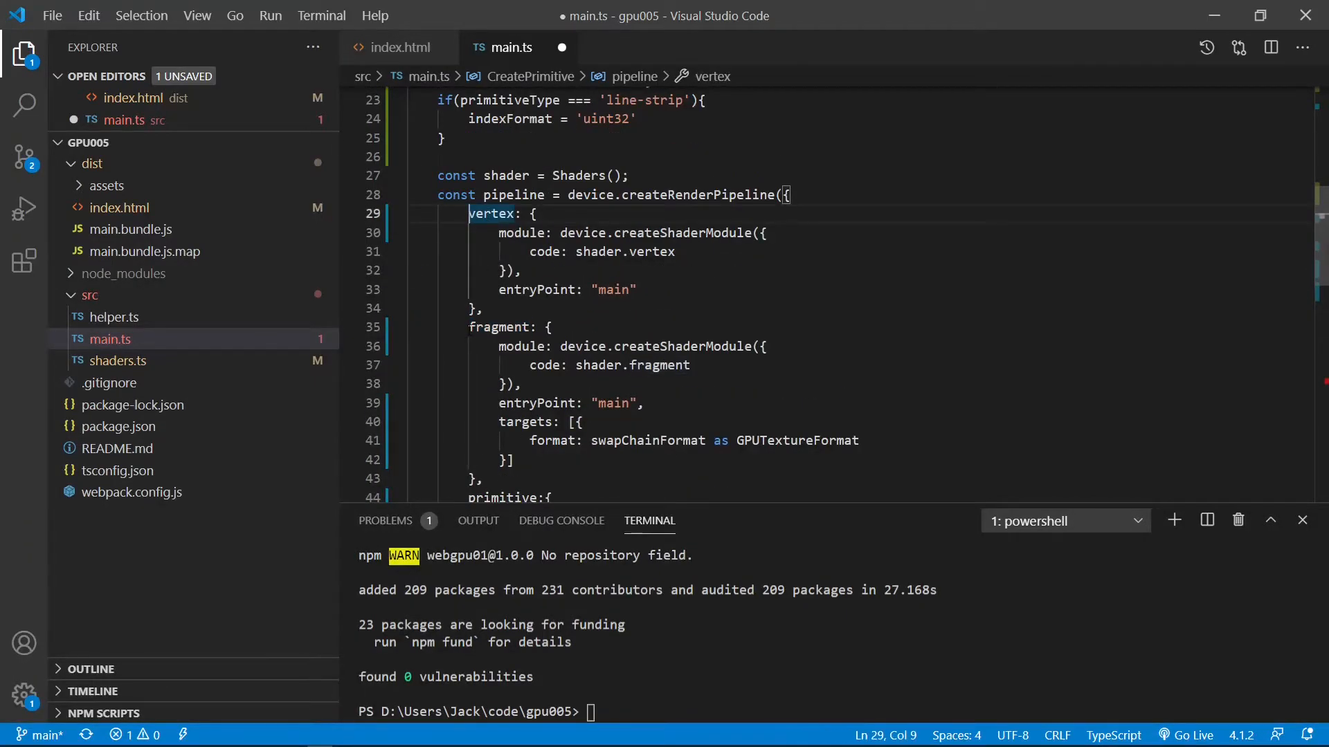
double_click(498, 328)
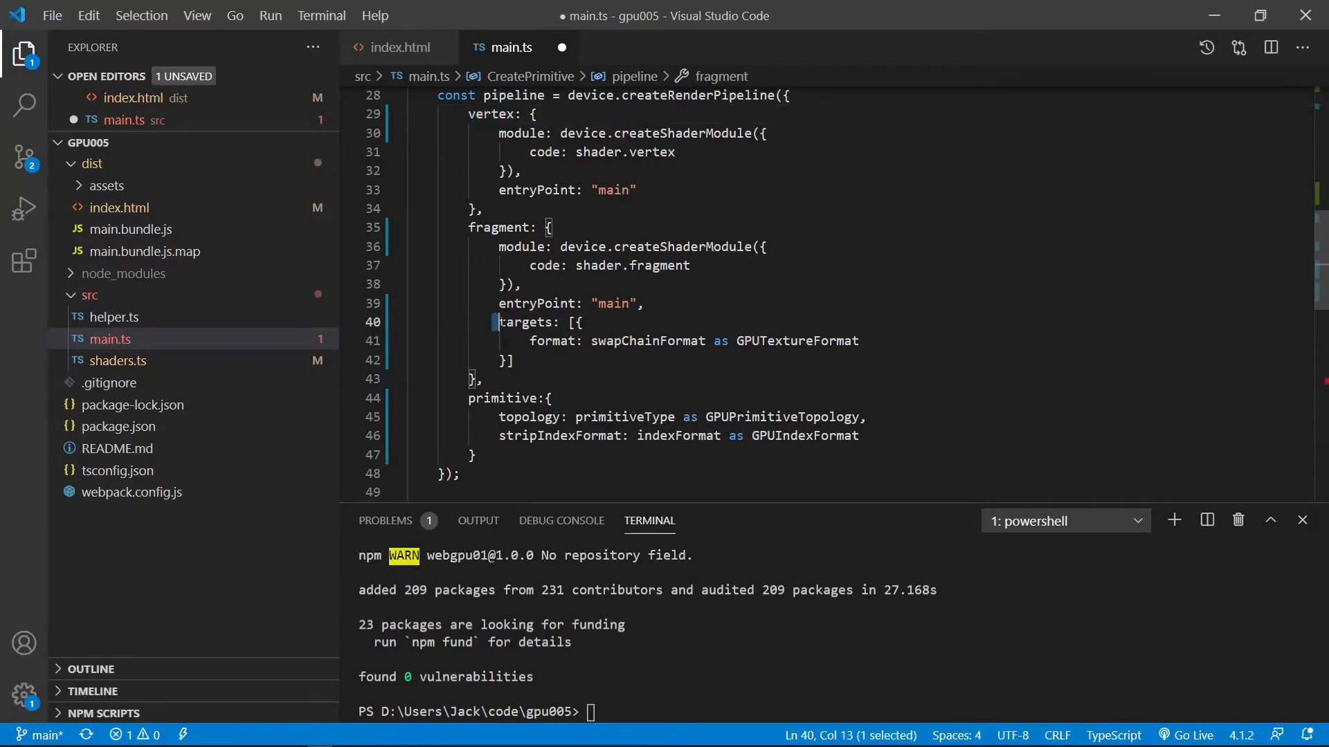
click(644, 303)
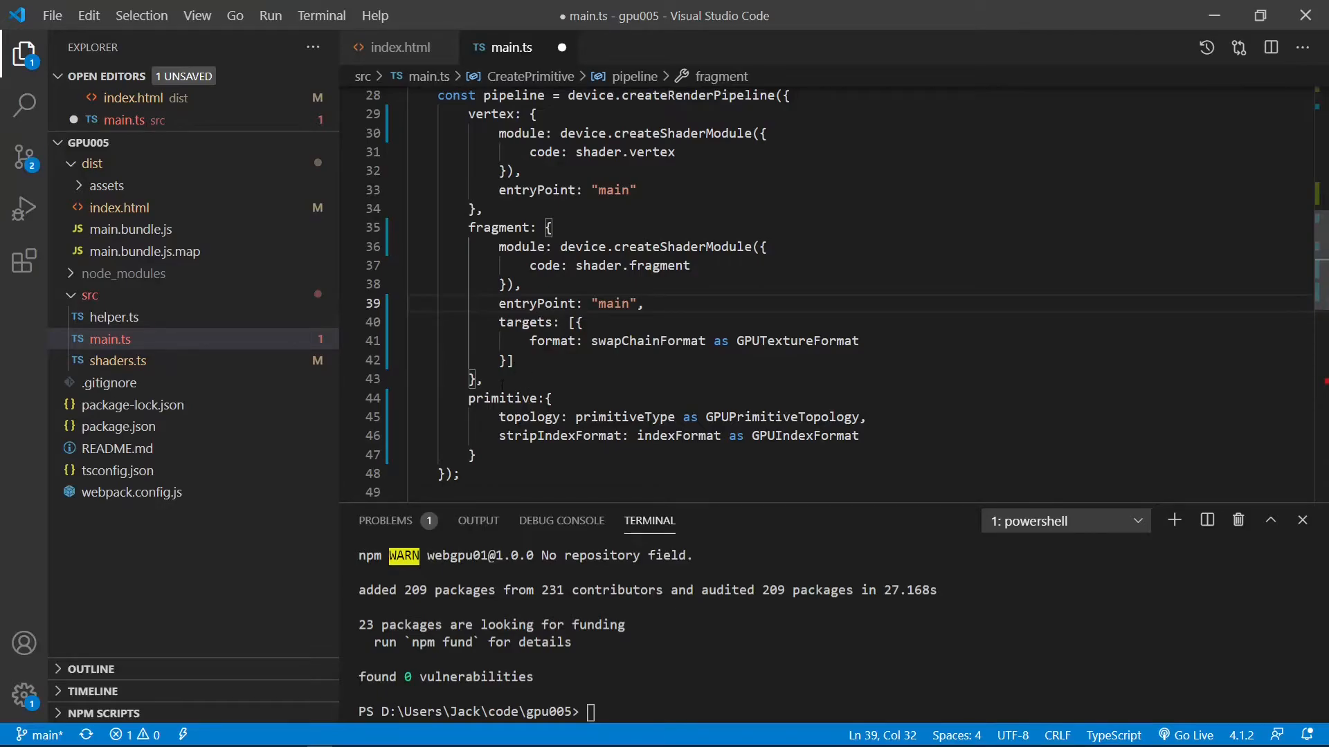
drag(529, 341, 736, 341)
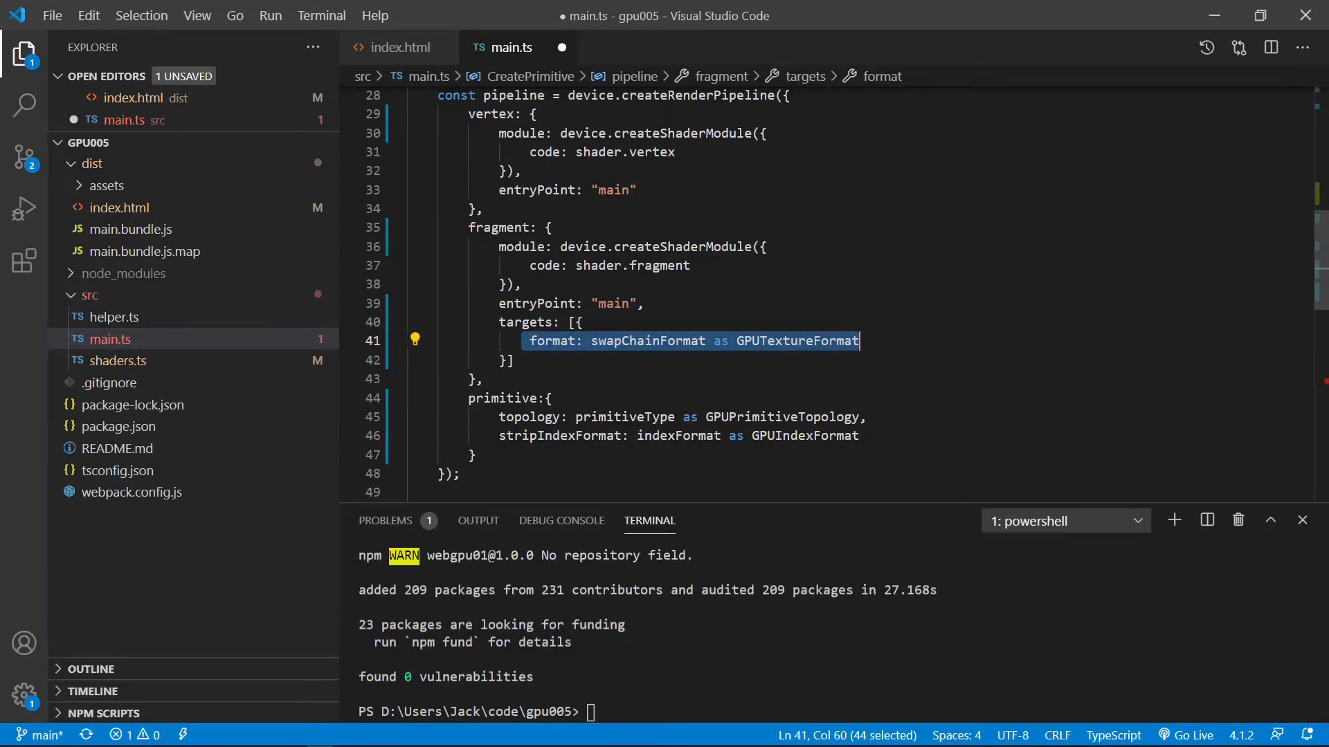
mouse_move(487, 227)
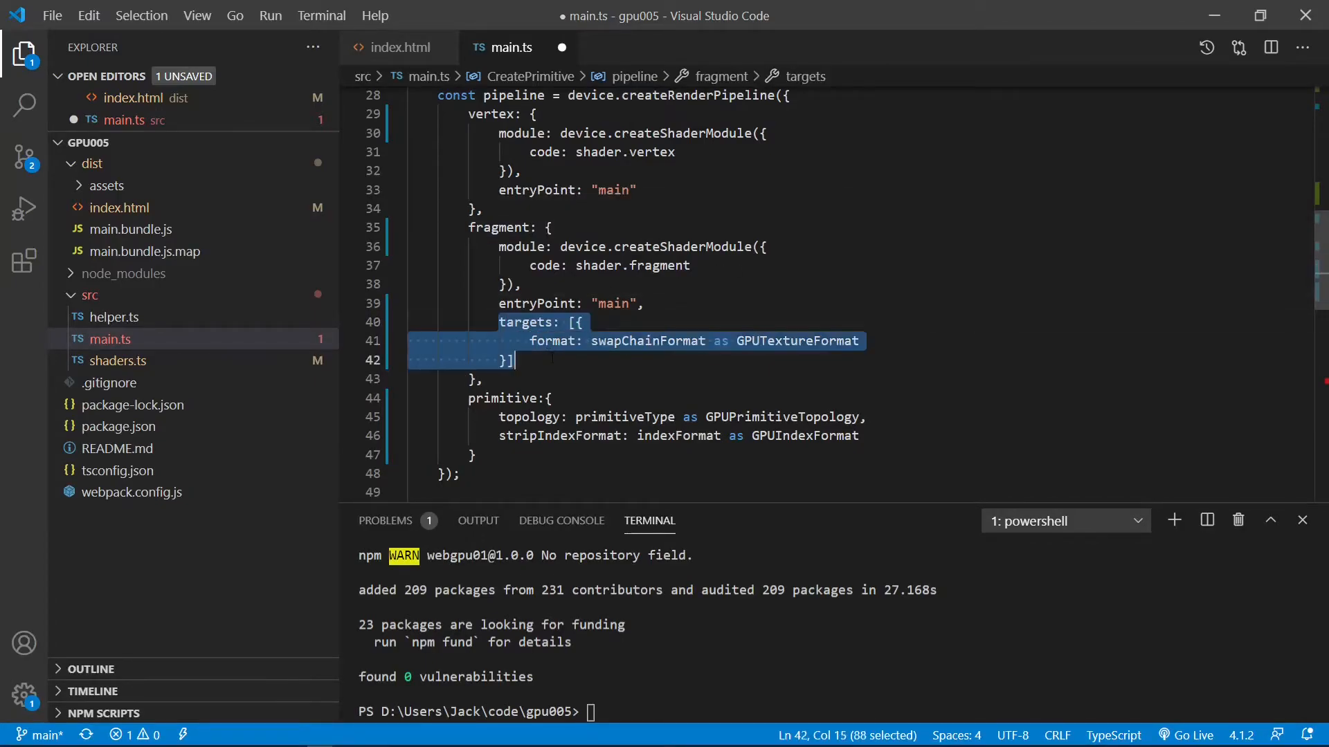
Add a primitive block setting topology to primitiveType and stripIndexFormat to indexFormat
scroll(down, 3)
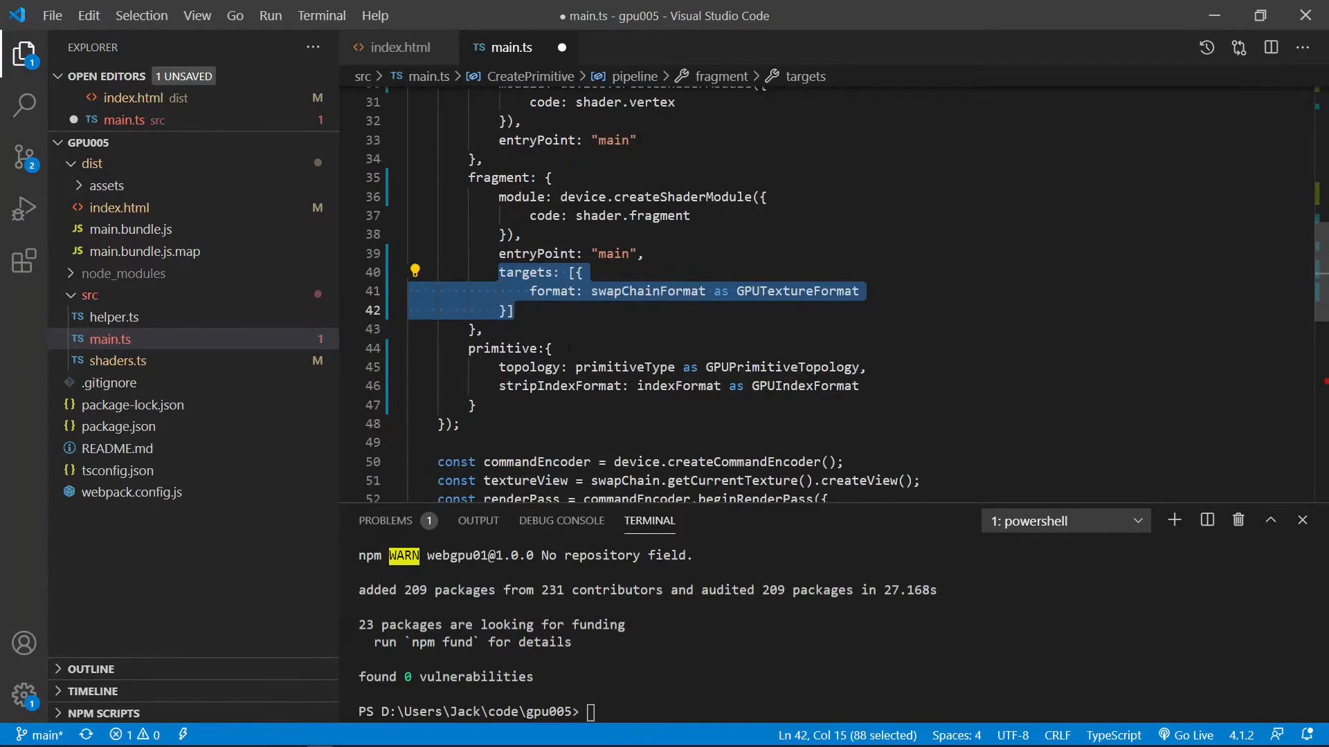
double_click(500, 348)
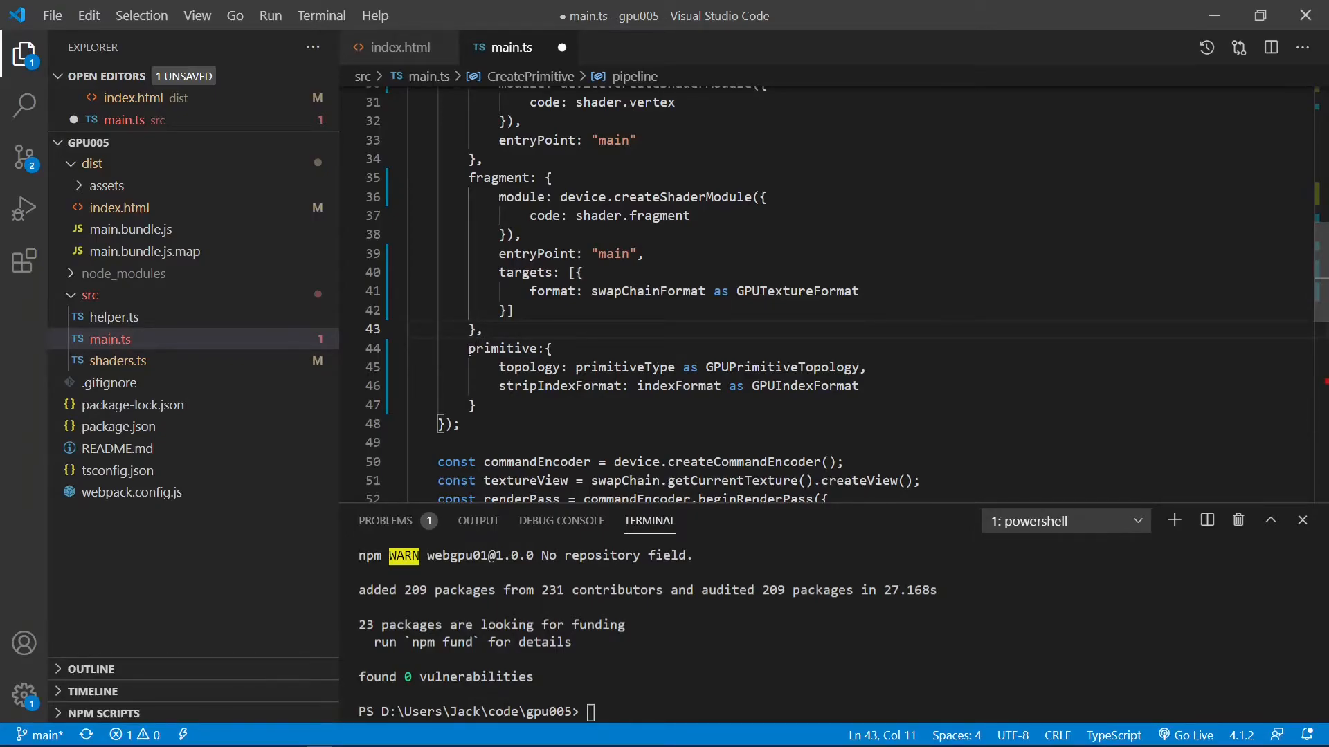
double_click(502, 348)
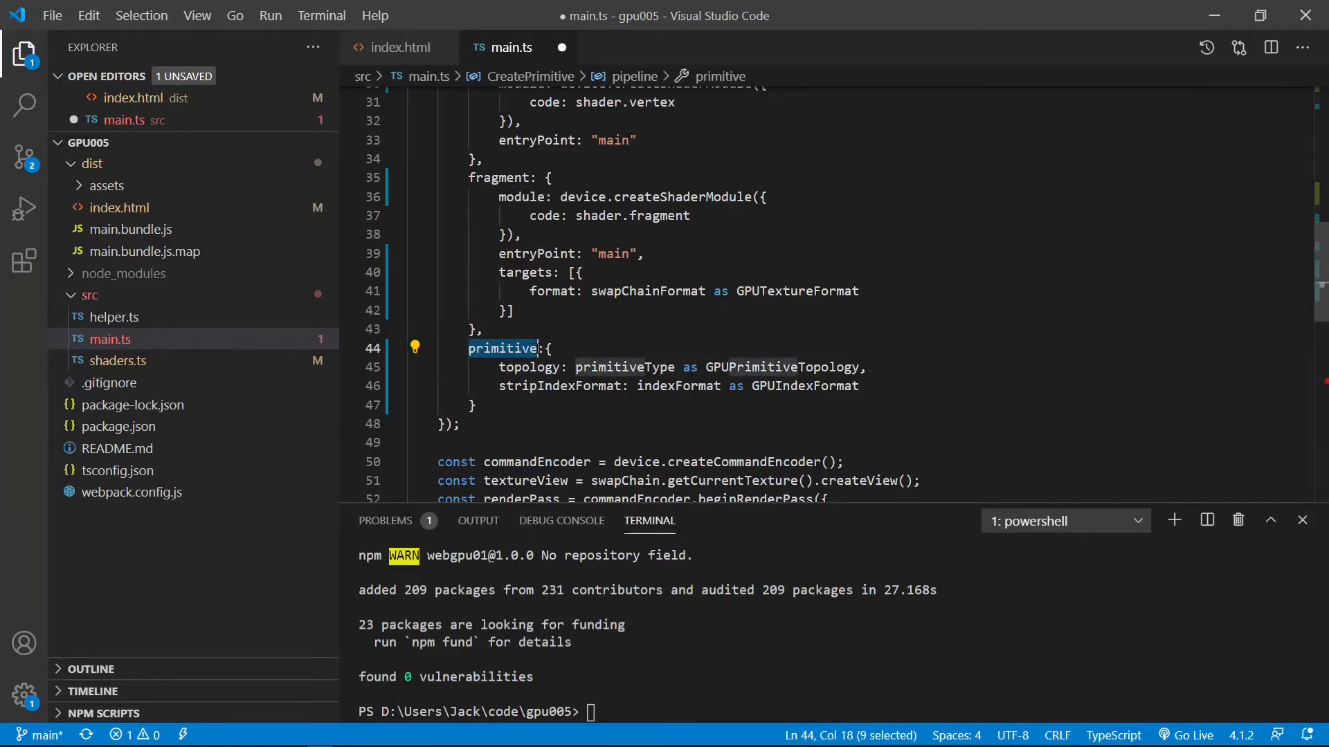
click(508, 367)
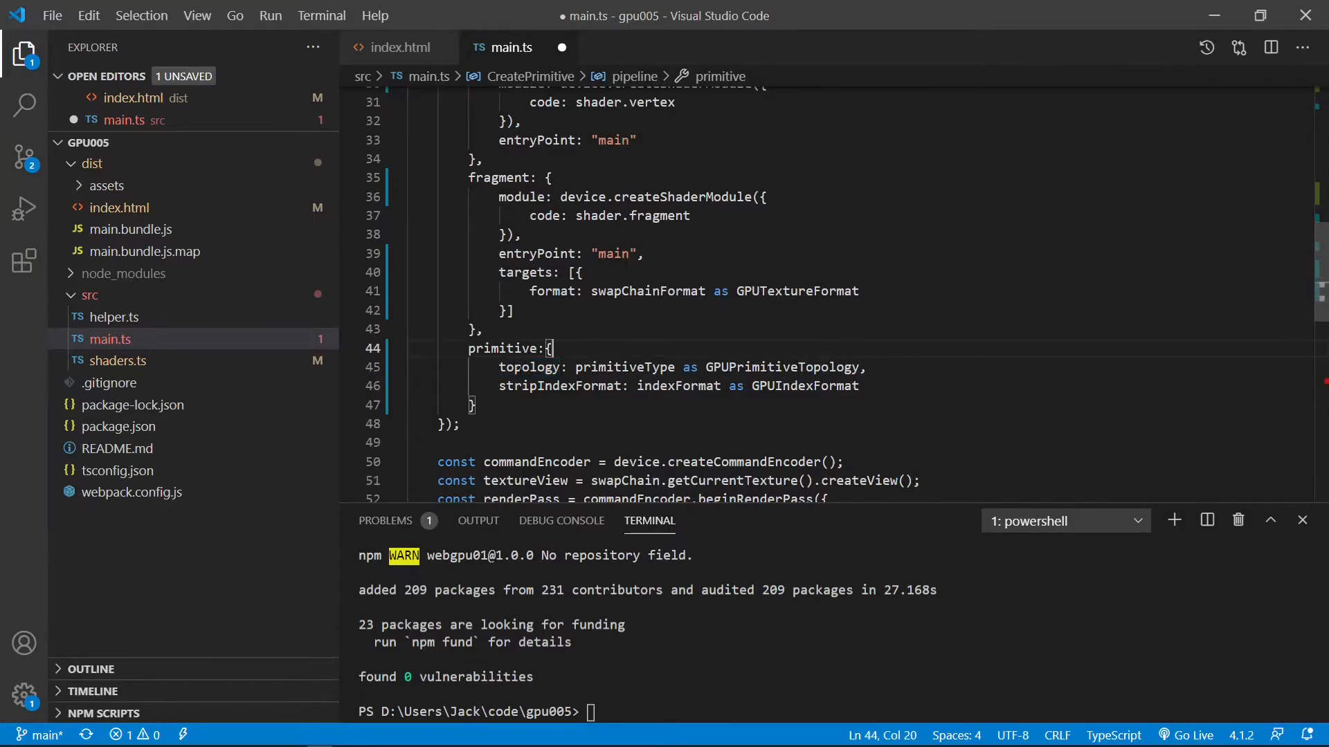
double_click(622, 366)
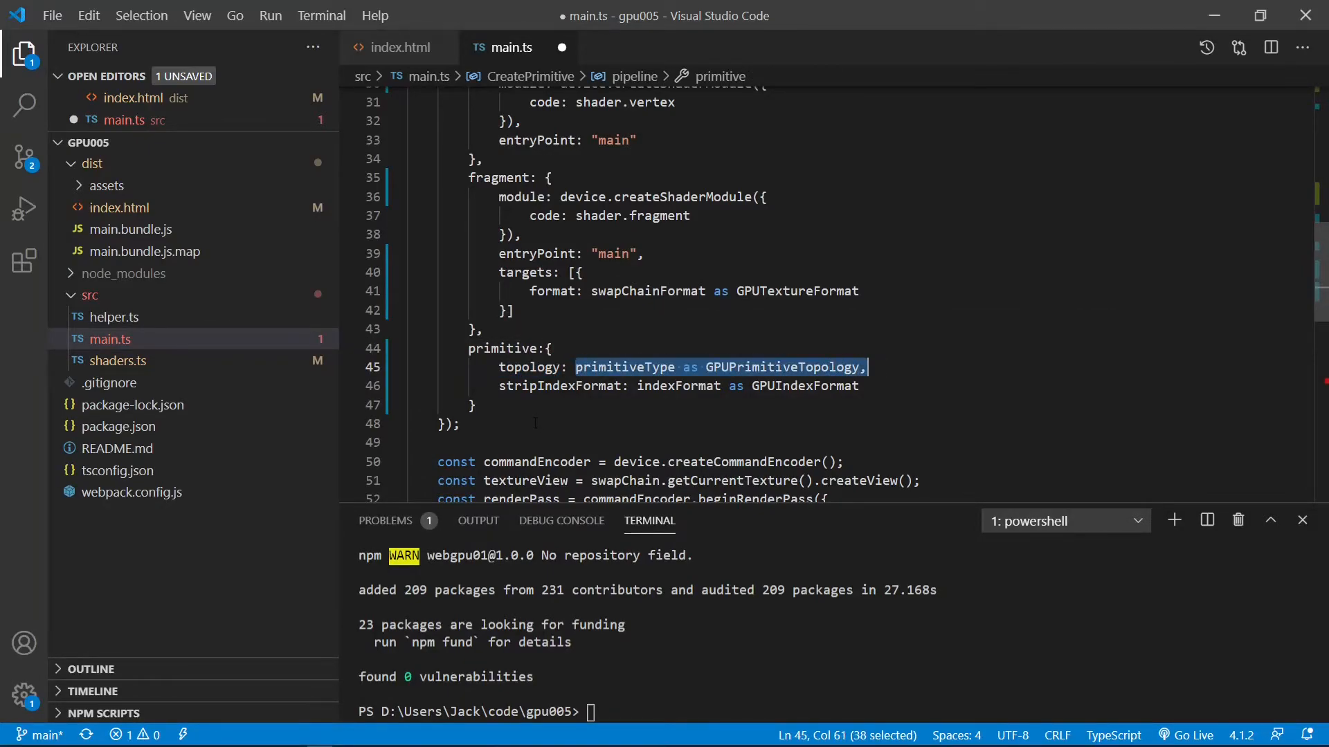
double_click(560, 386)
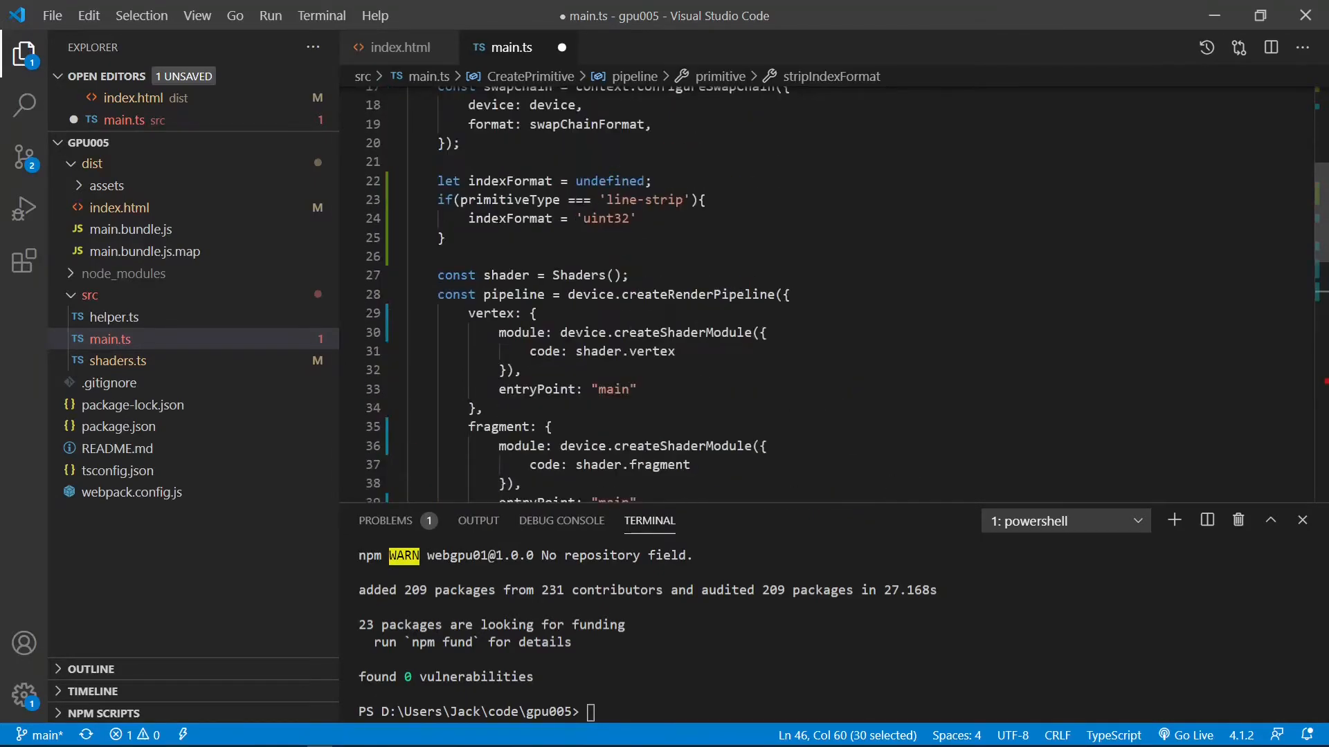
double_click(510, 219)
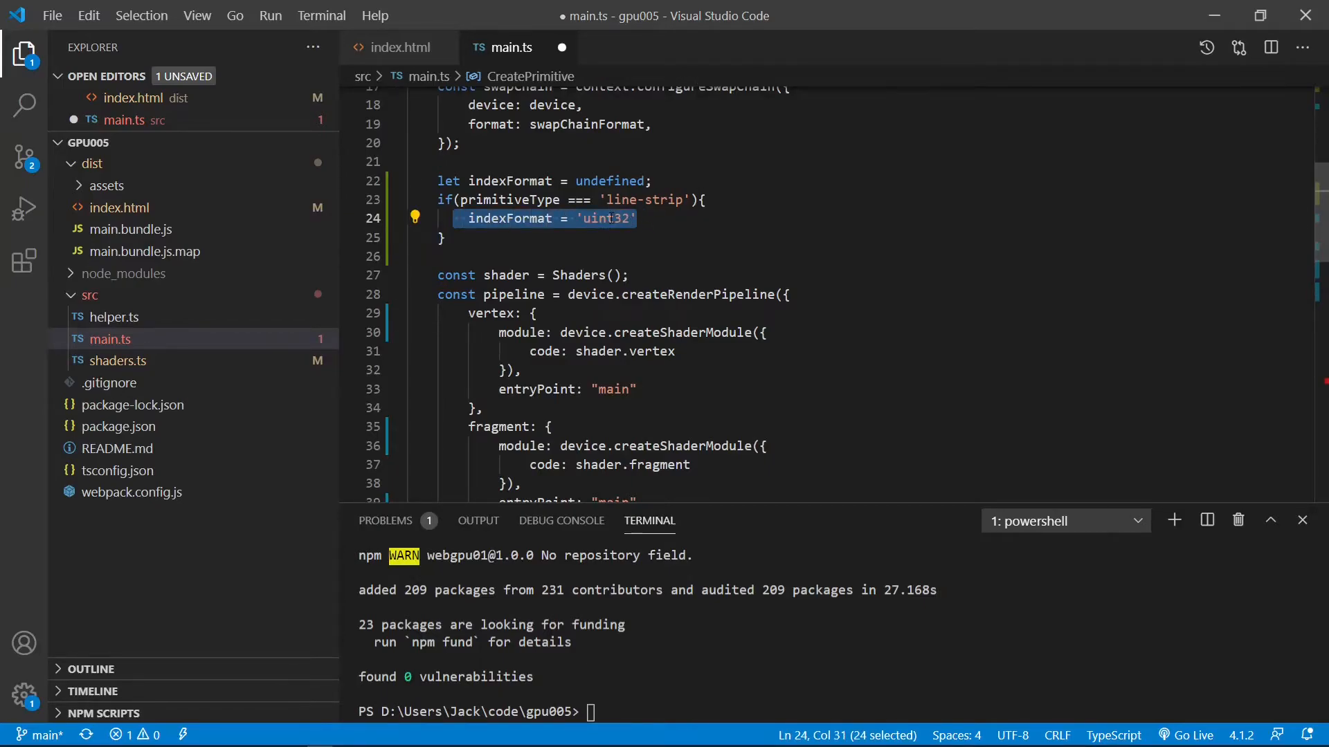
scroll(down, 3)
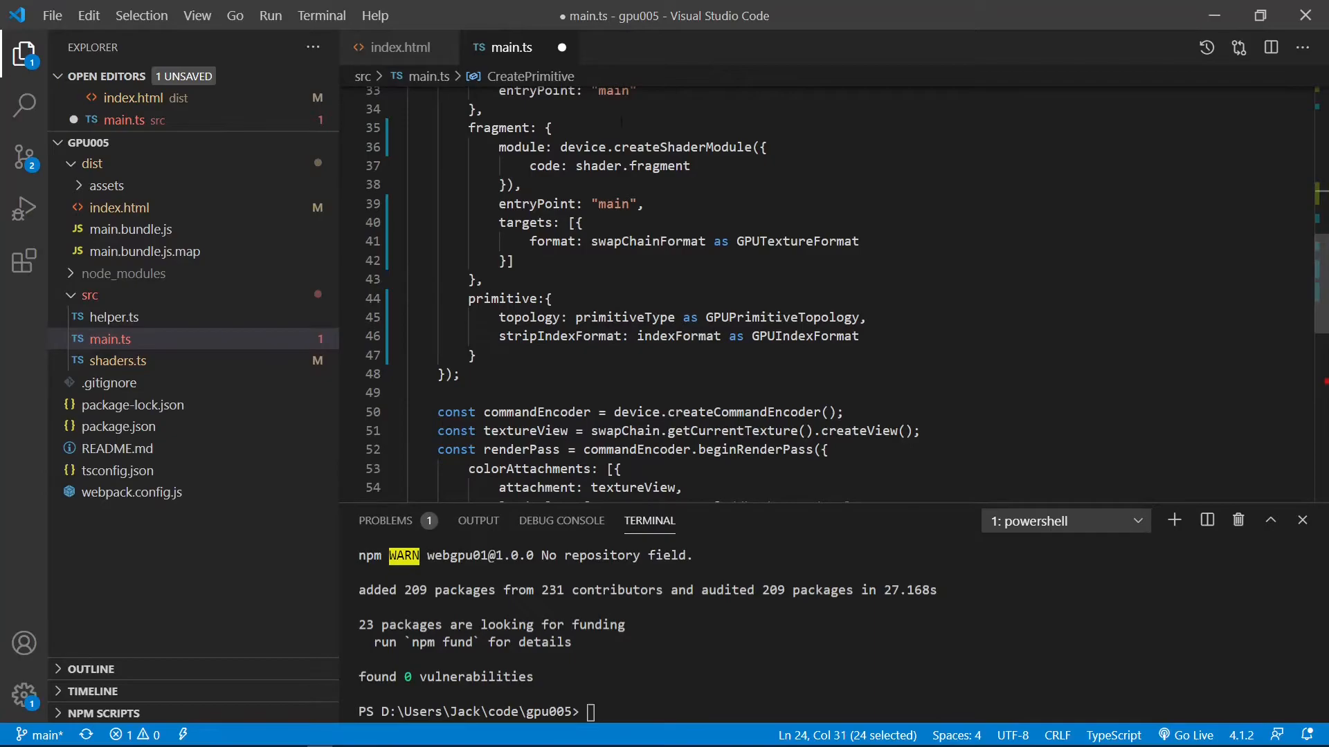
scroll(down, 3)
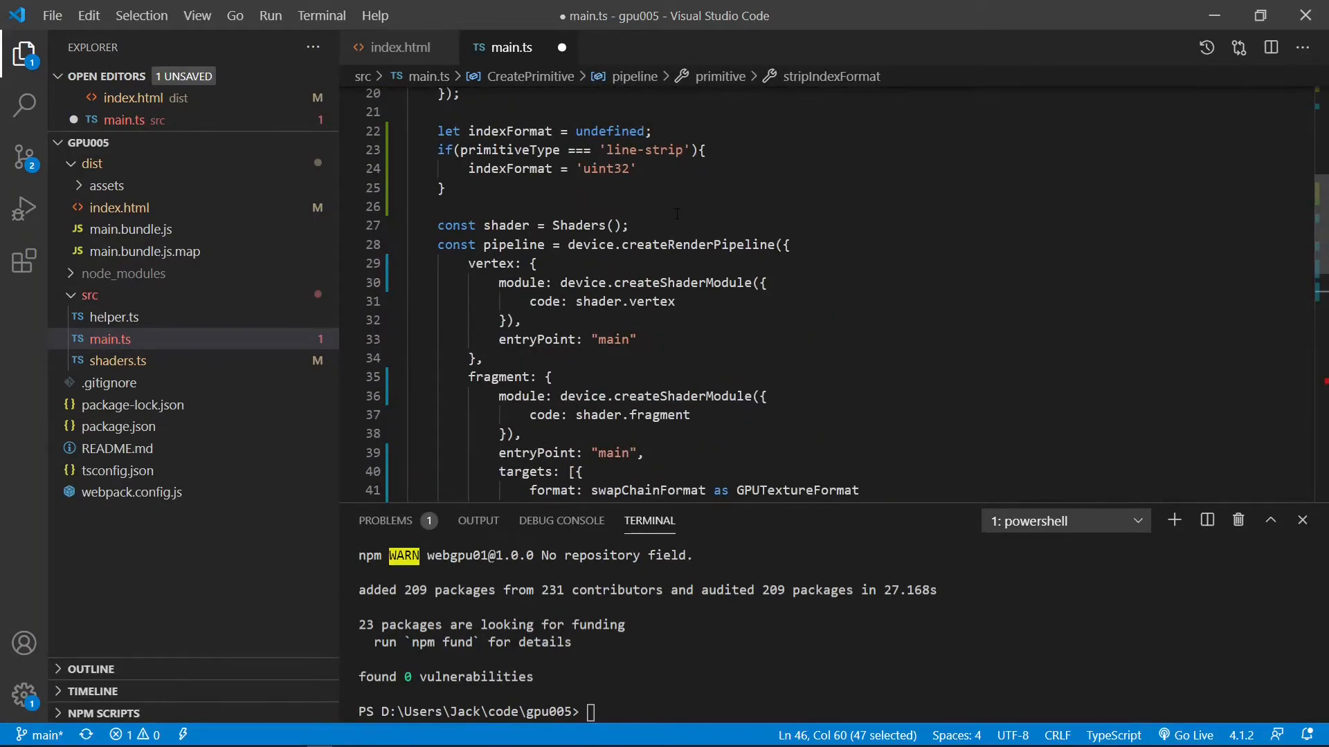
scroll(down, 3)
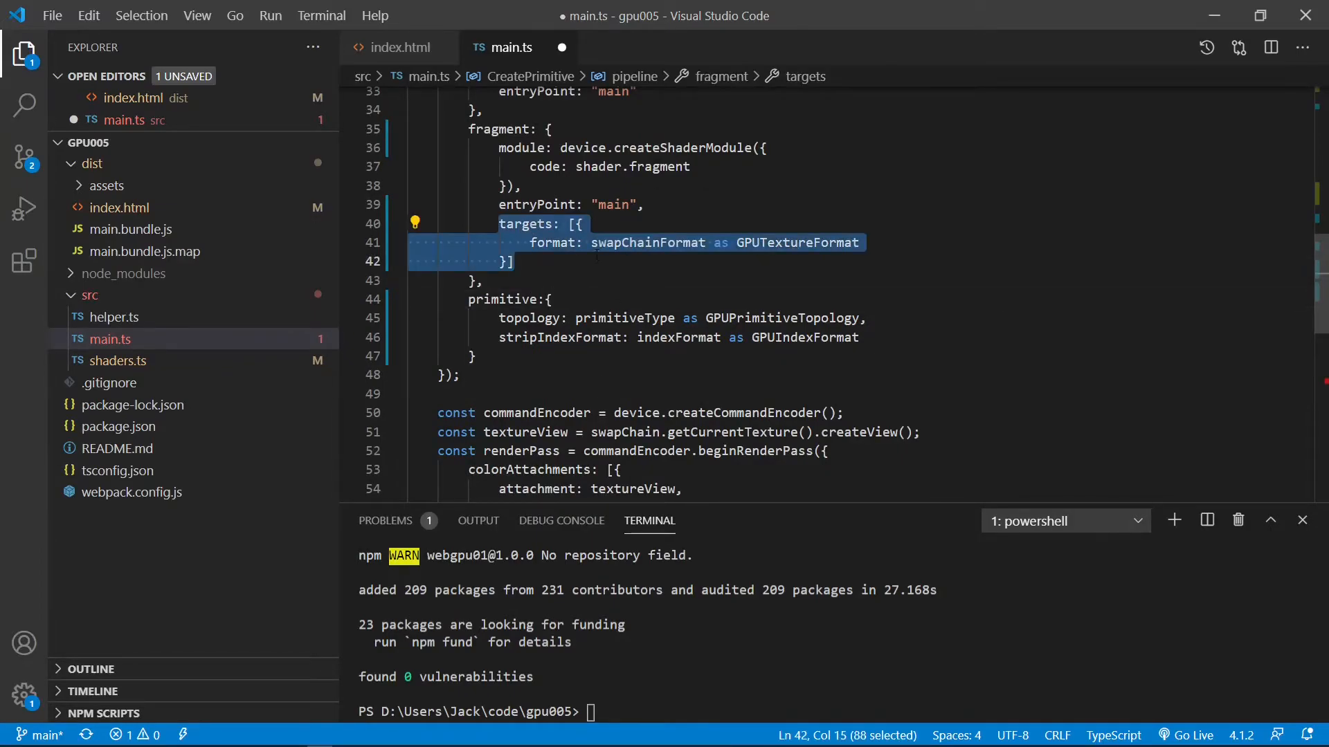
scroll(down, 3)
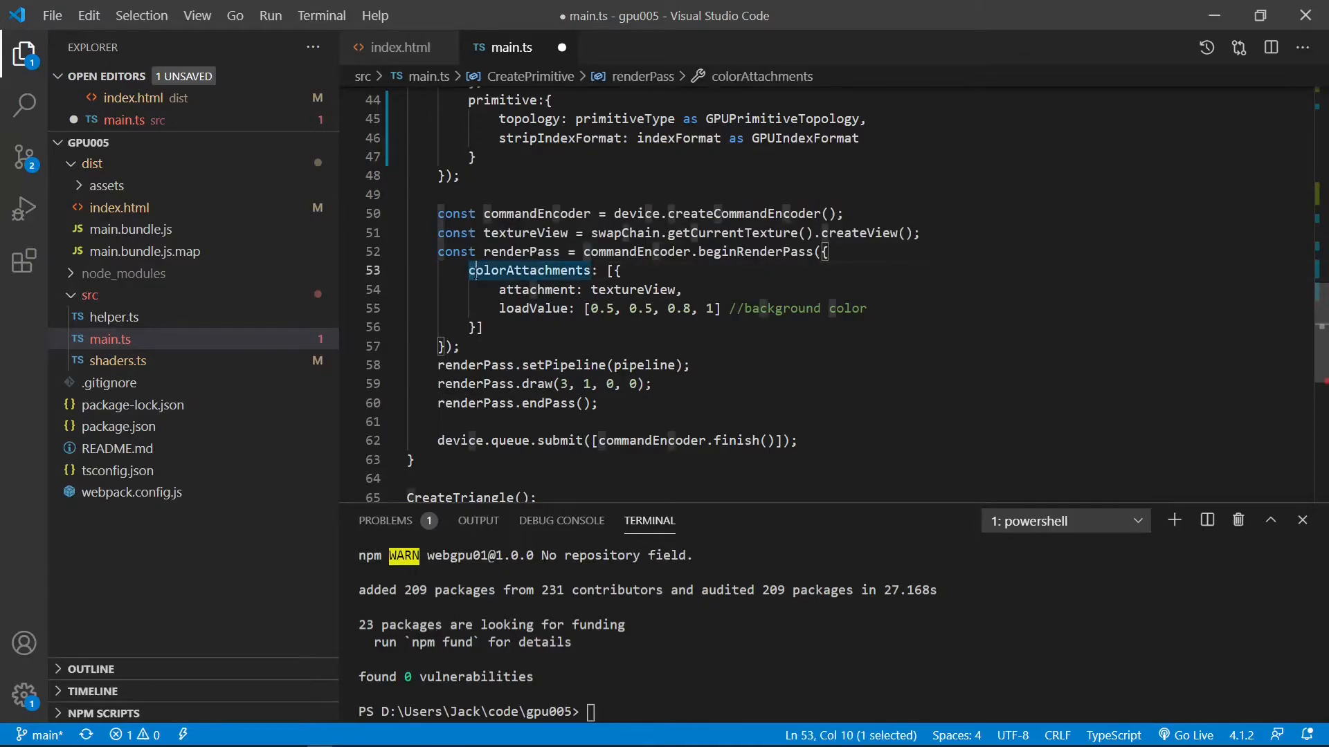
Replace 'attachment' with 'view' in the color attachment and add storeOp: 'store' after loadValue
double_click(528, 270)
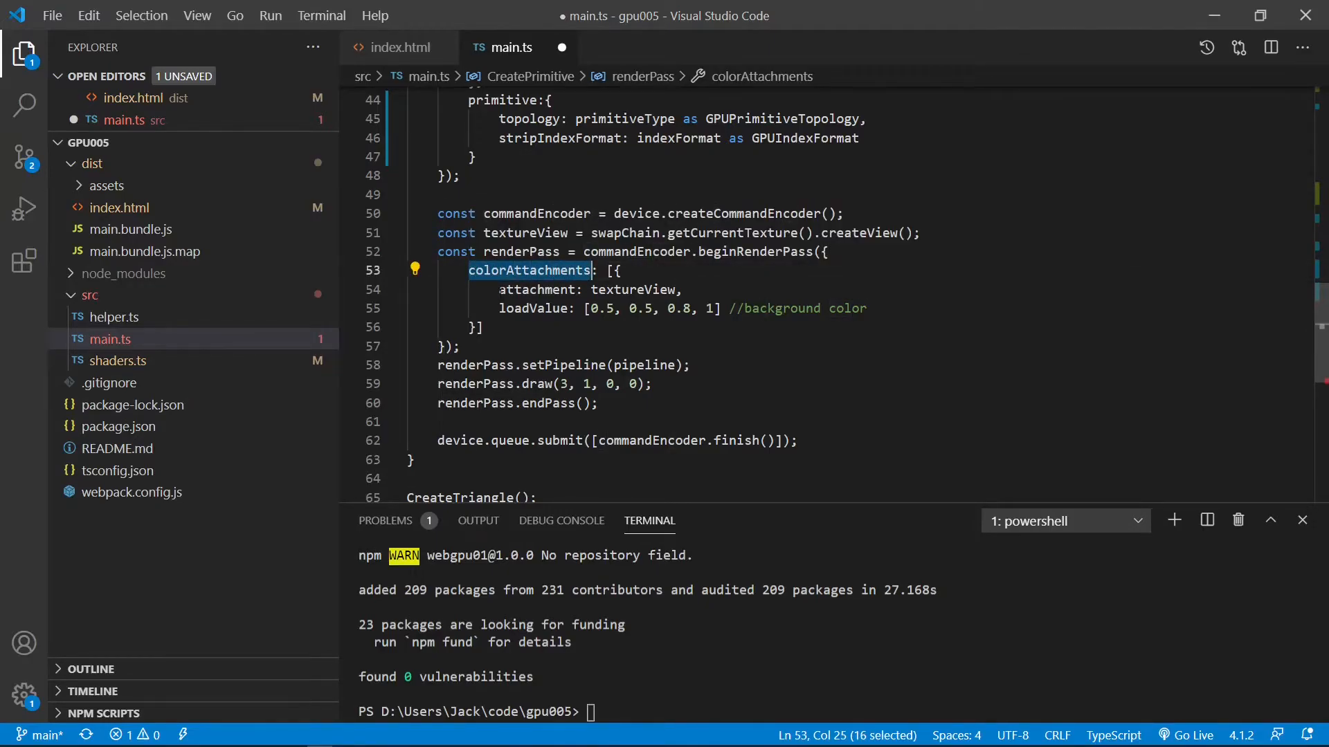
double_click(536, 289)
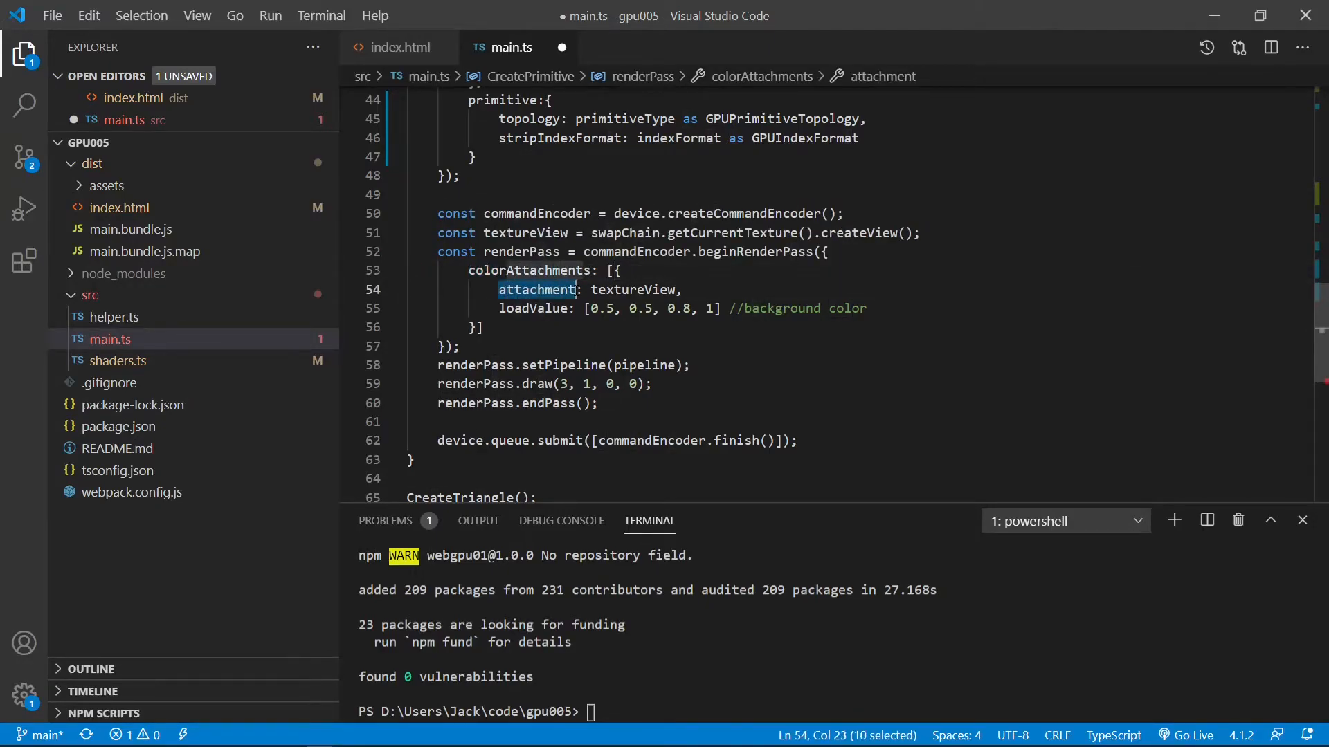
text(n)
text(view)
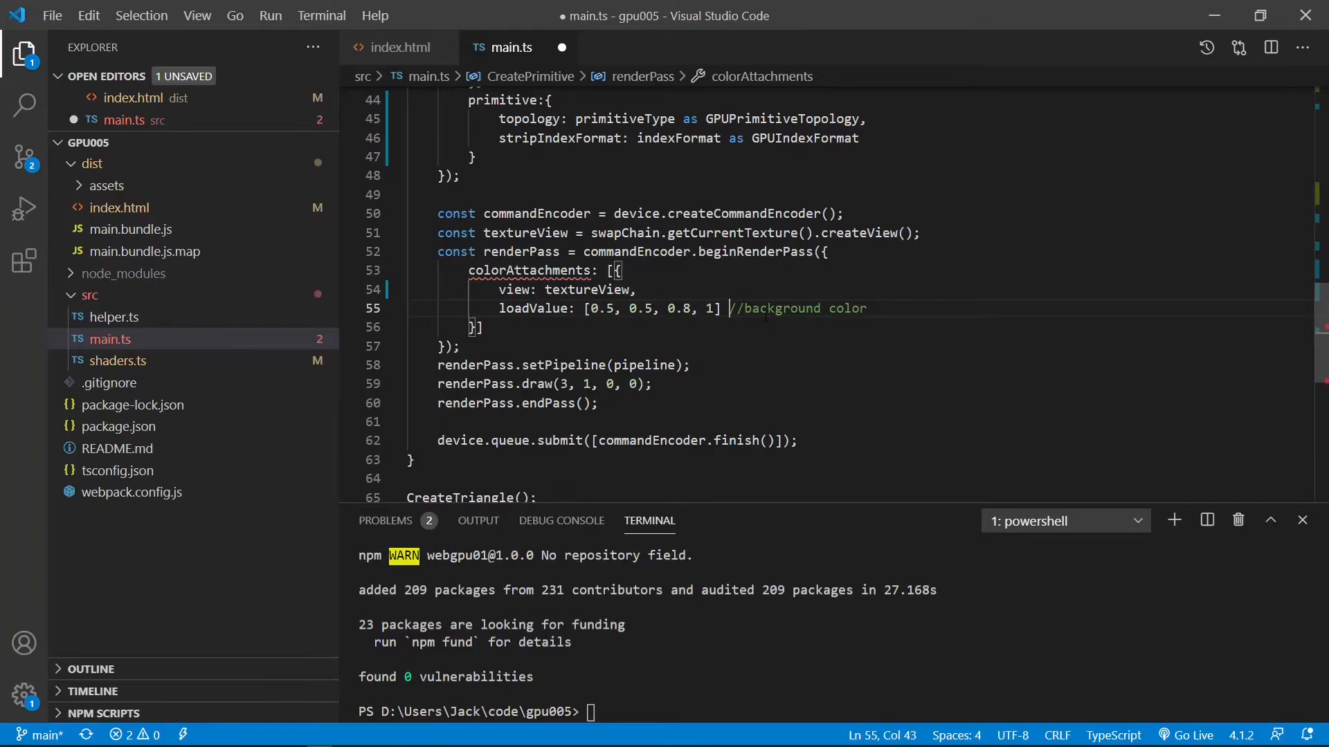
text(],)
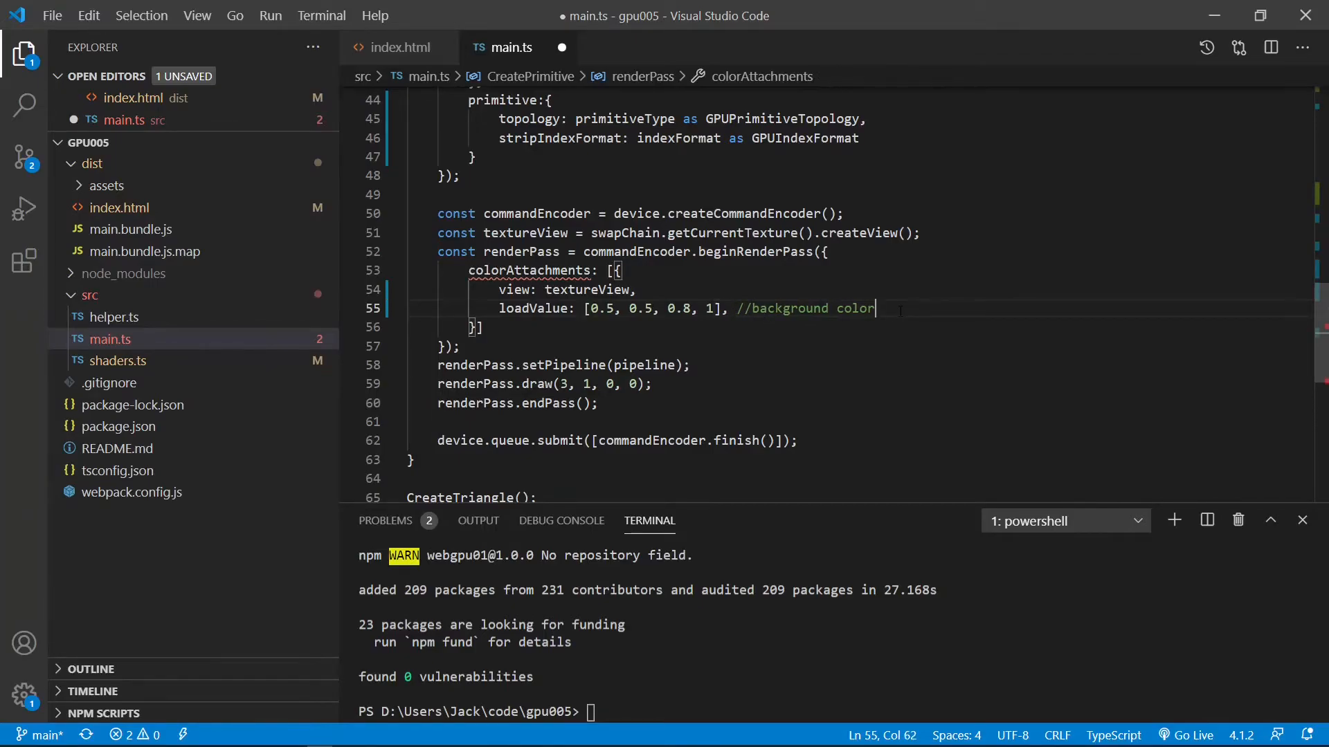
text(storeOp: 'store)
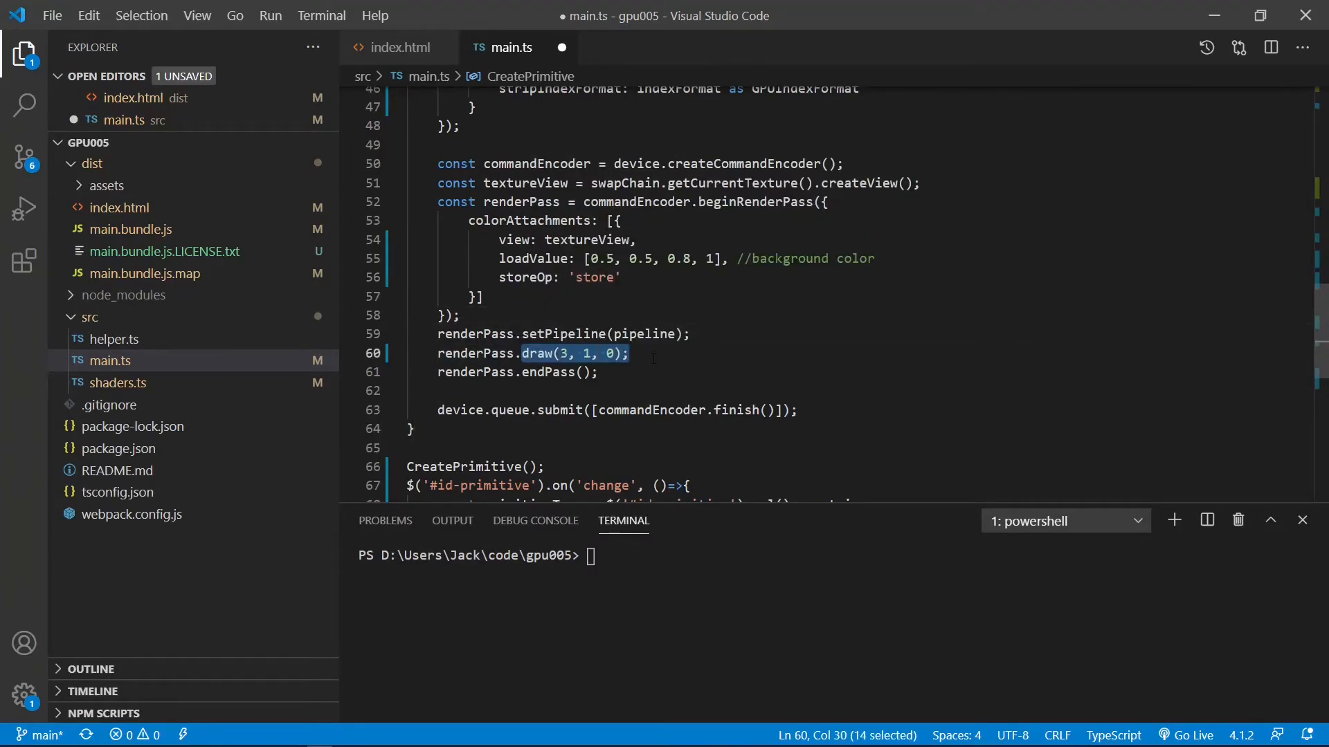
Change renderPass.draw(3, 1, 0) to draw(6), removing the instance and offset arguments
click(629, 353)
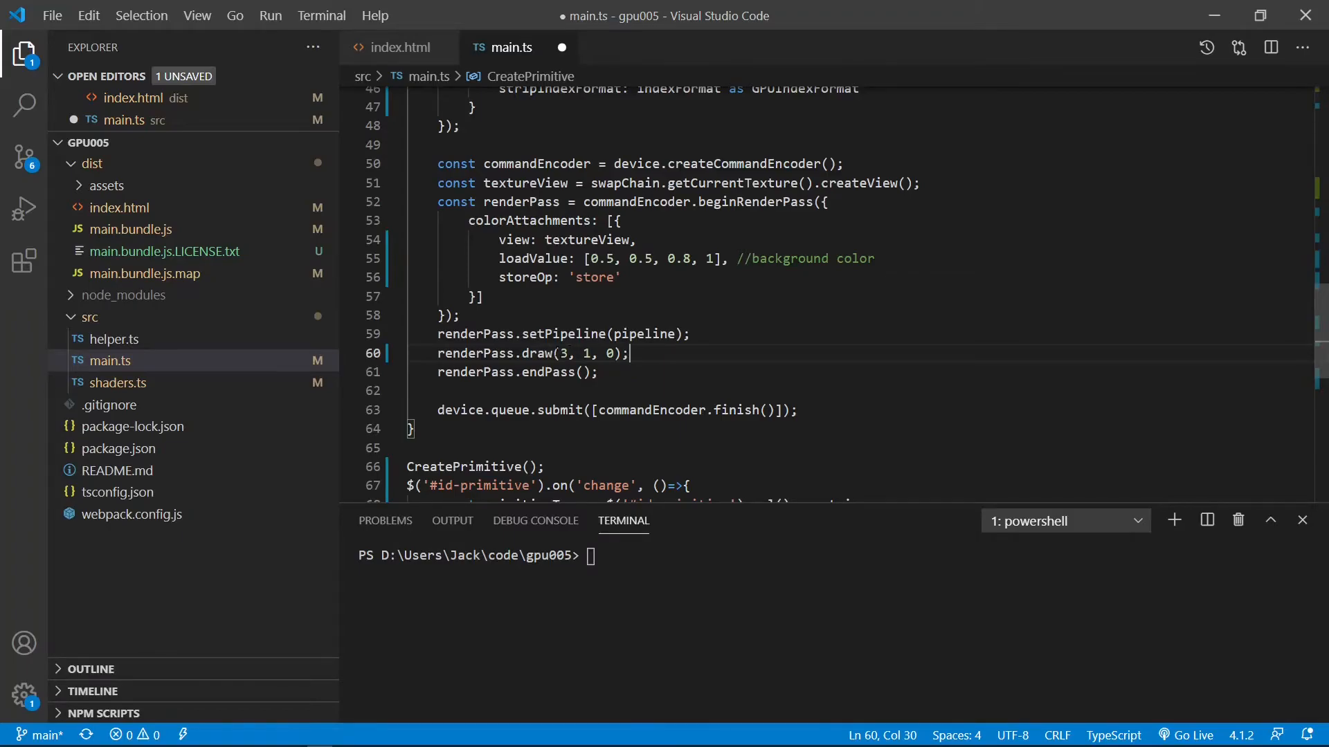
click(561, 354)
text(6)
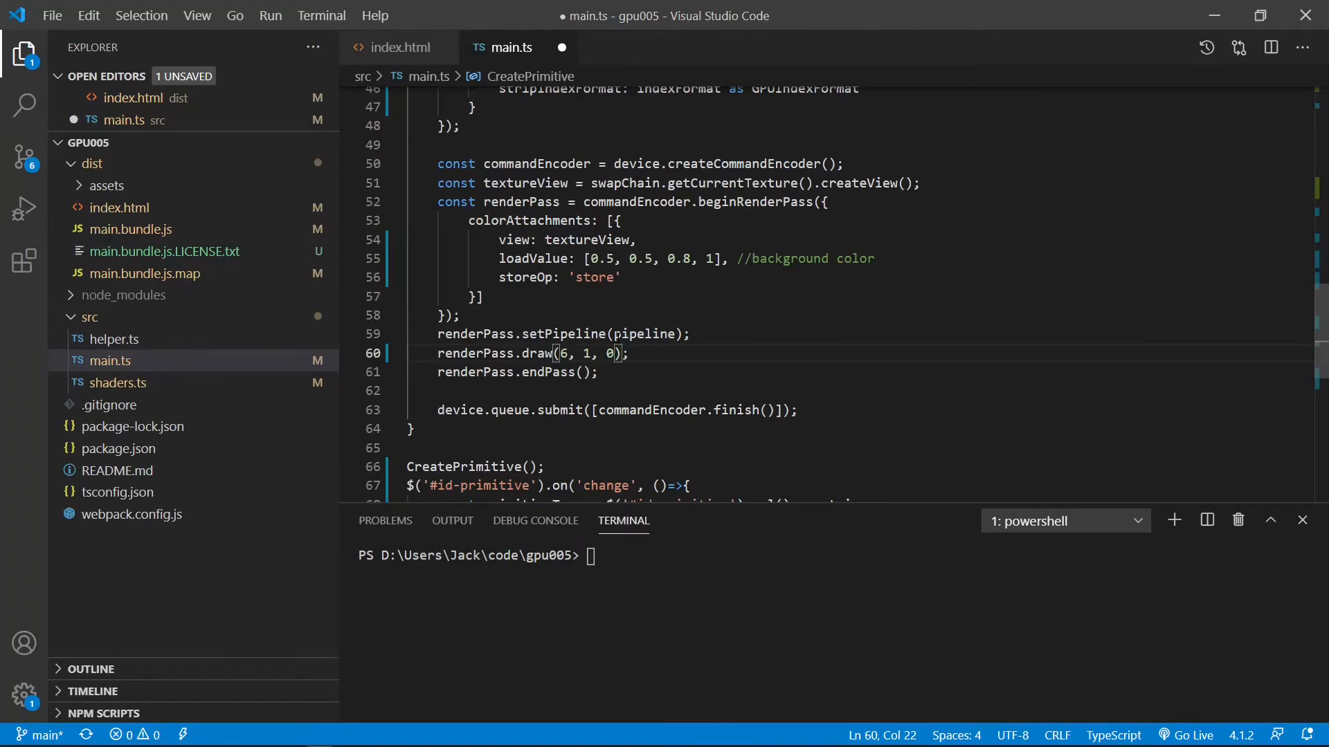
key(Backspace)
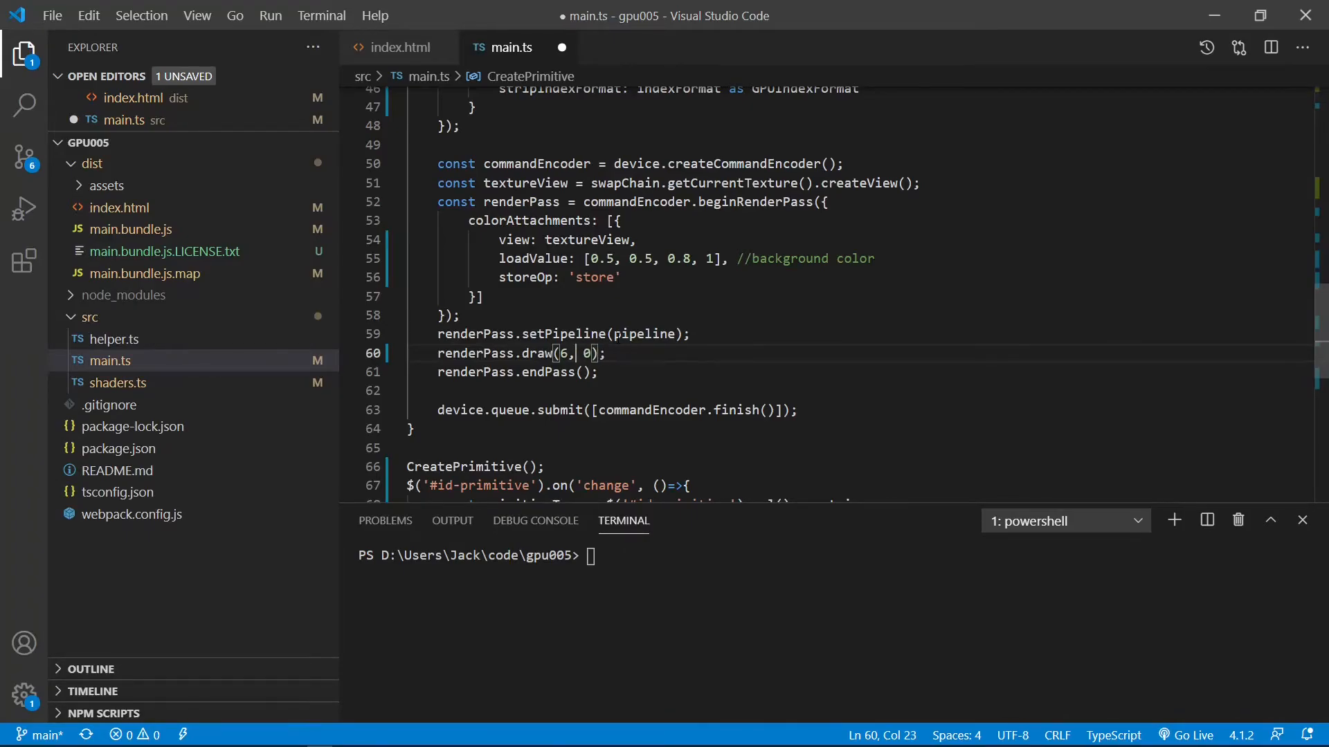
key(Backspace)
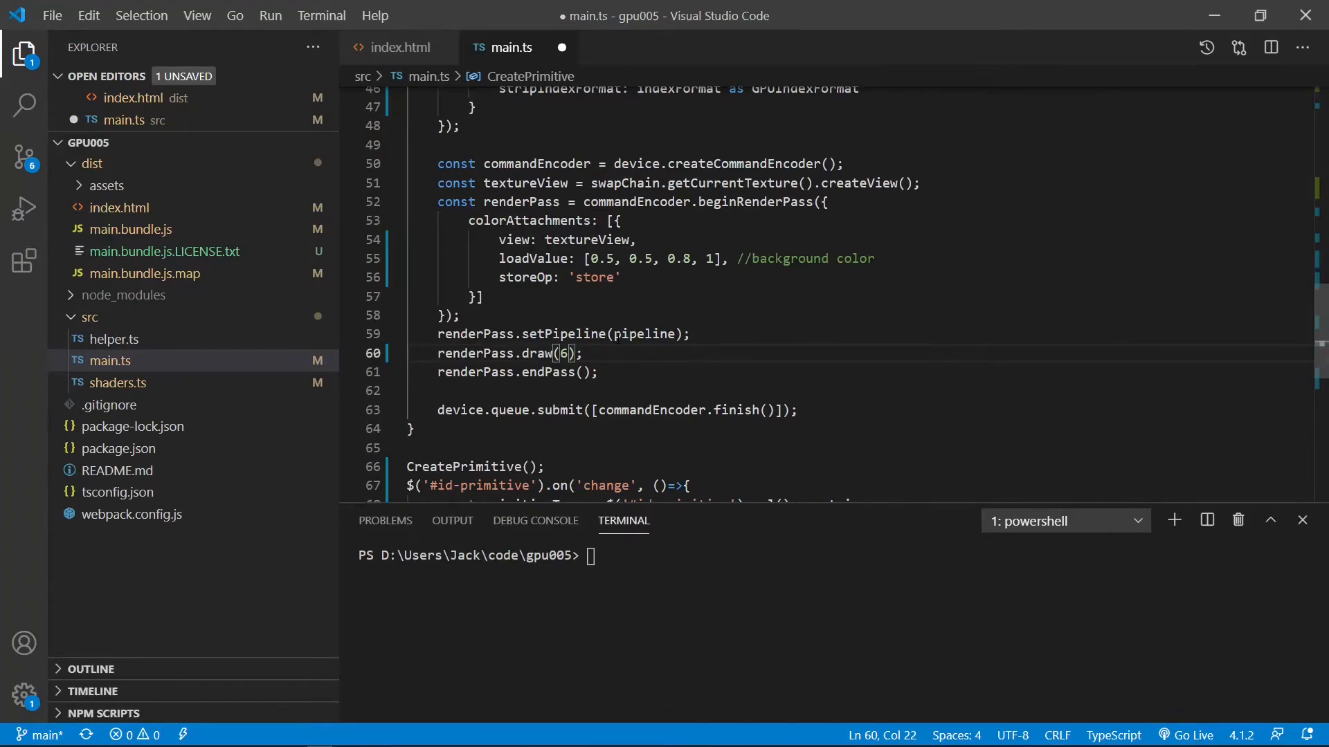
click(581, 354)
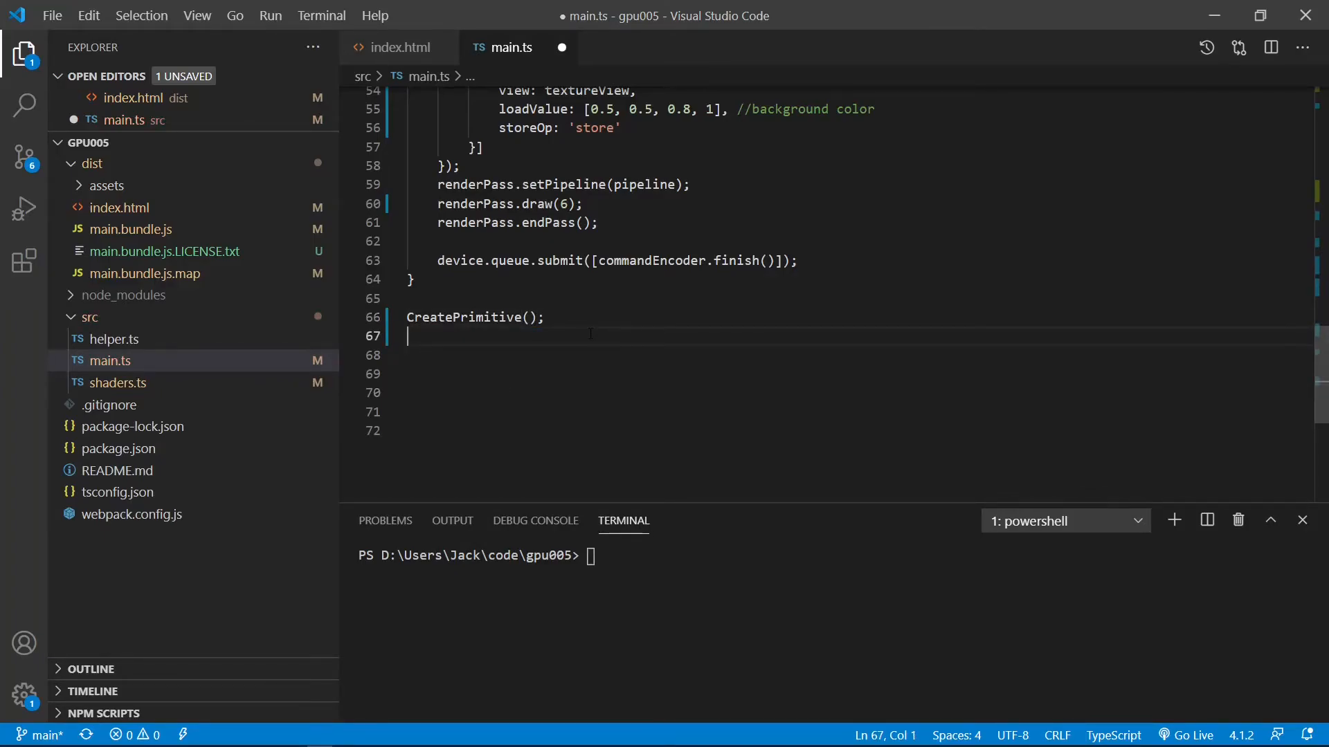
Add a jQuery change handler on #id-primitive calling CreatePrimitive with the selected value, and save
text(g)
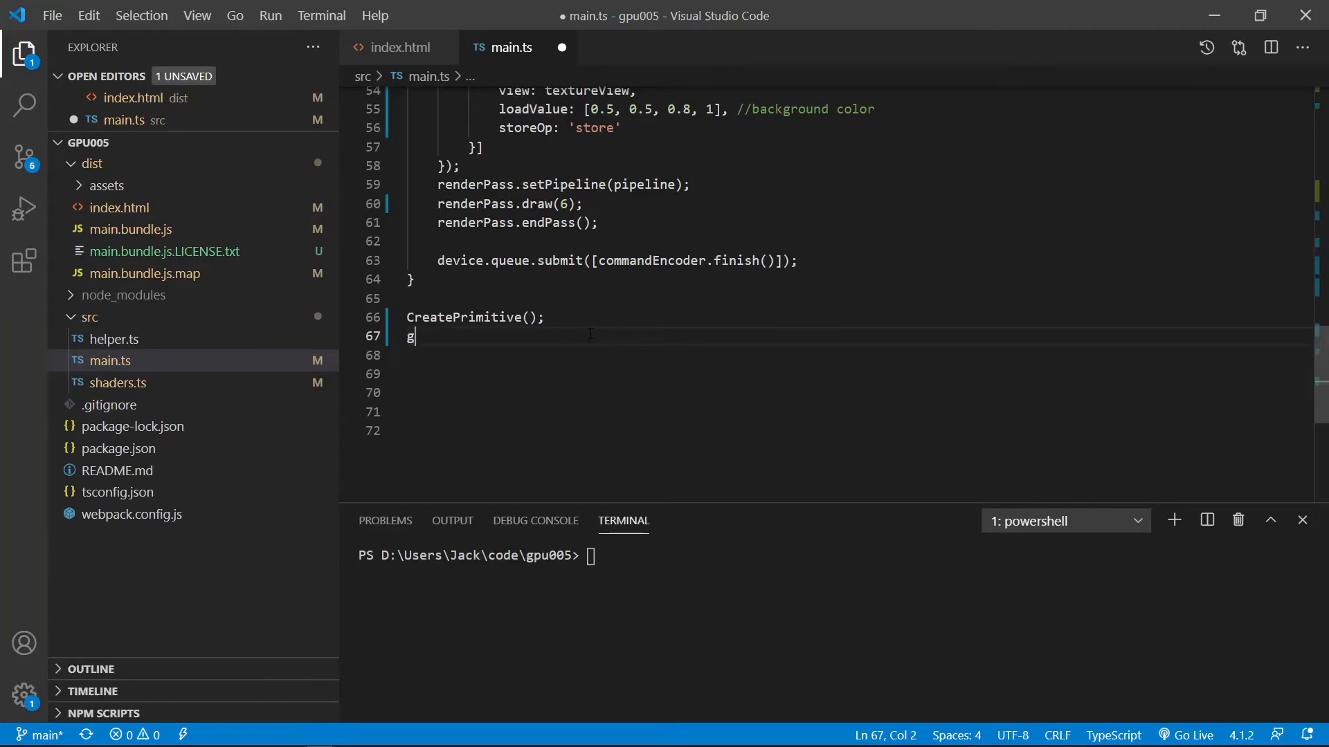
text(pu005)
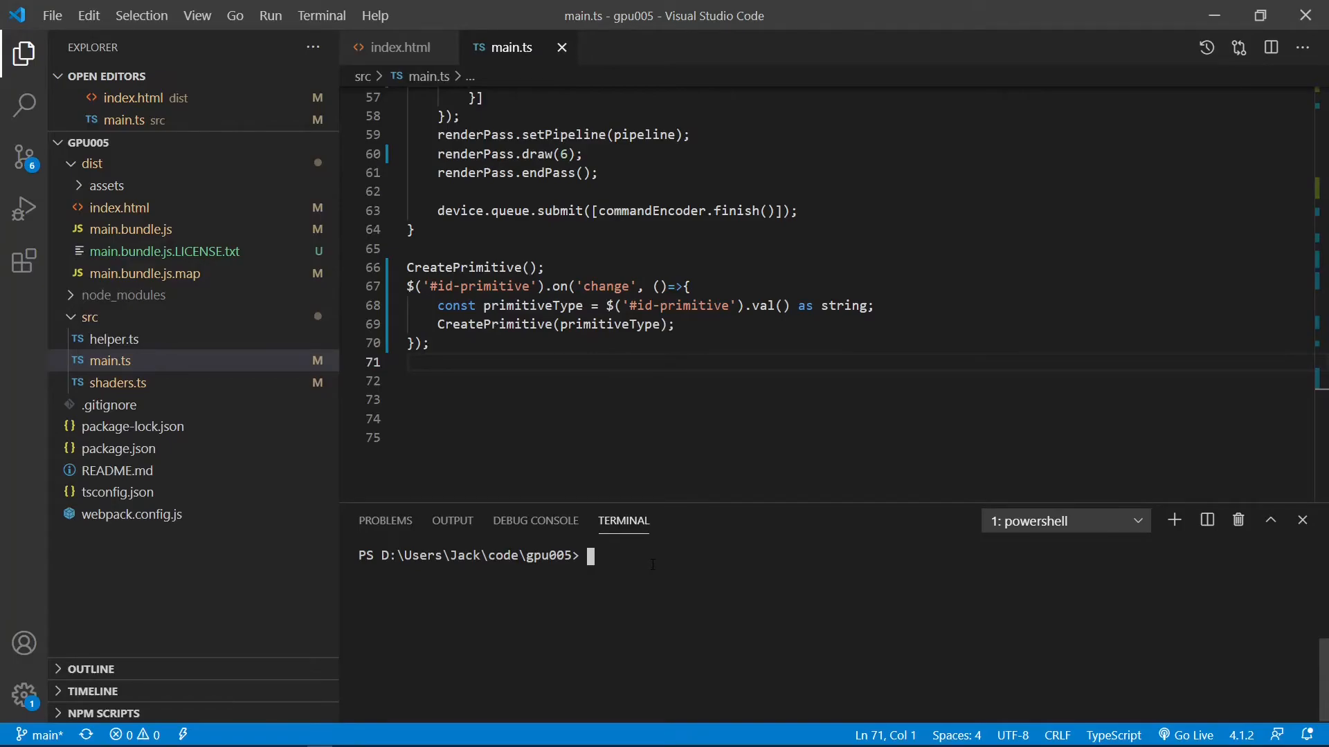
Build the production bundle with 'npm run prod' and serve the page with Go Live
text(n)
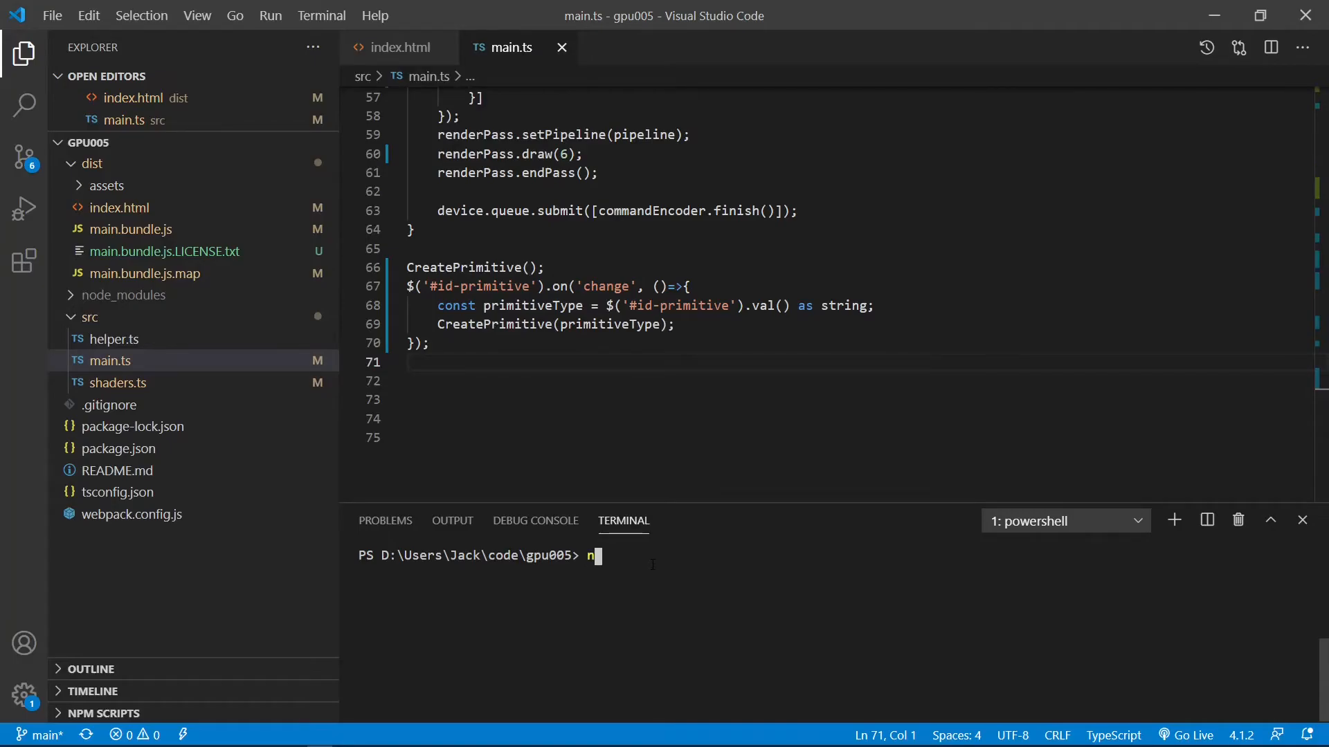
text(pm run prod)
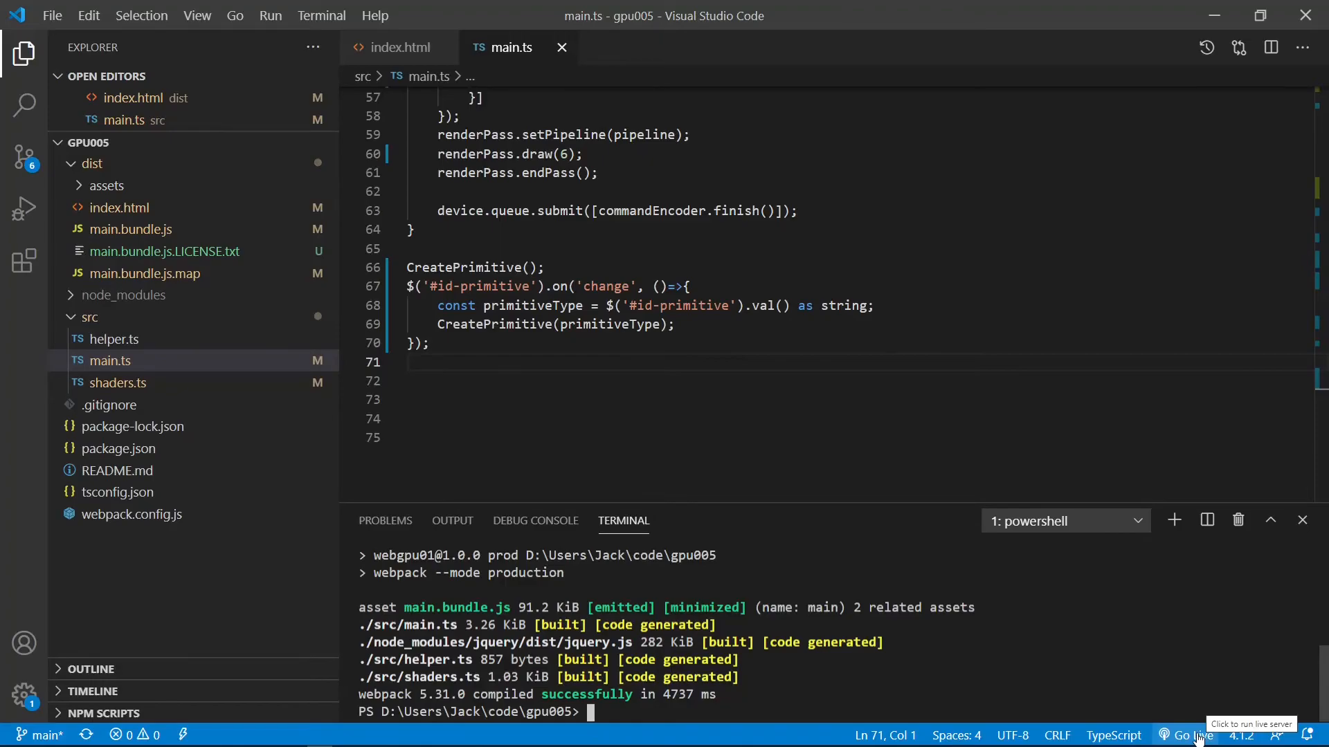
click(1189, 735)
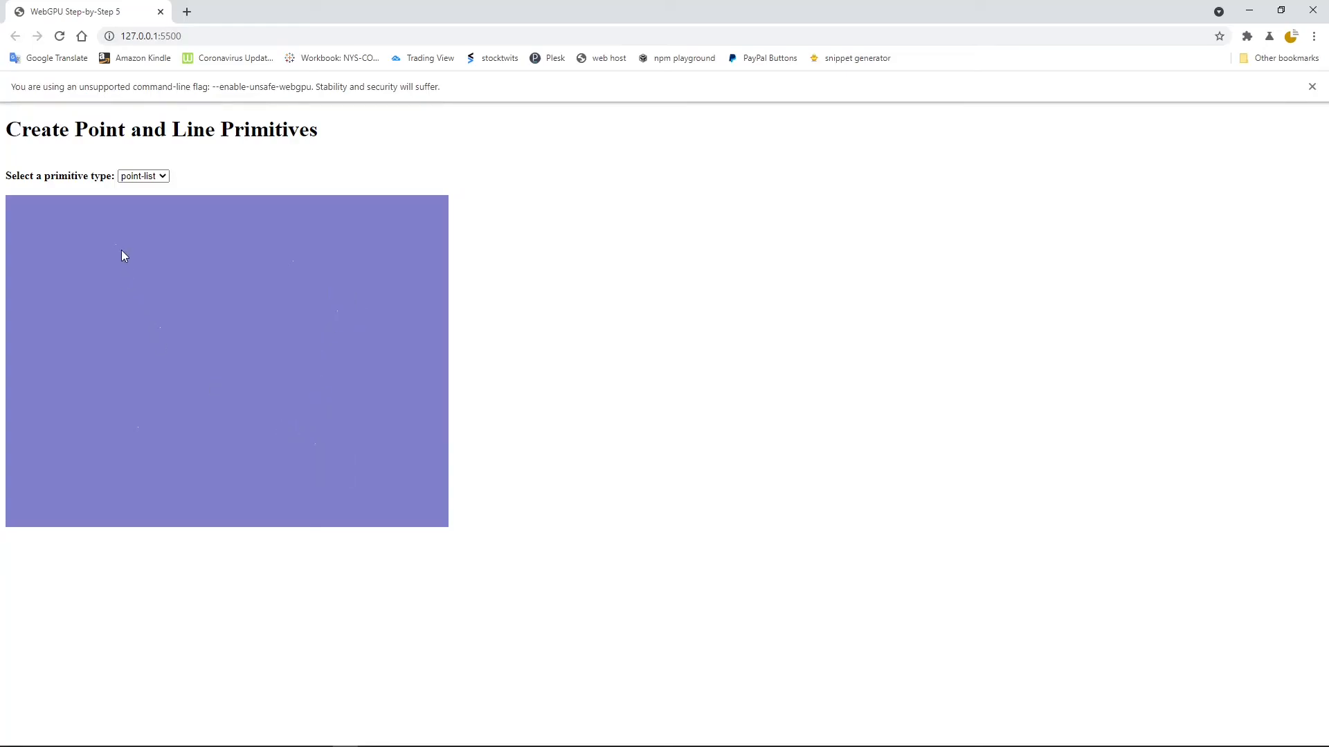
mouse_move(151, 438)
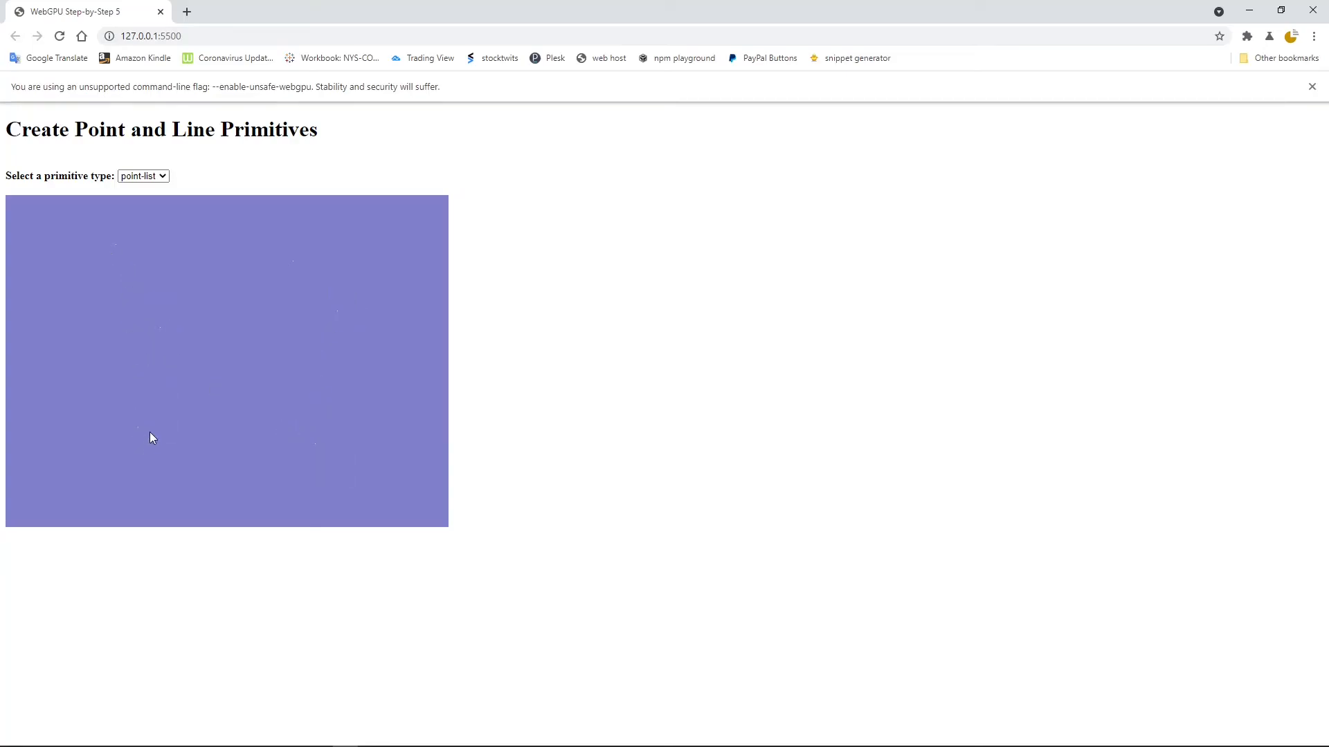
mouse_move(151, 432)
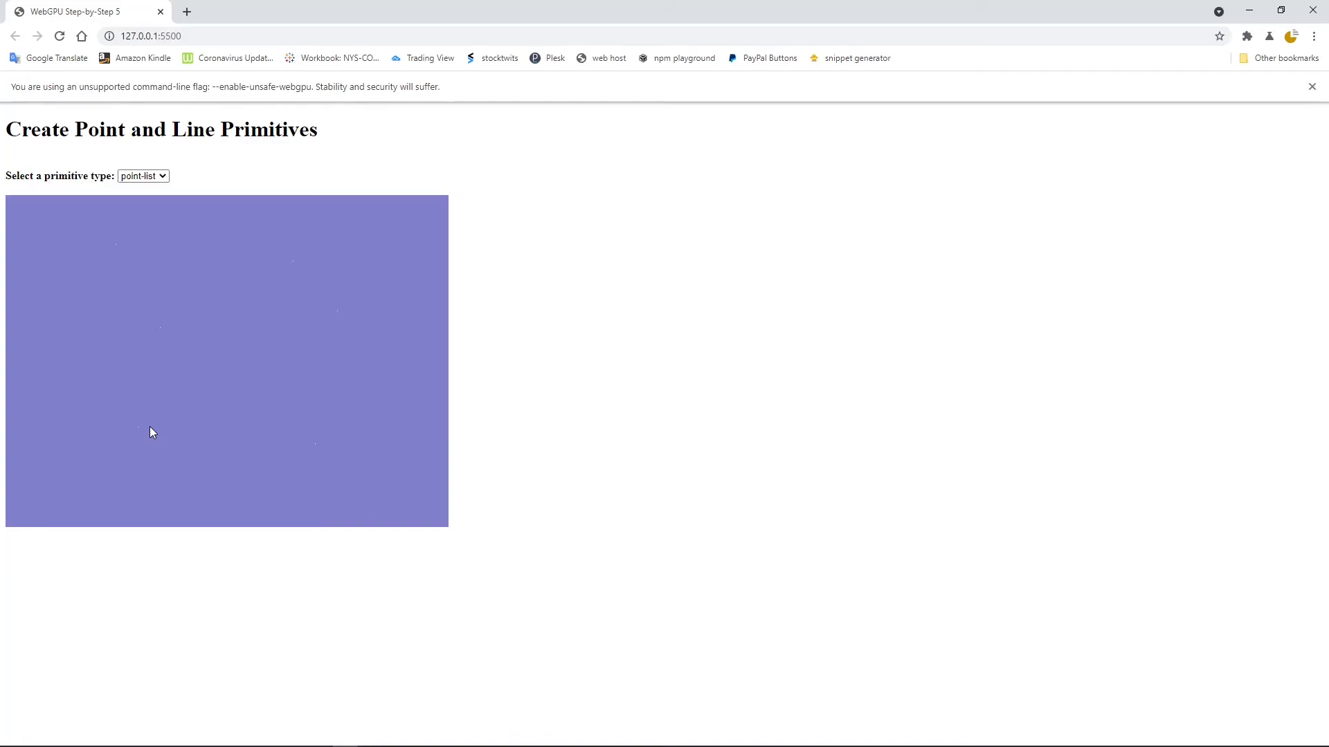
mouse_move(391, 458)
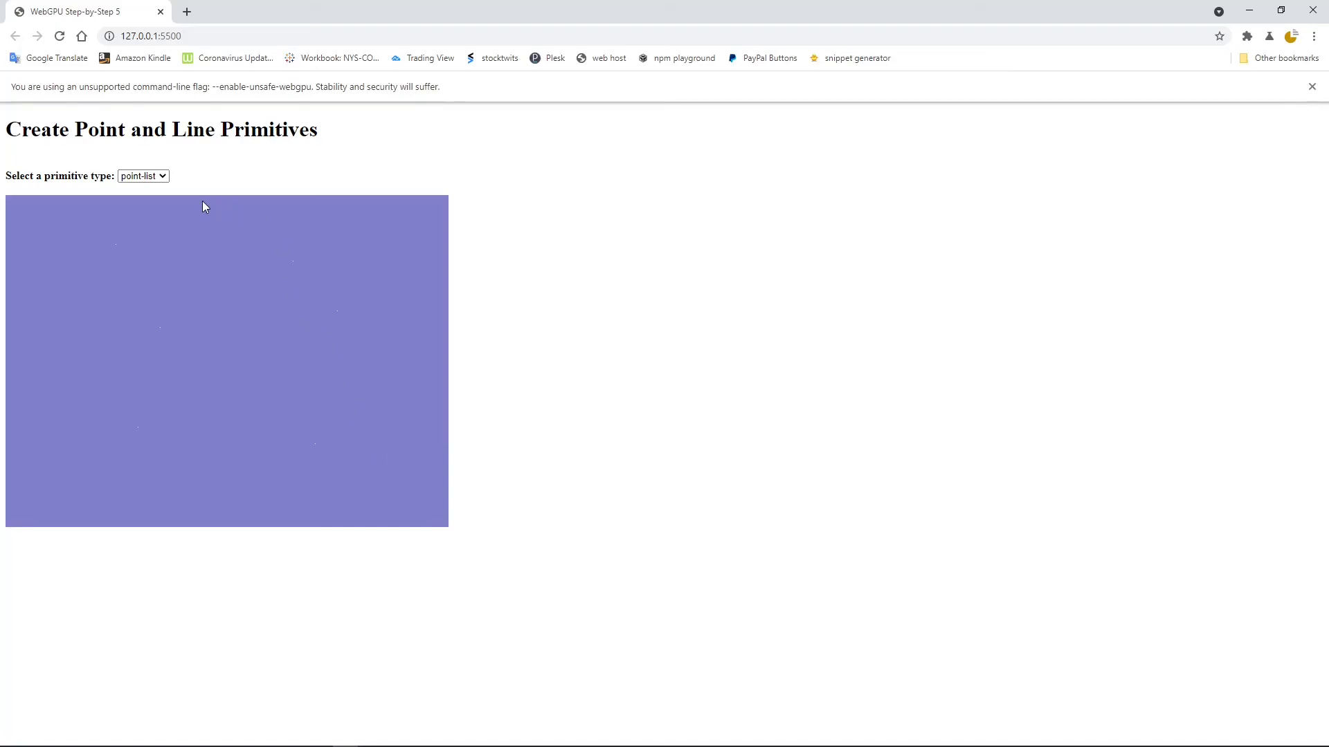
Switch the primitive type dropdown to line-list, then to line-strip
click(143, 175)
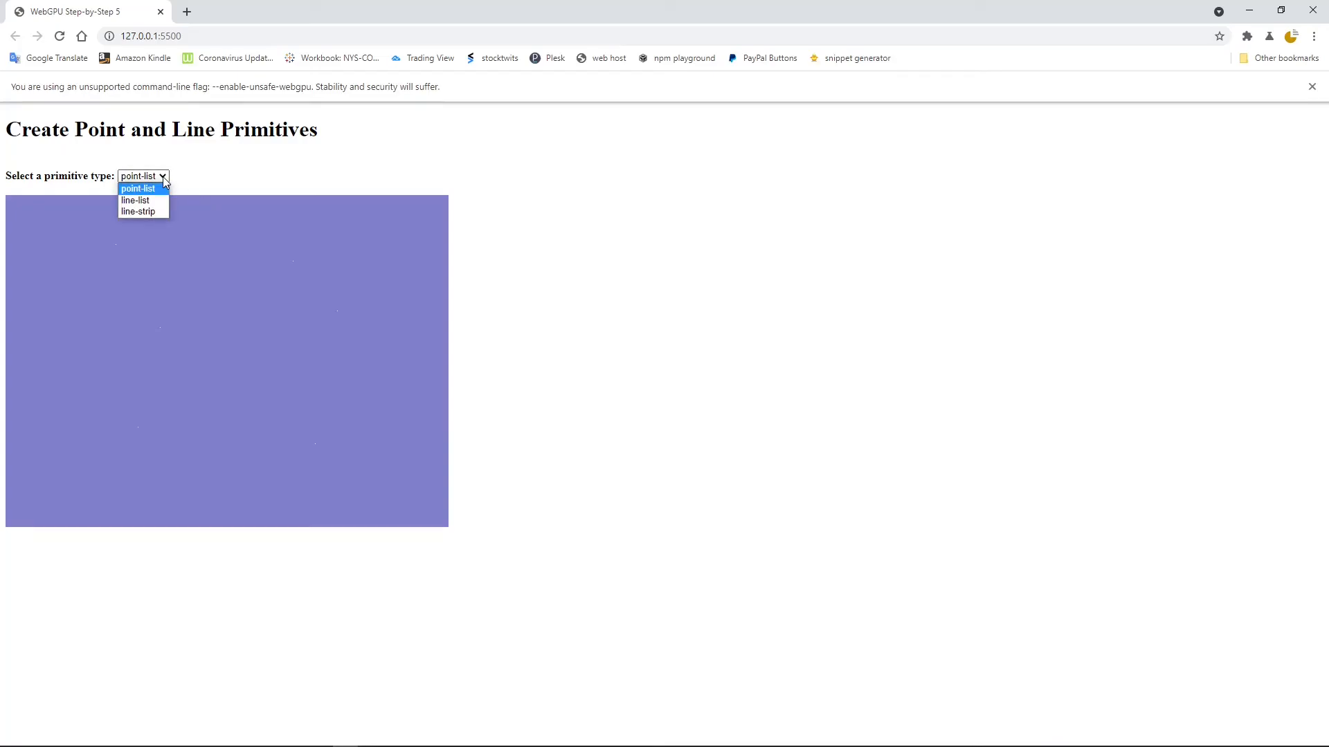
mouse_move(135, 200)
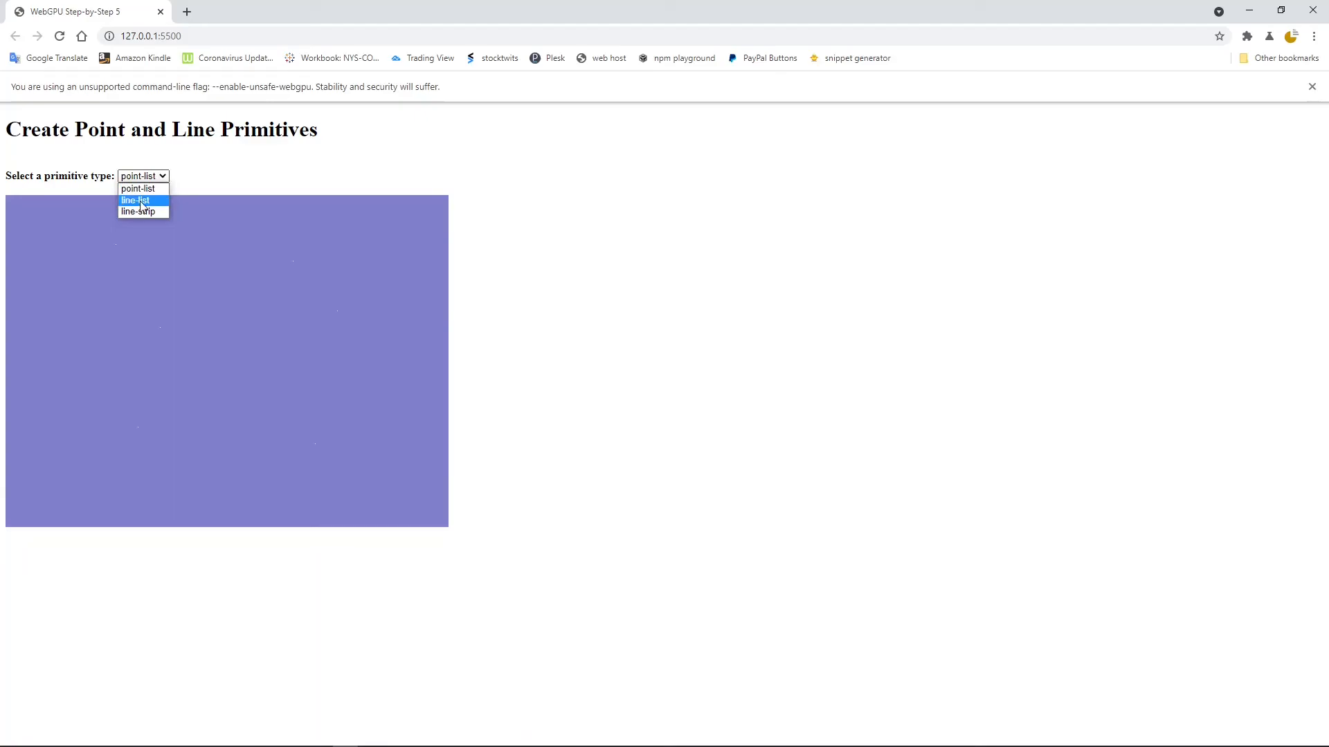
click(134, 200)
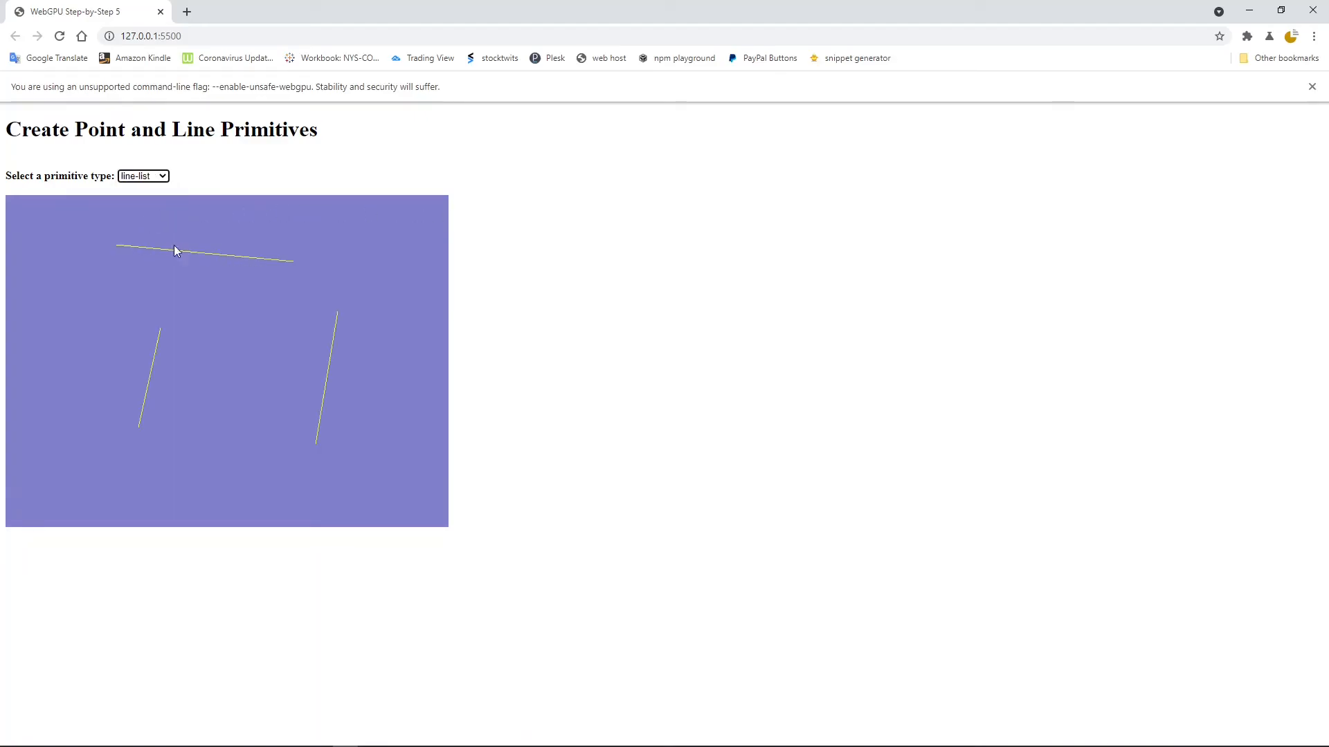
mouse_move(226, 266)
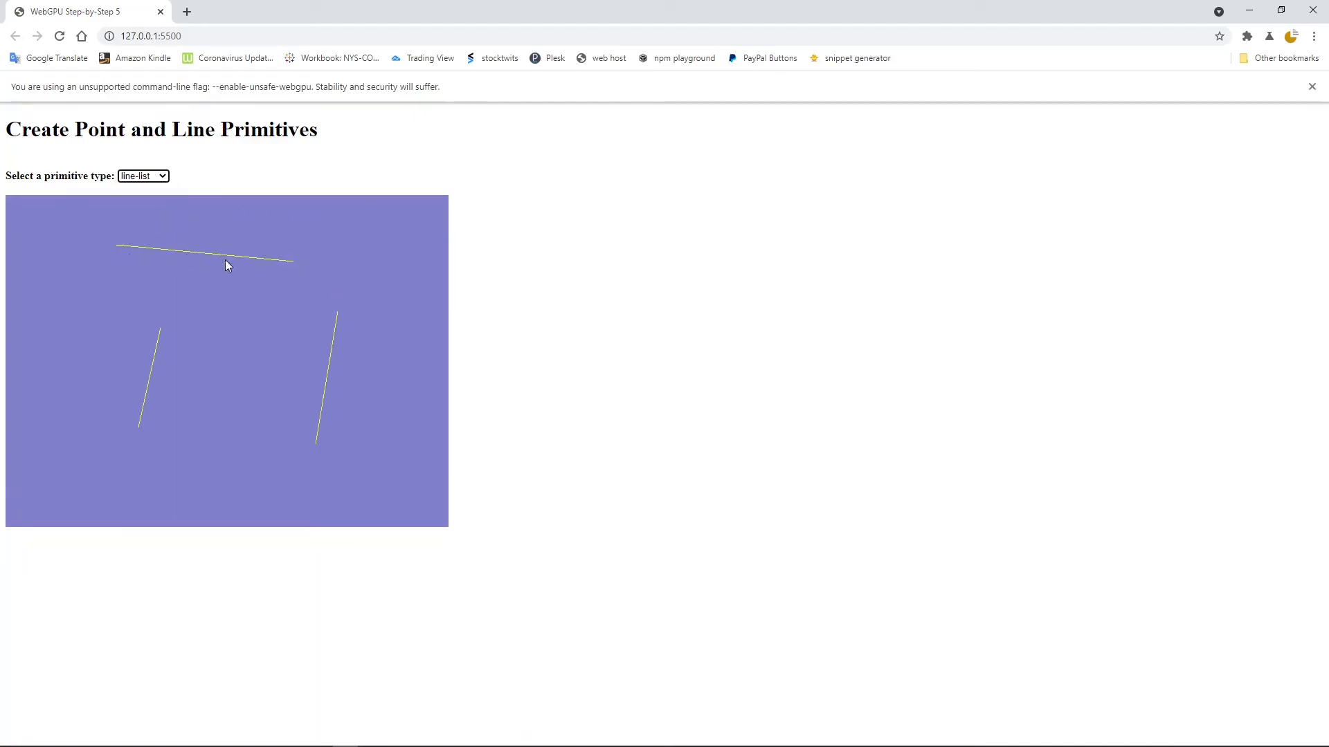
mouse_move(269, 268)
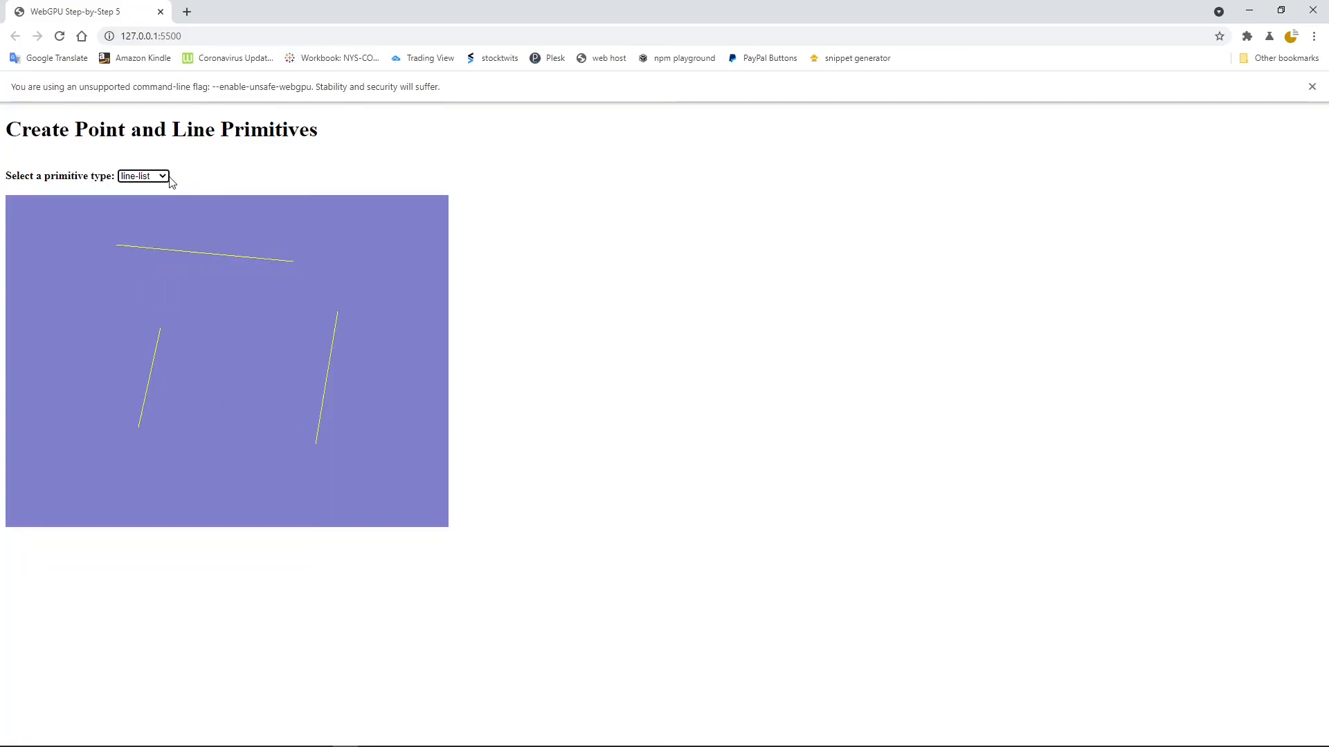
click(143, 175)
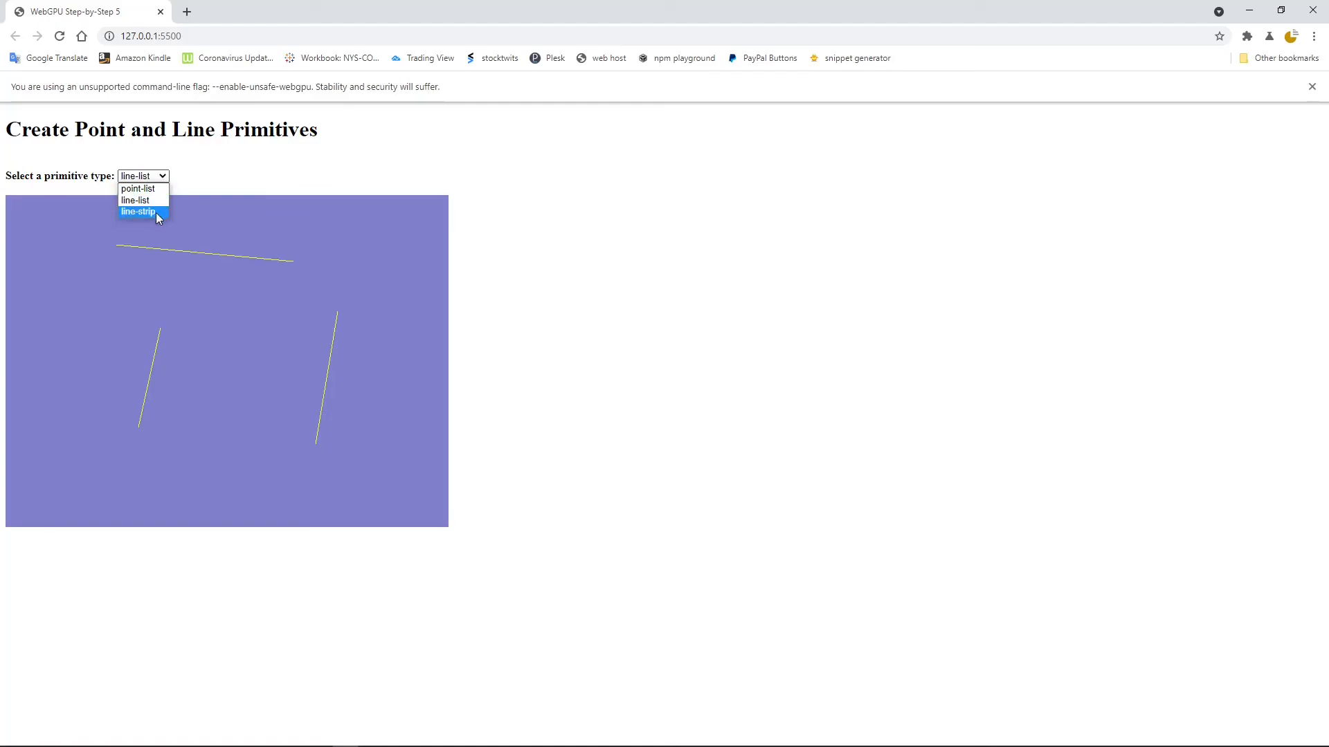
click(139, 211)
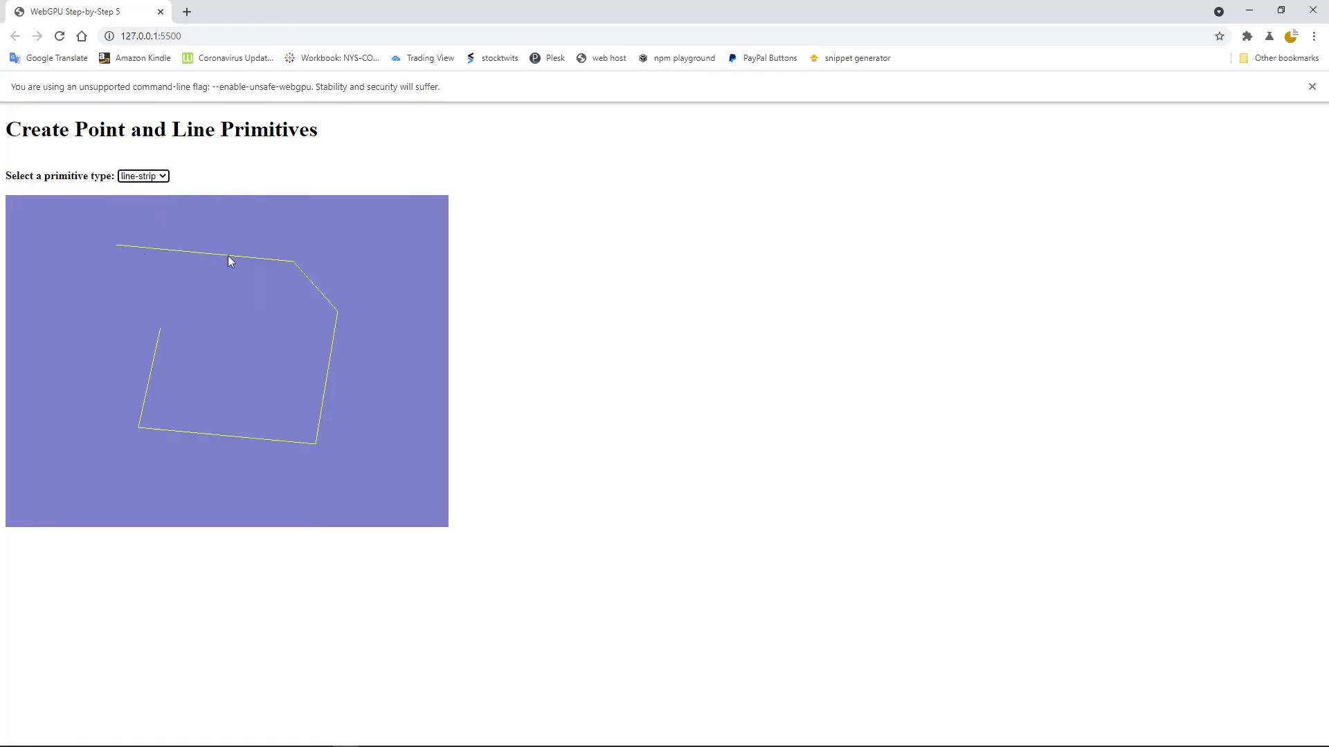
mouse_move(158, 357)
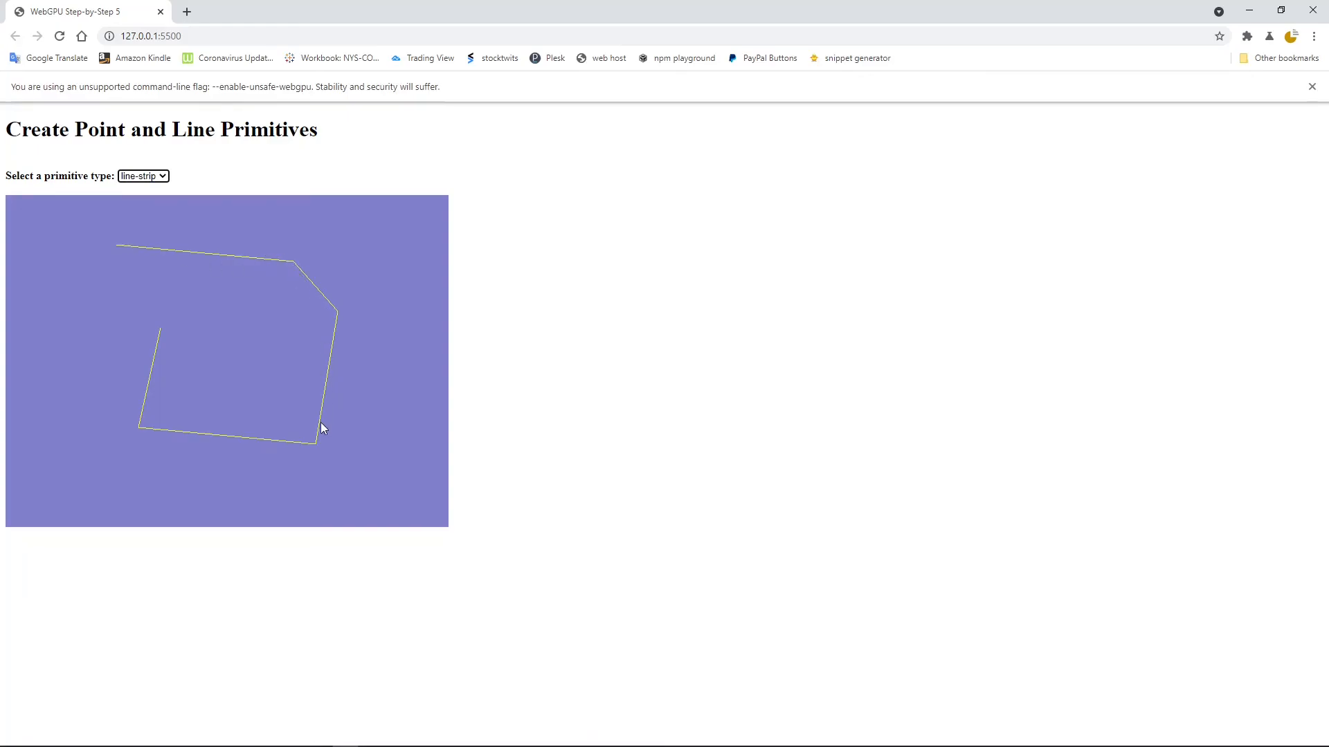
mouse_move(726, 314)
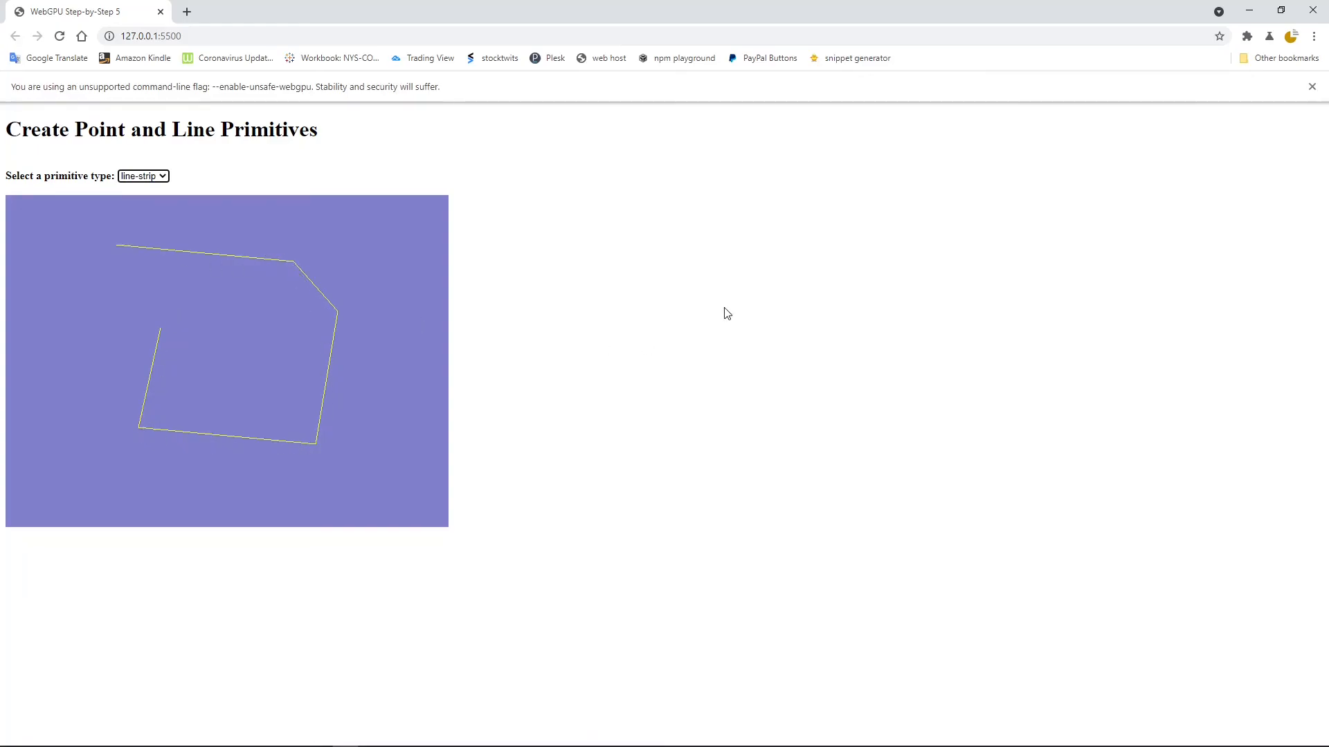